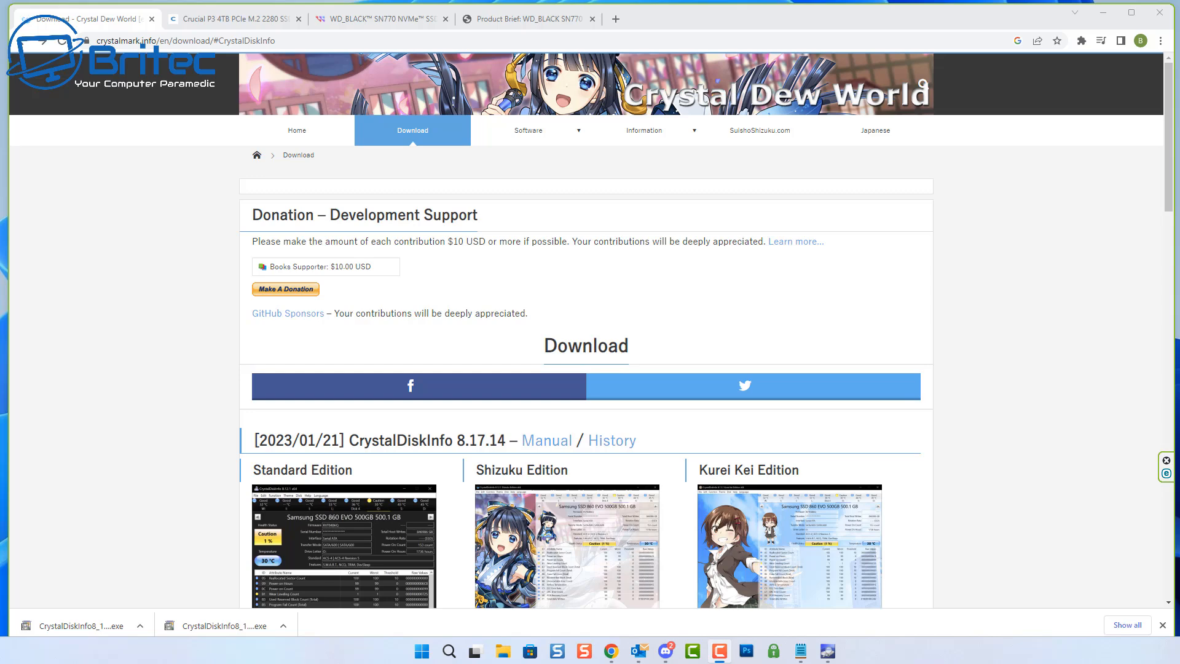
mouse_move(1041, 353)
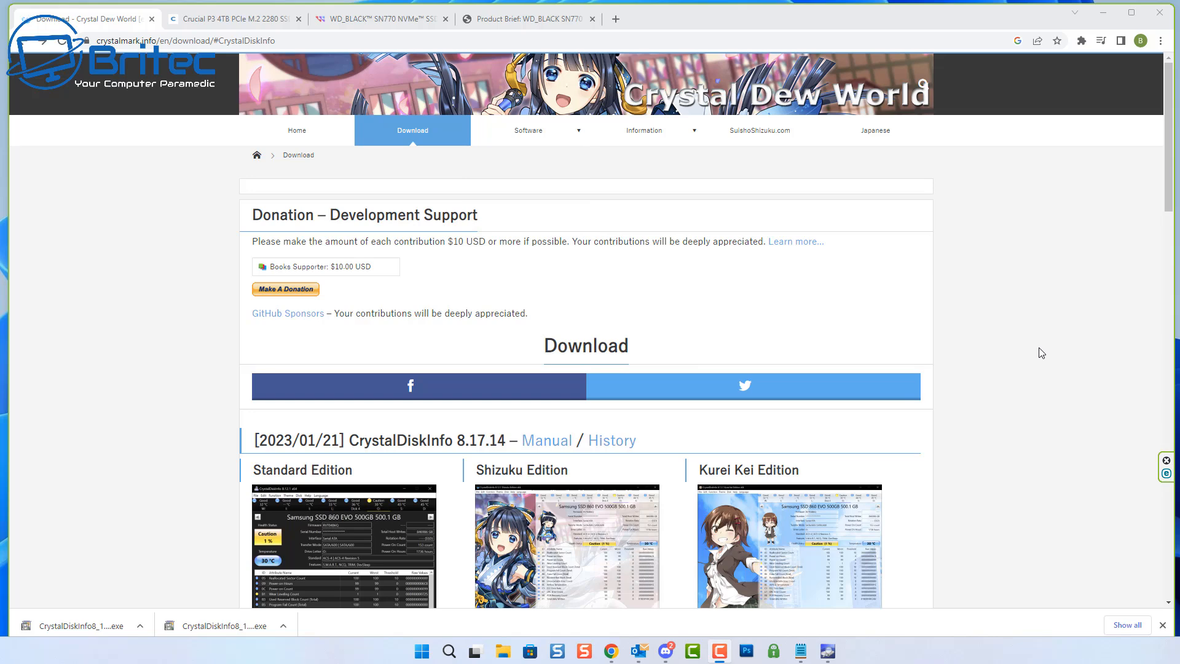
mouse_move(230, 503)
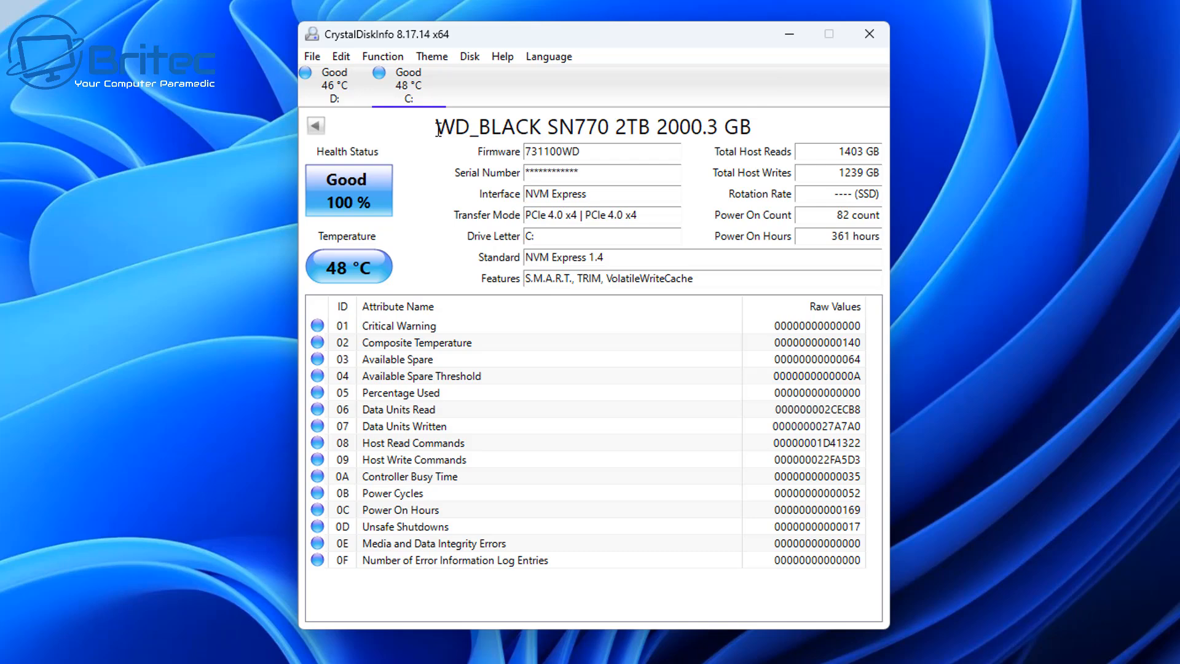
mouse_move(451, 125)
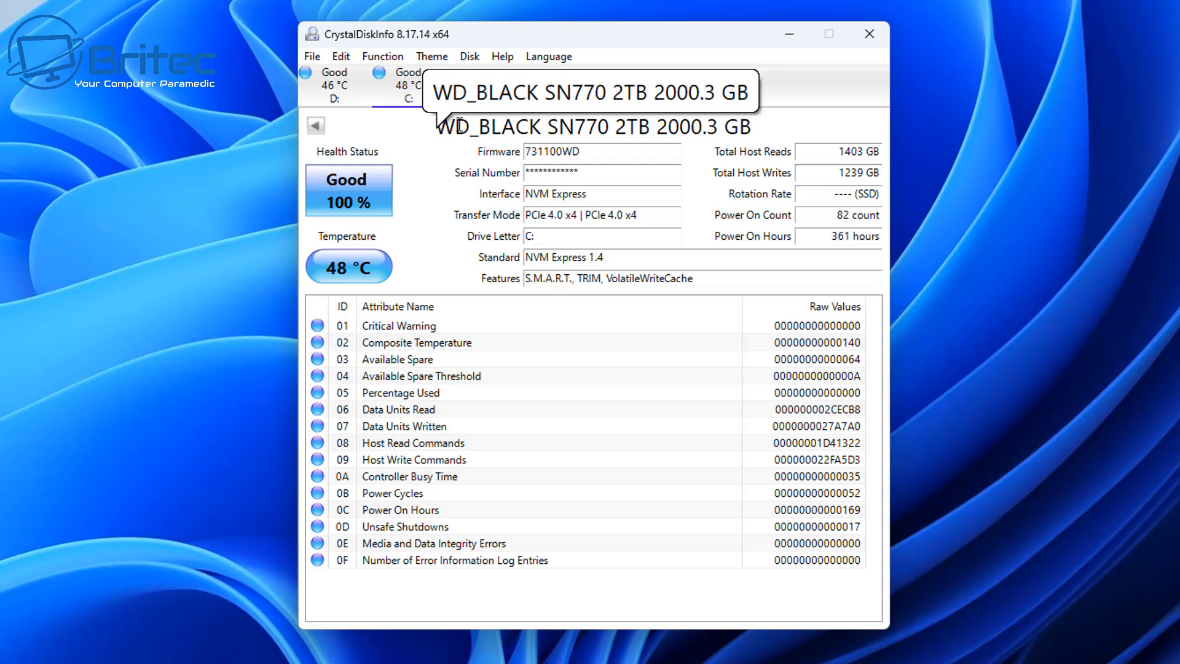
mouse_move(475, 117)
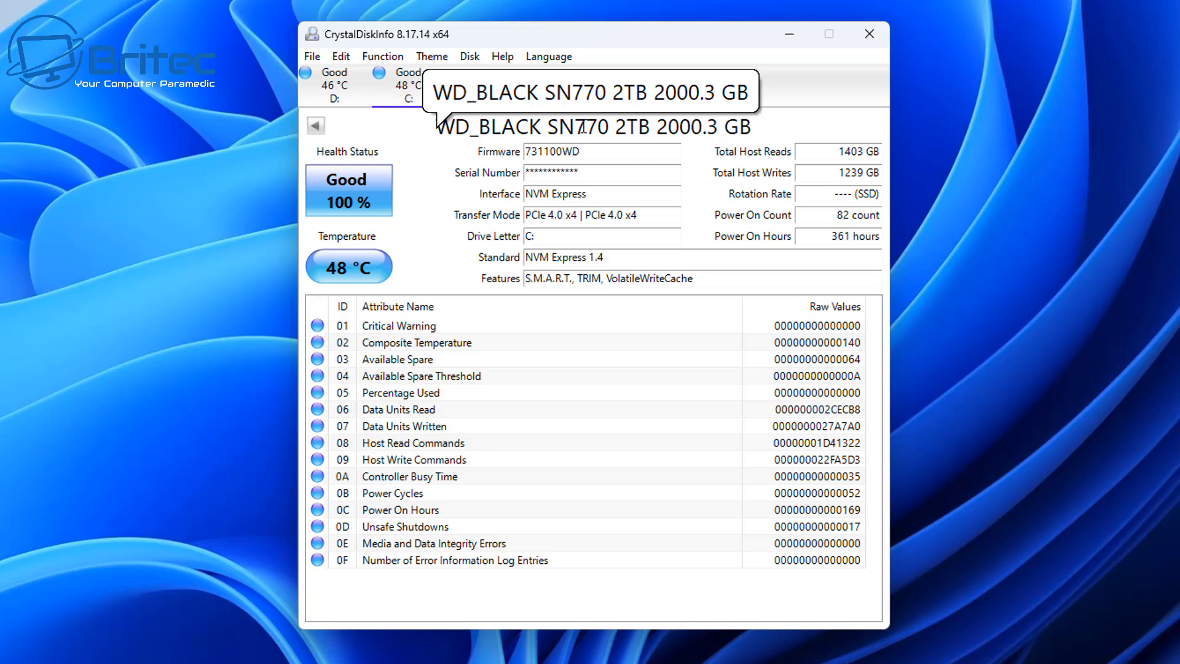
- Show the Crucial CT4000P3SSD8 4TB drive: Good health, 100%, 46 °C
left_click(333, 84)
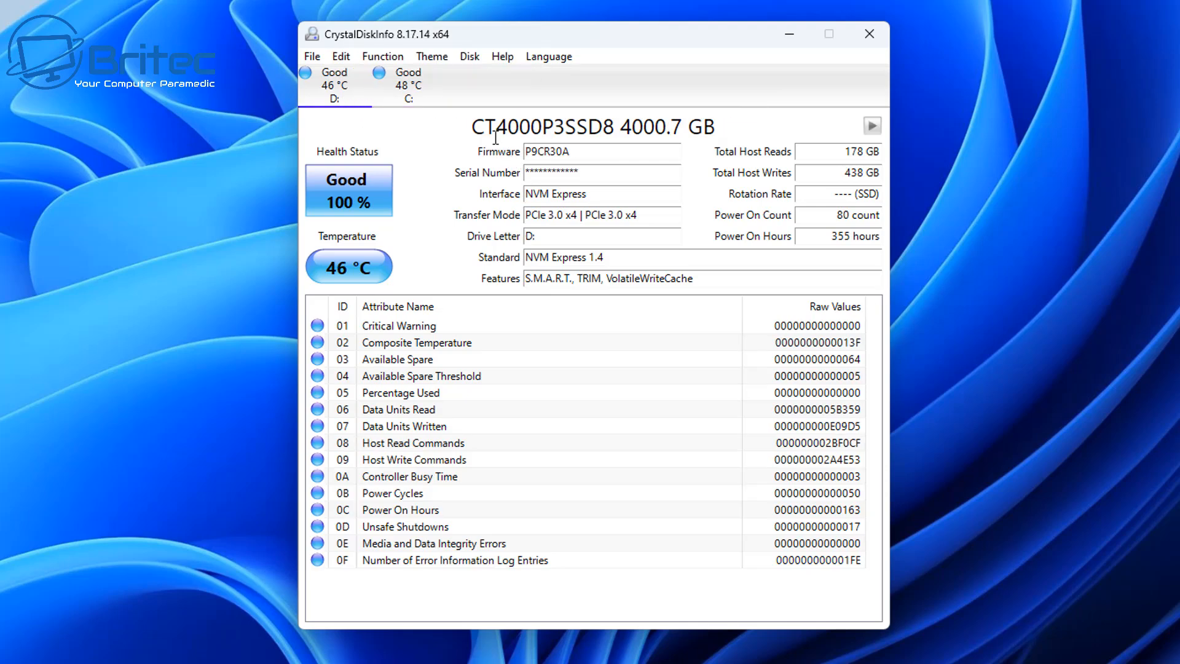
mouse_move(496, 138)
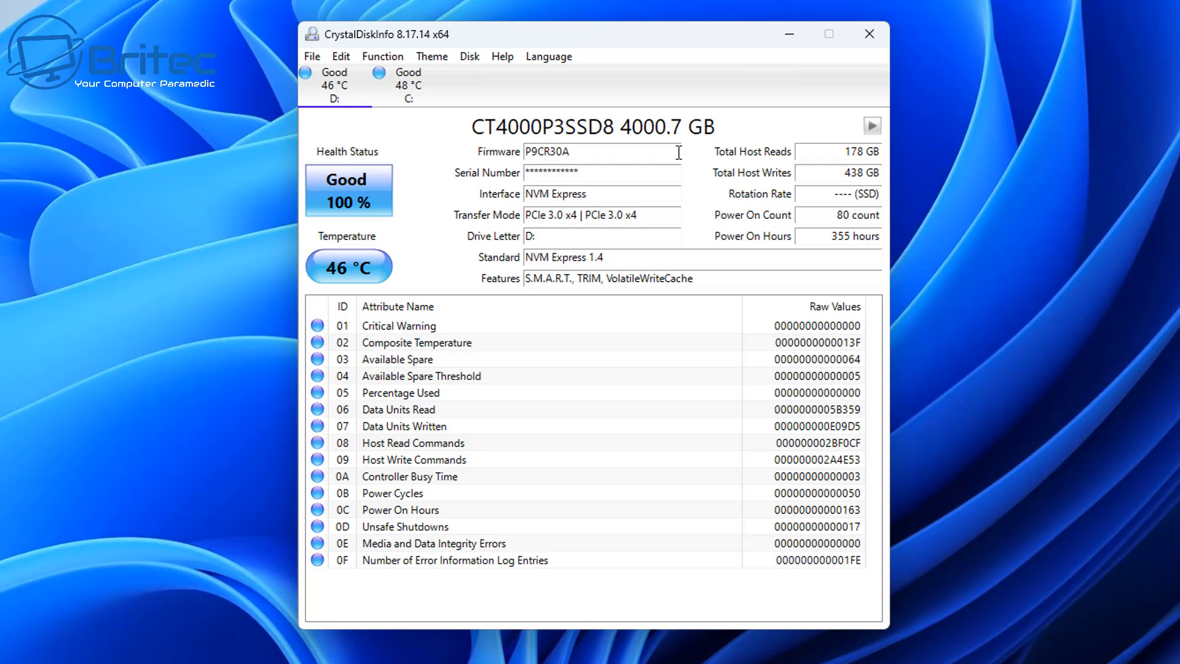
mouse_move(467, 169)
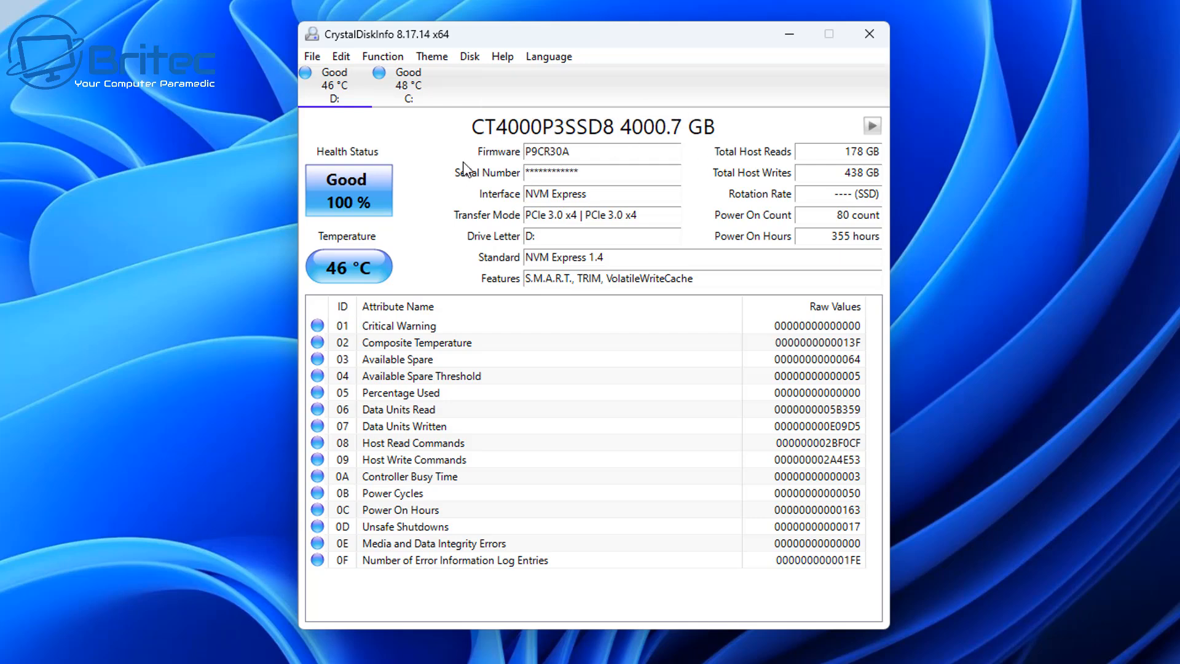
mouse_move(572, 147)
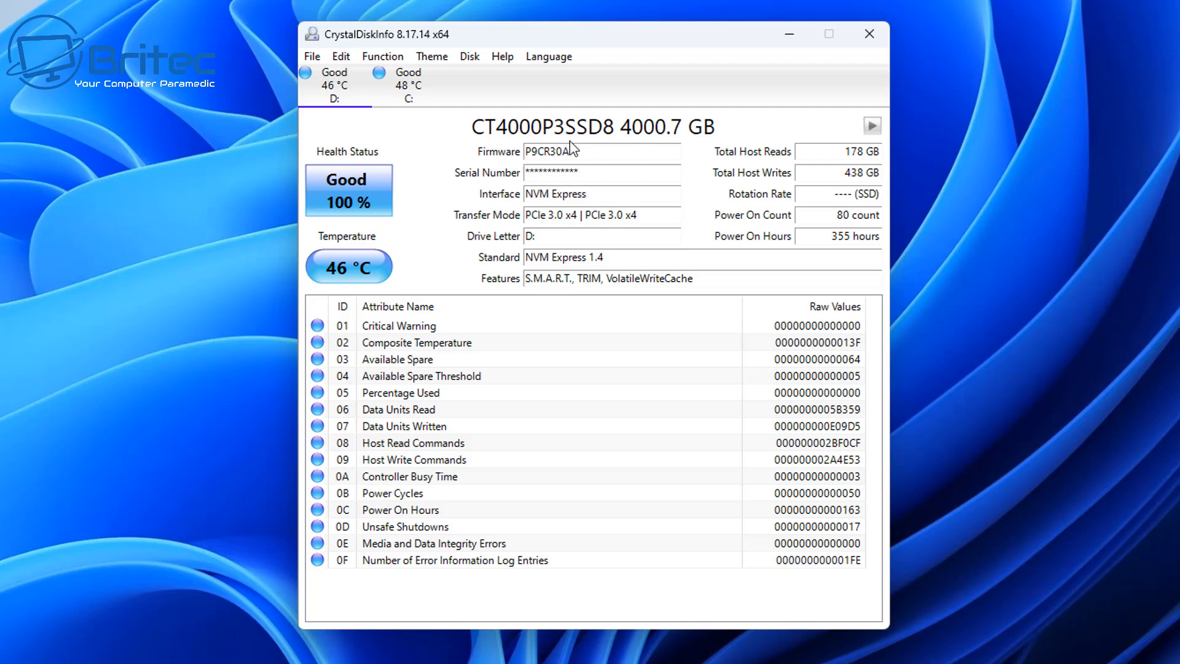
mouse_move(574, 150)
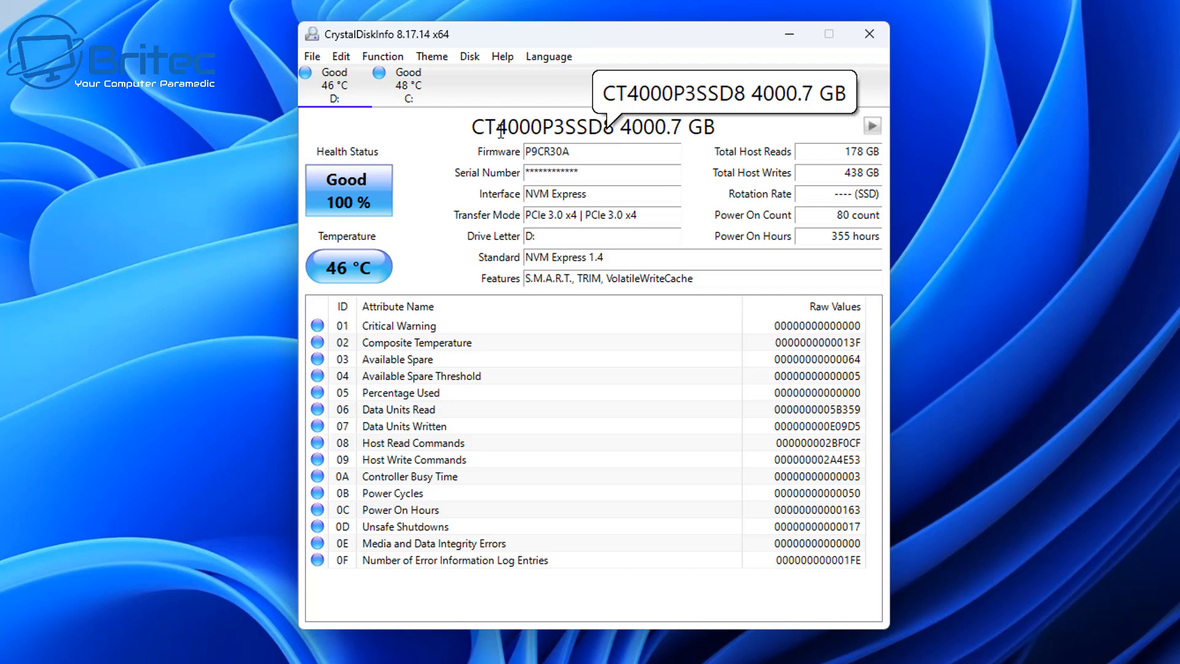
mouse_move(384, 176)
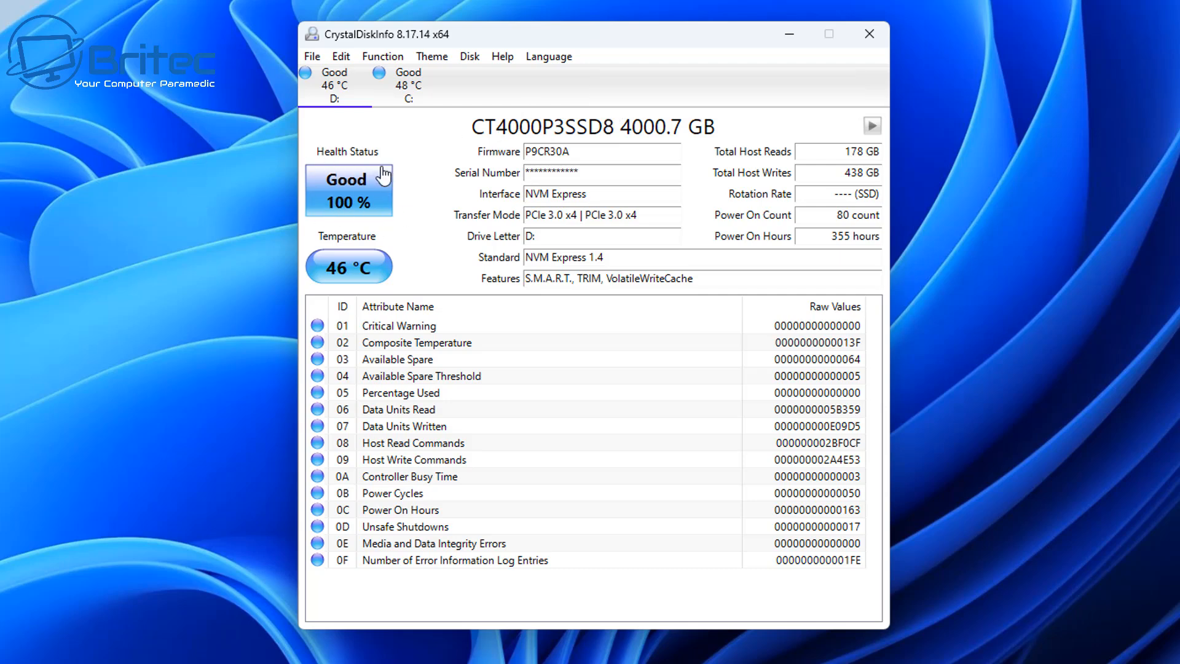
mouse_move(408, 102)
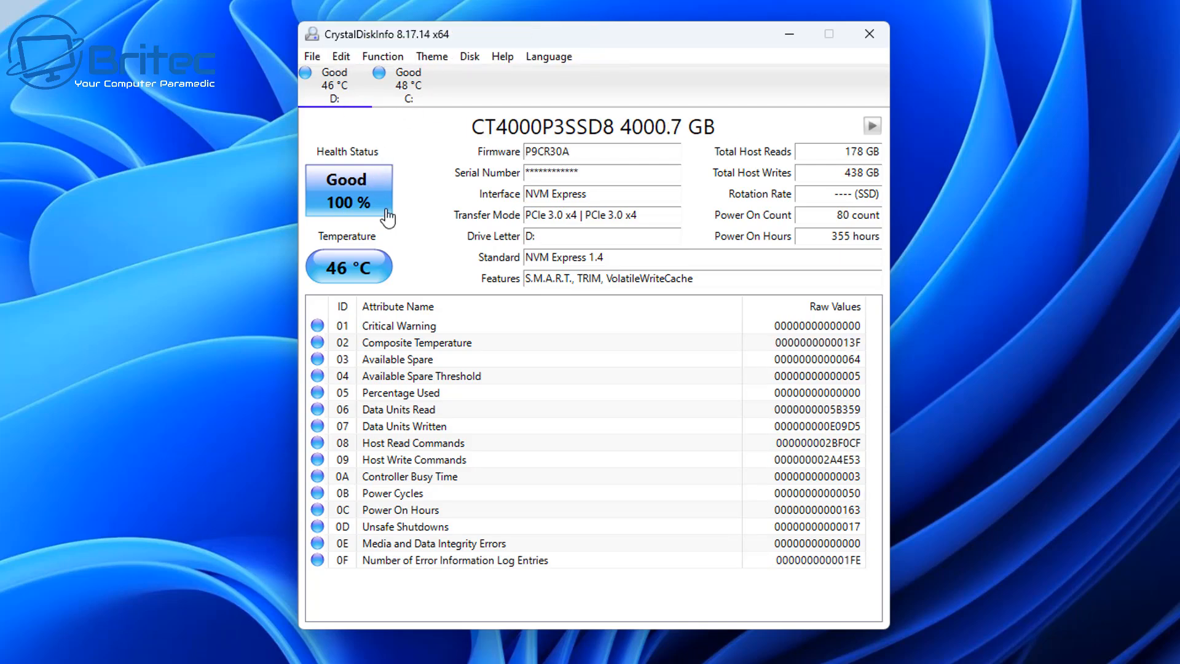
mouse_move(339, 284)
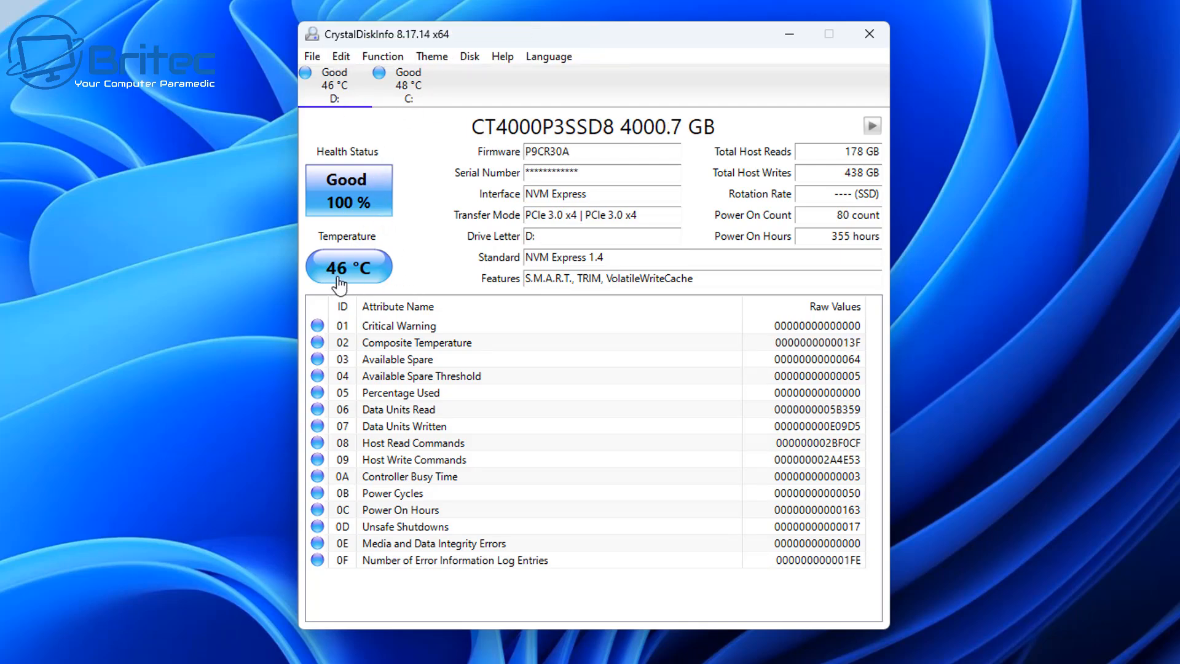
- Return to the WD_BLACK SN770 2TB drive with 1403 GB host reads and 1239 GB host writes
left_click(408, 85)
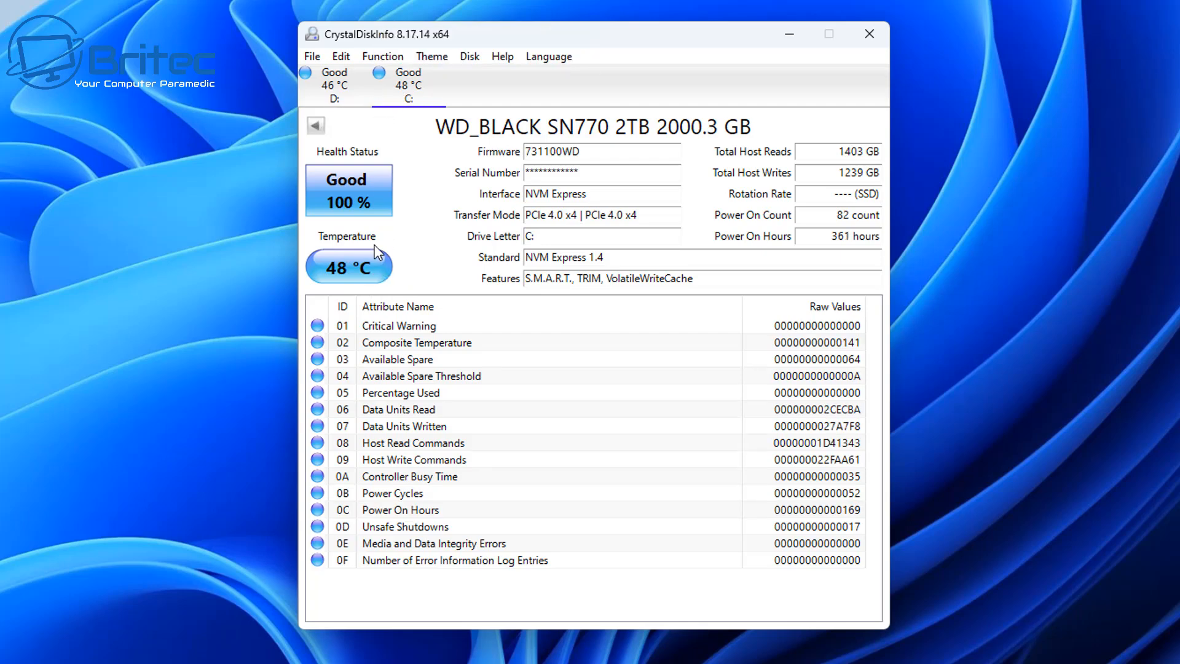
mouse_move(841, 152)
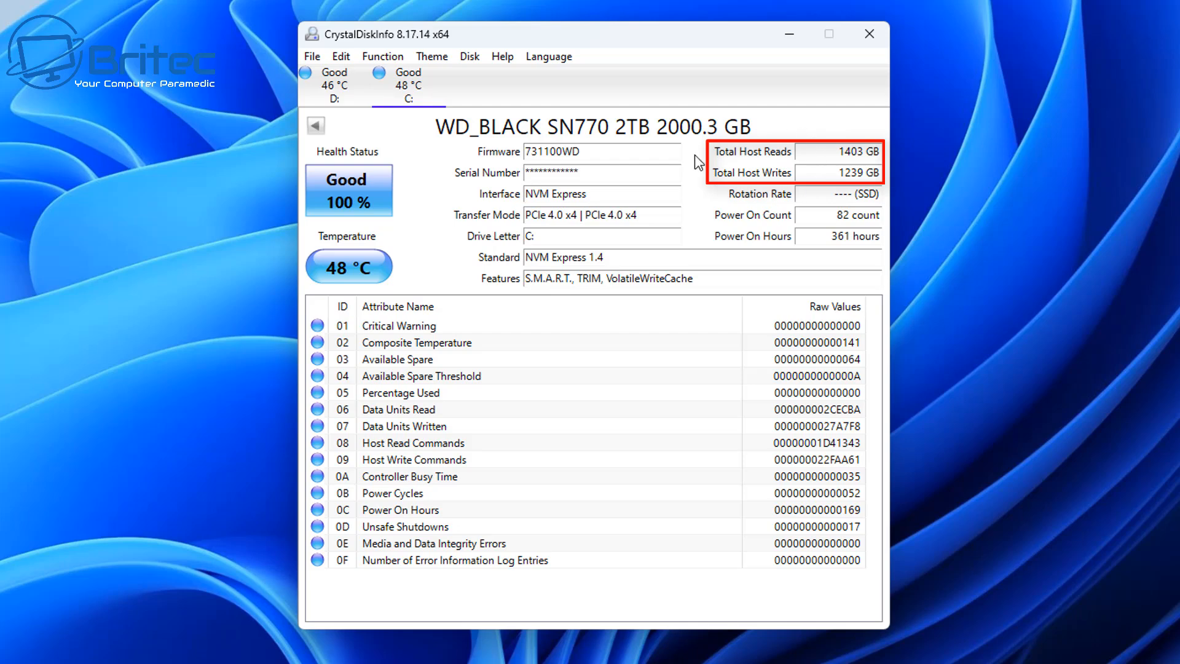
mouse_move(767, 171)
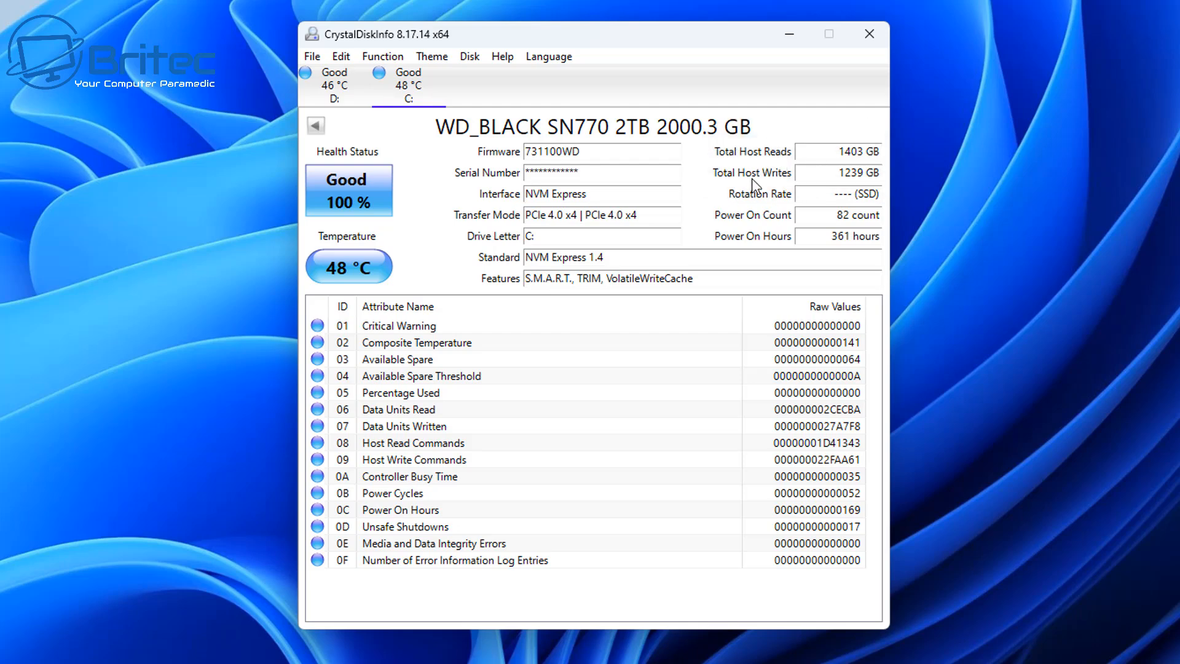
mouse_move(851, 152)
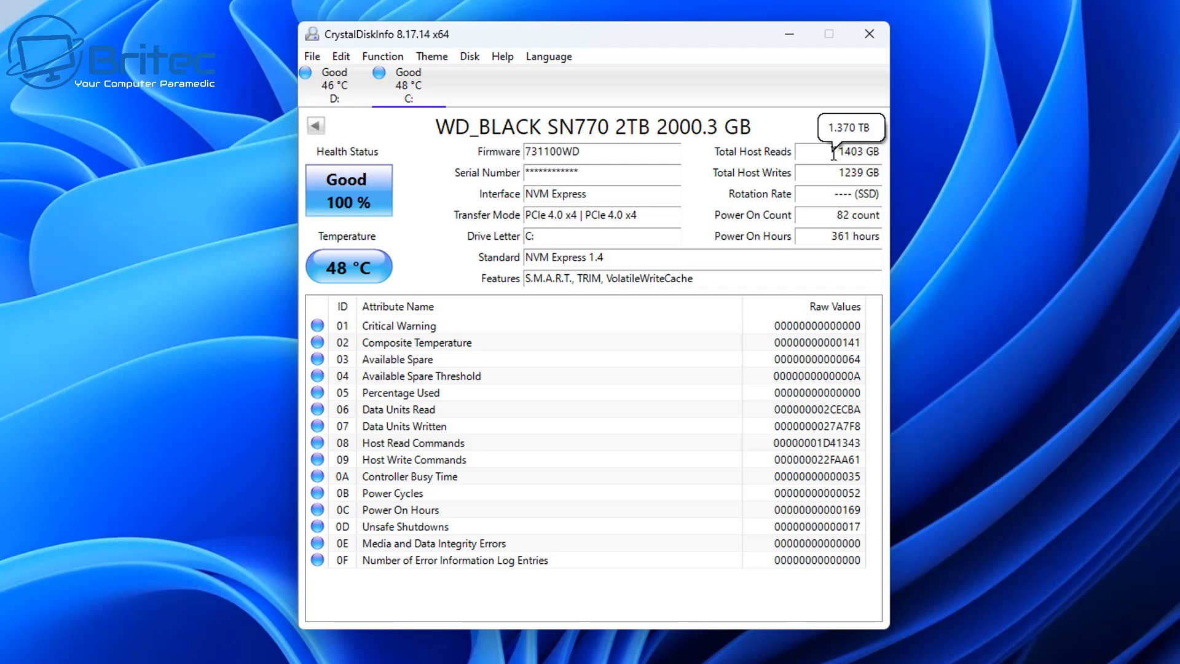
mouse_move(832, 172)
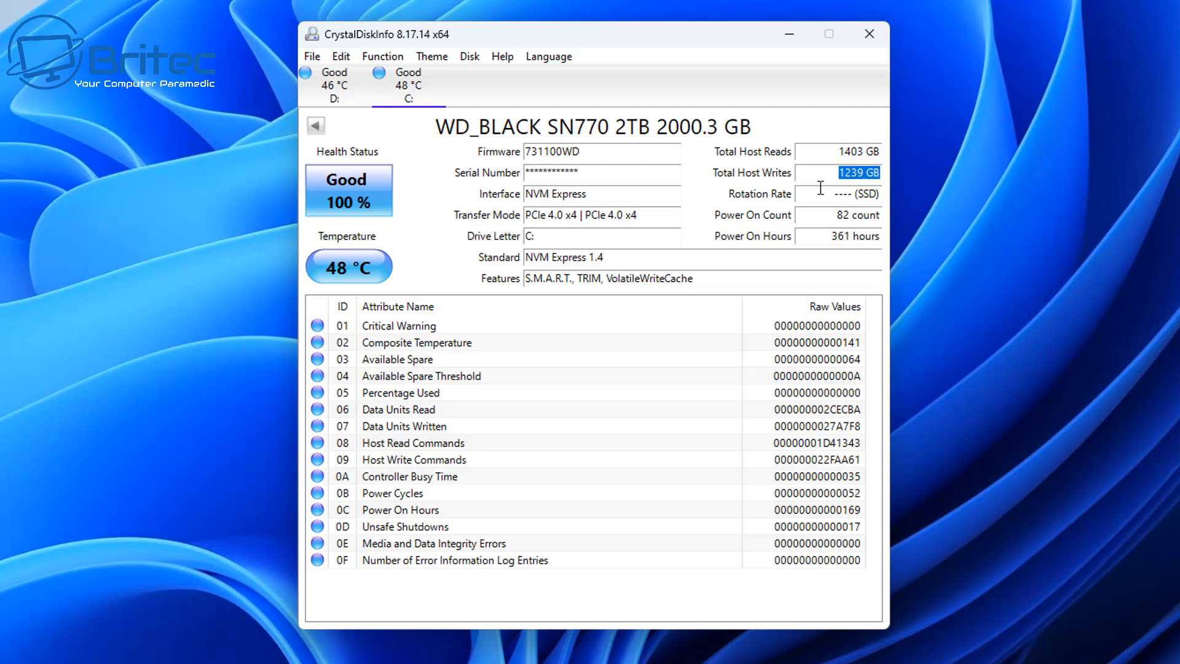
mouse_move(790, 195)
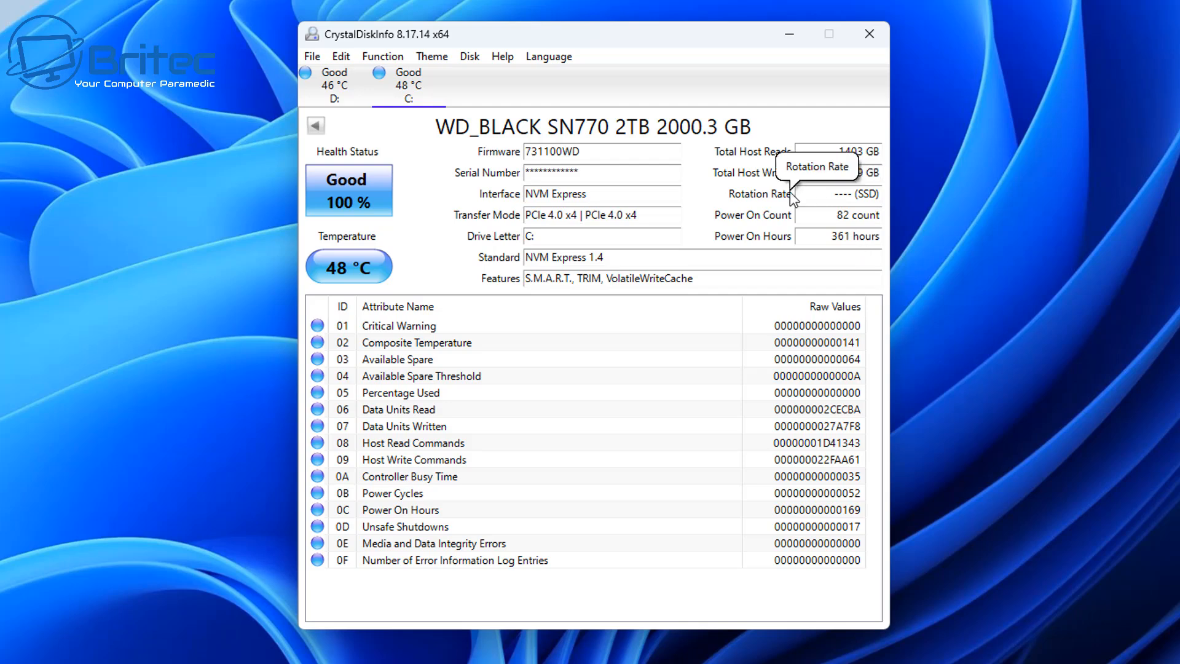
mouse_move(847, 212)
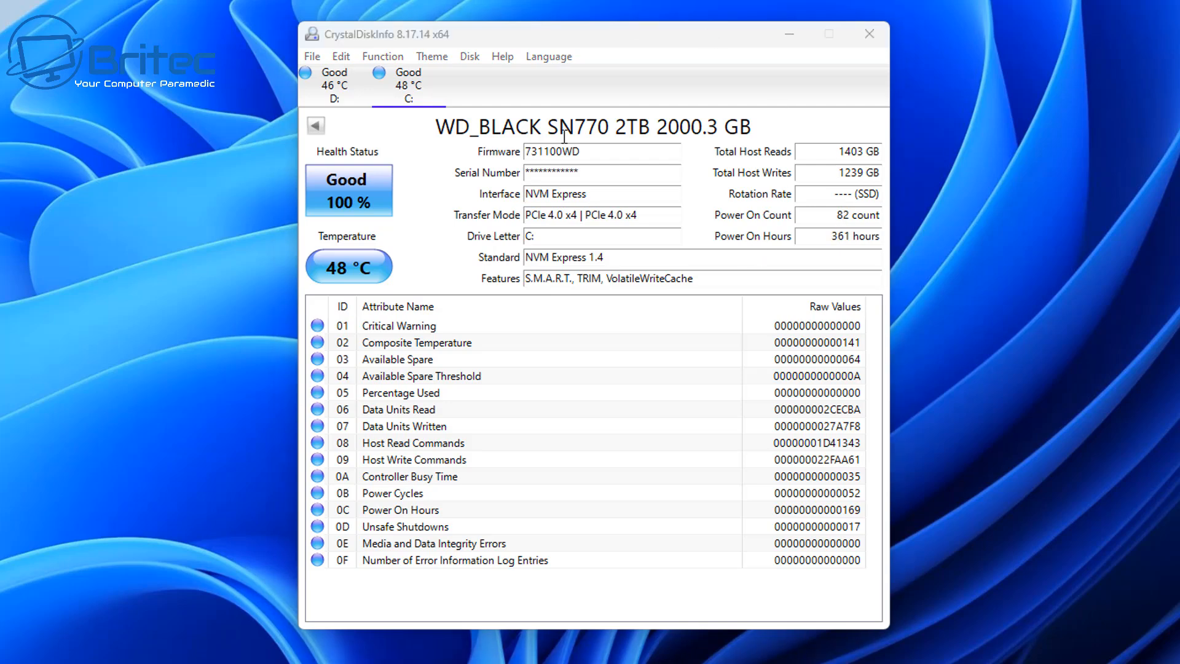
mouse_move(794, 173)
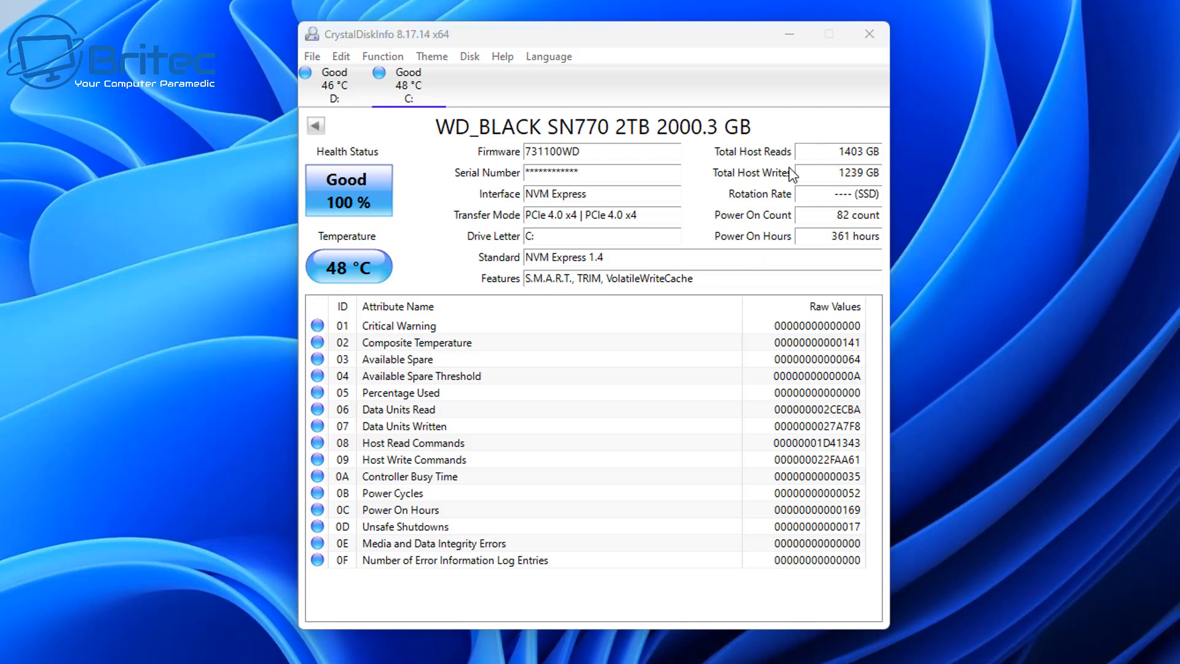
mouse_move(804, 178)
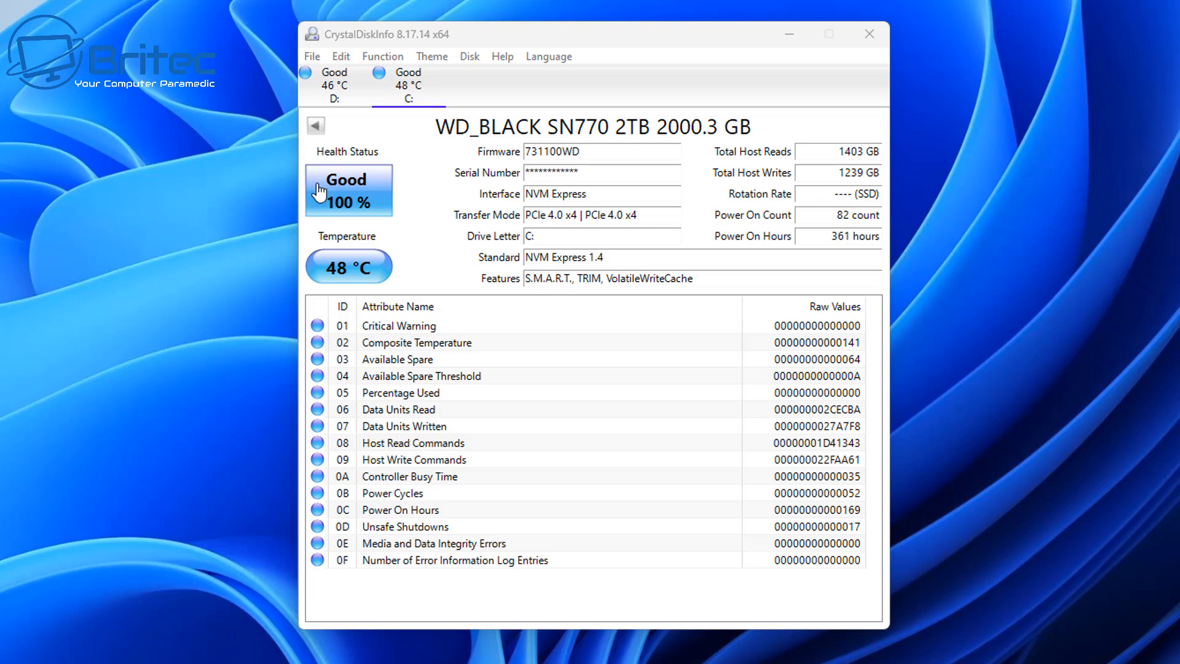
mouse_move(337, 279)
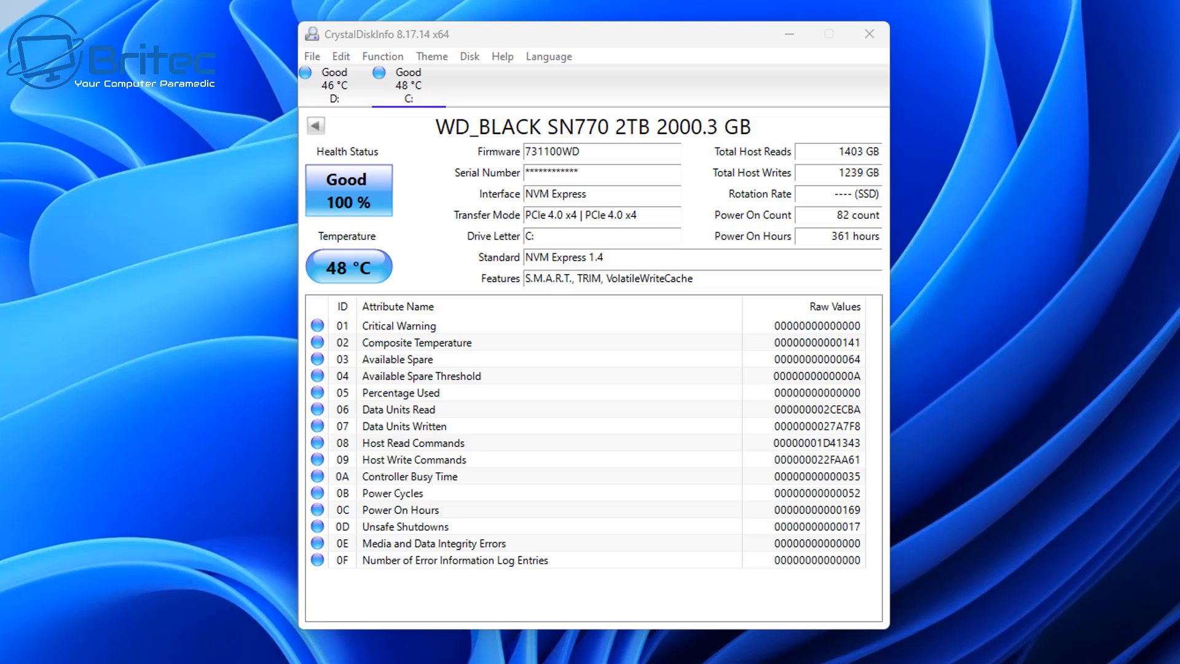
mouse_move(1125, 217)
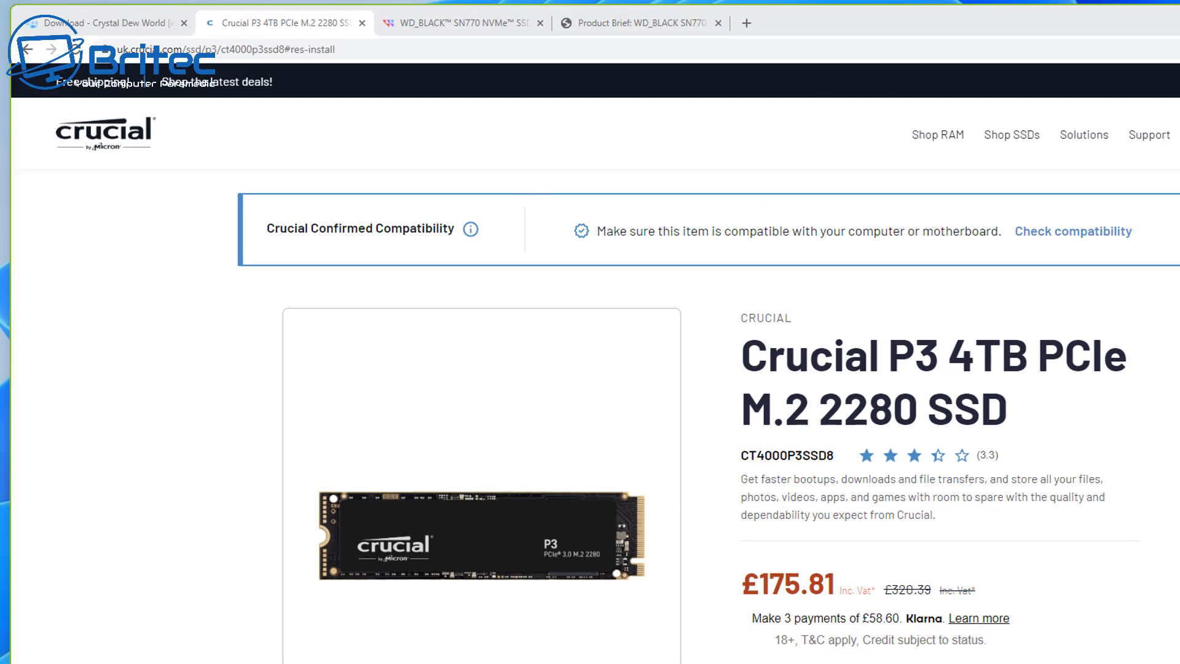
mouse_move(946, 380)
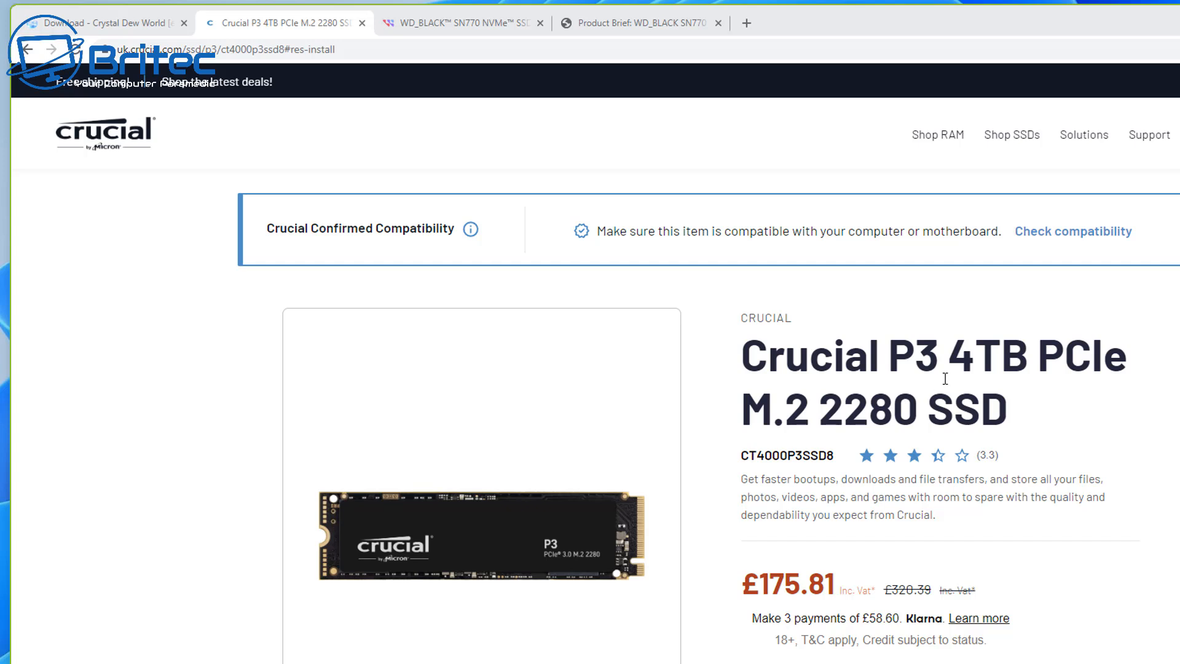
mouse_move(1133, 375)
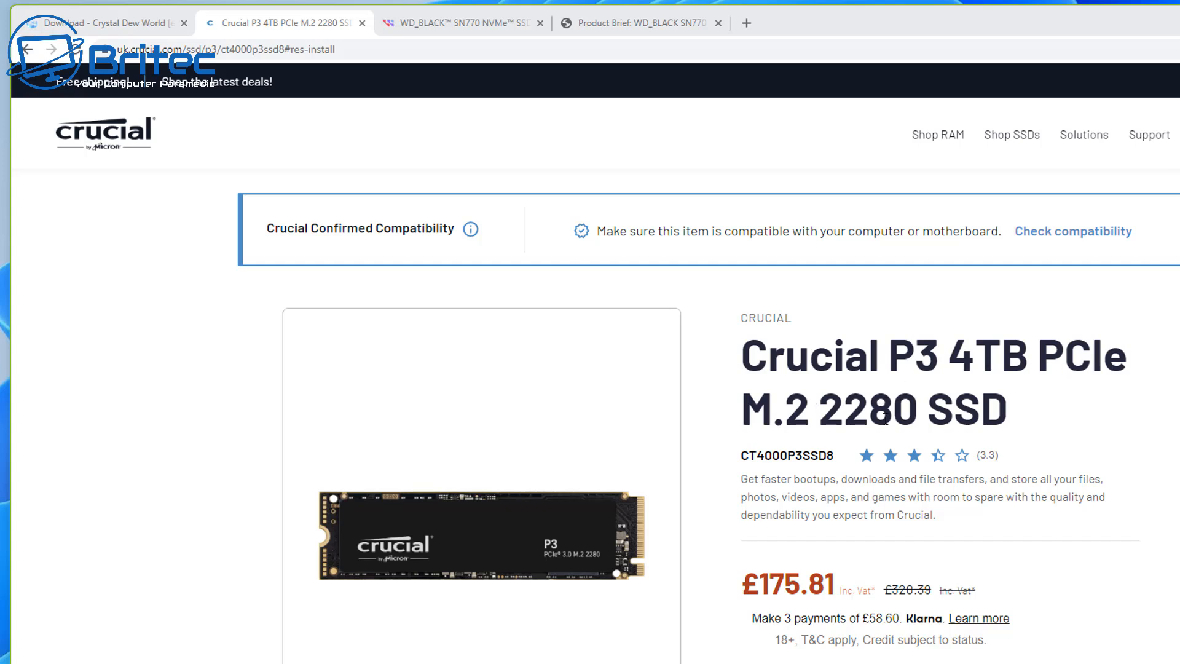
mouse_move(795, 333)
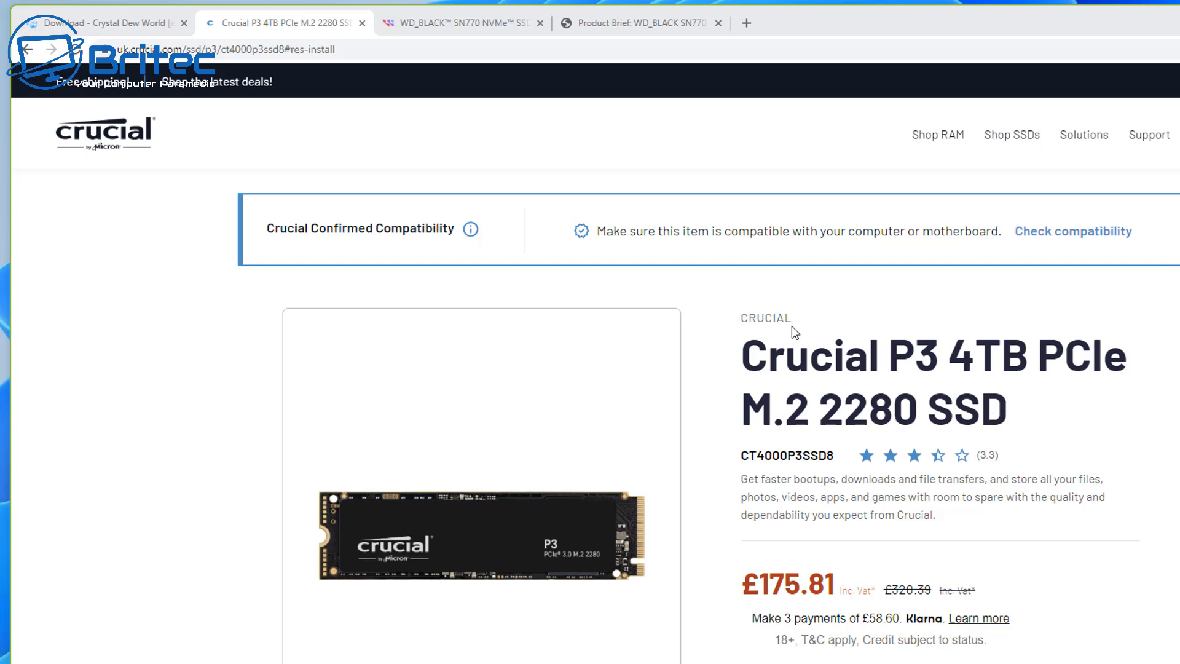
mouse_move(1089, 327)
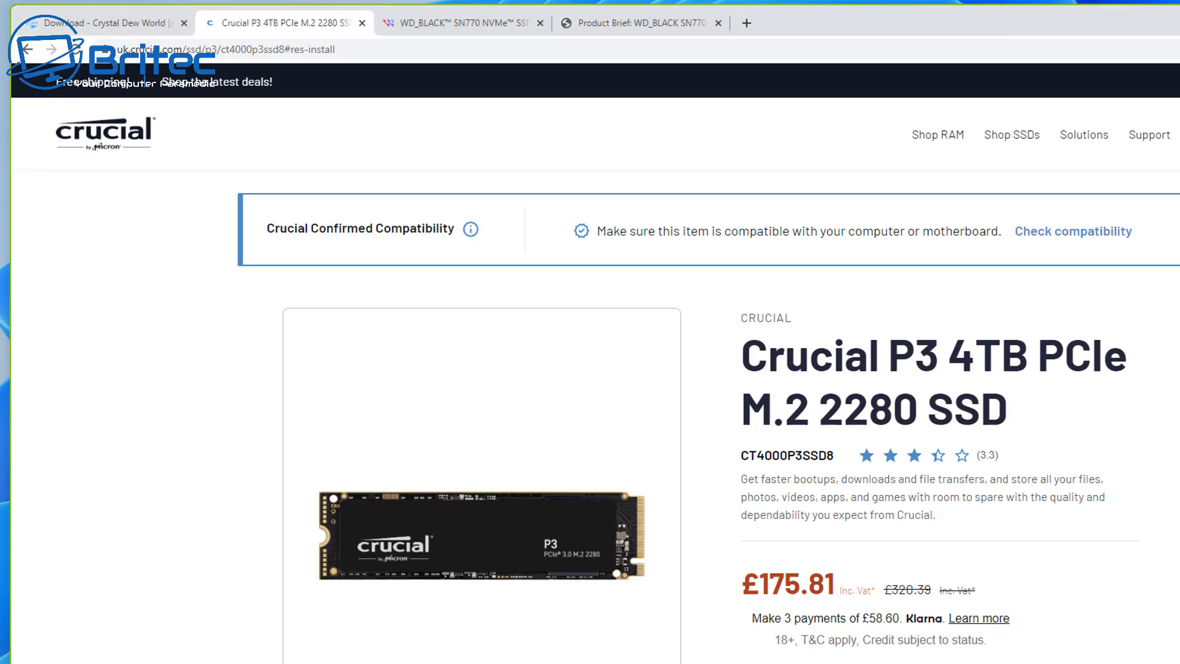
scroll("down", 3)
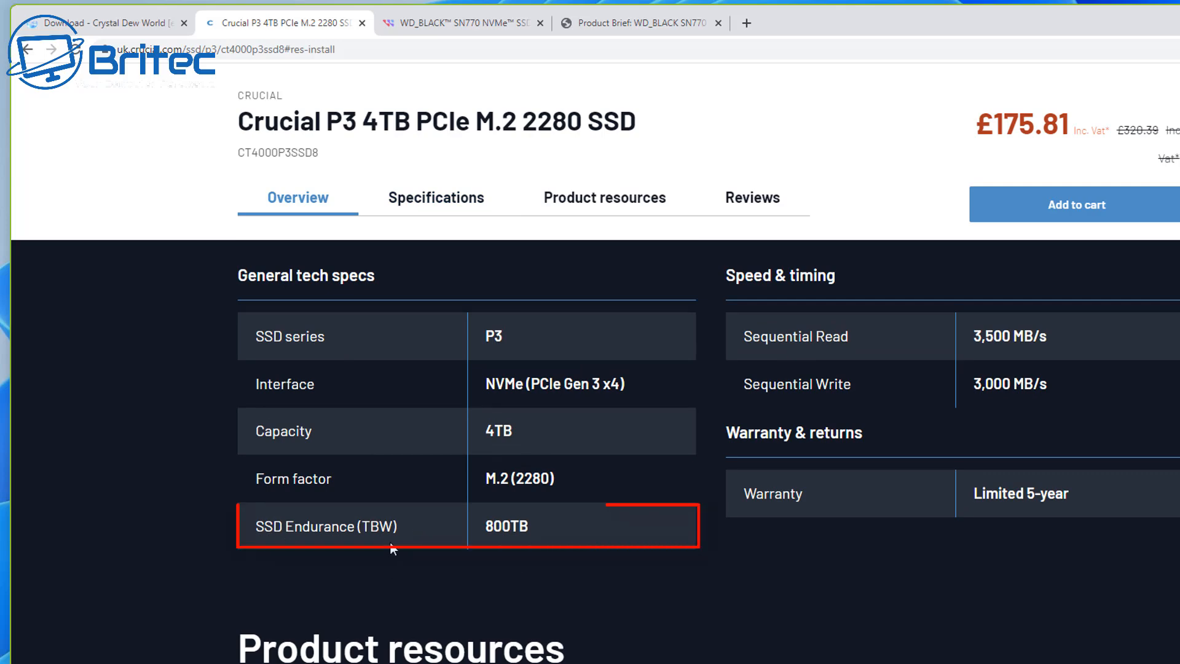
mouse_move(501, 542)
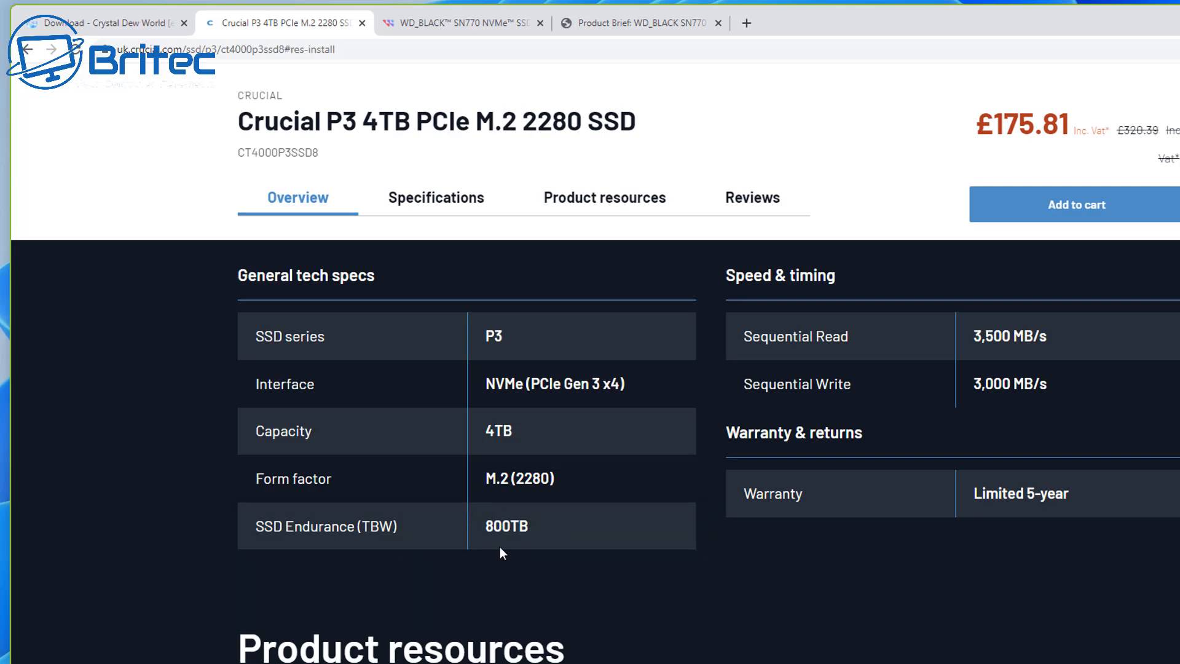
mouse_move(776, 540)
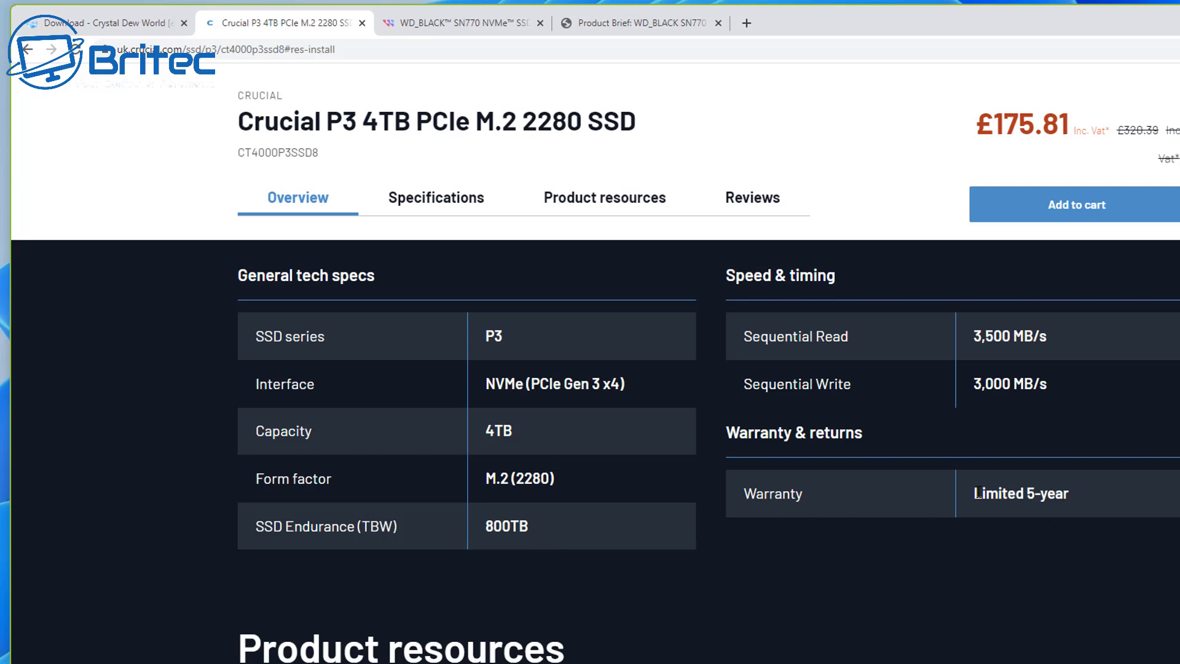
mouse_move(1089, 496)
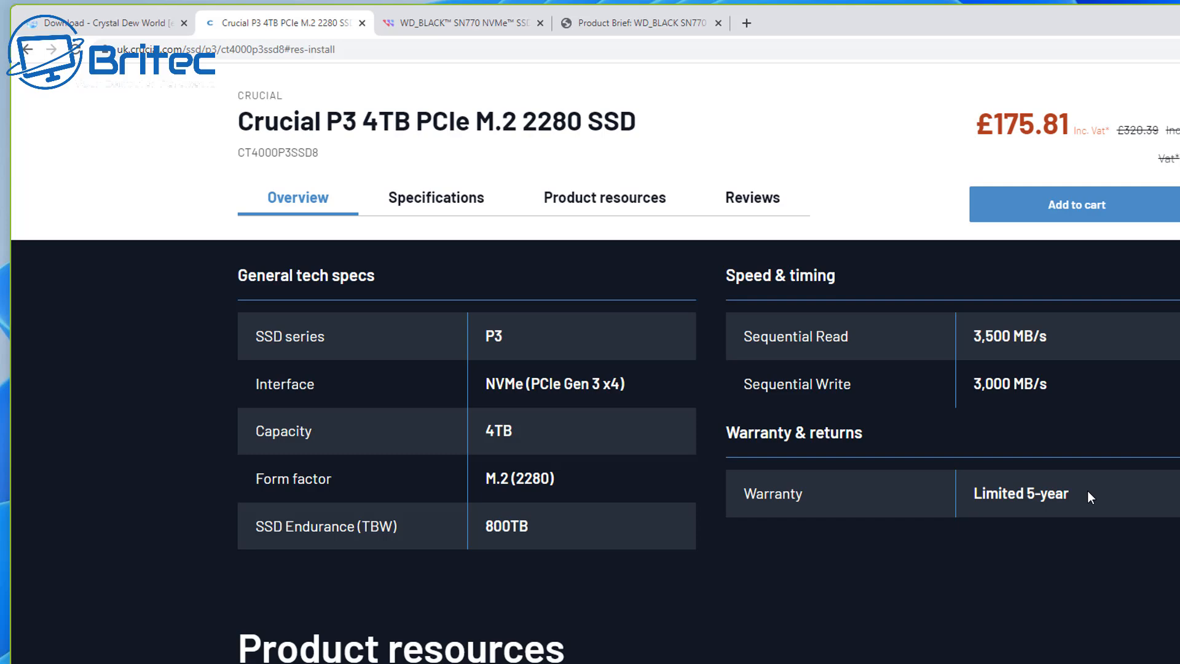
mouse_move(785, 517)
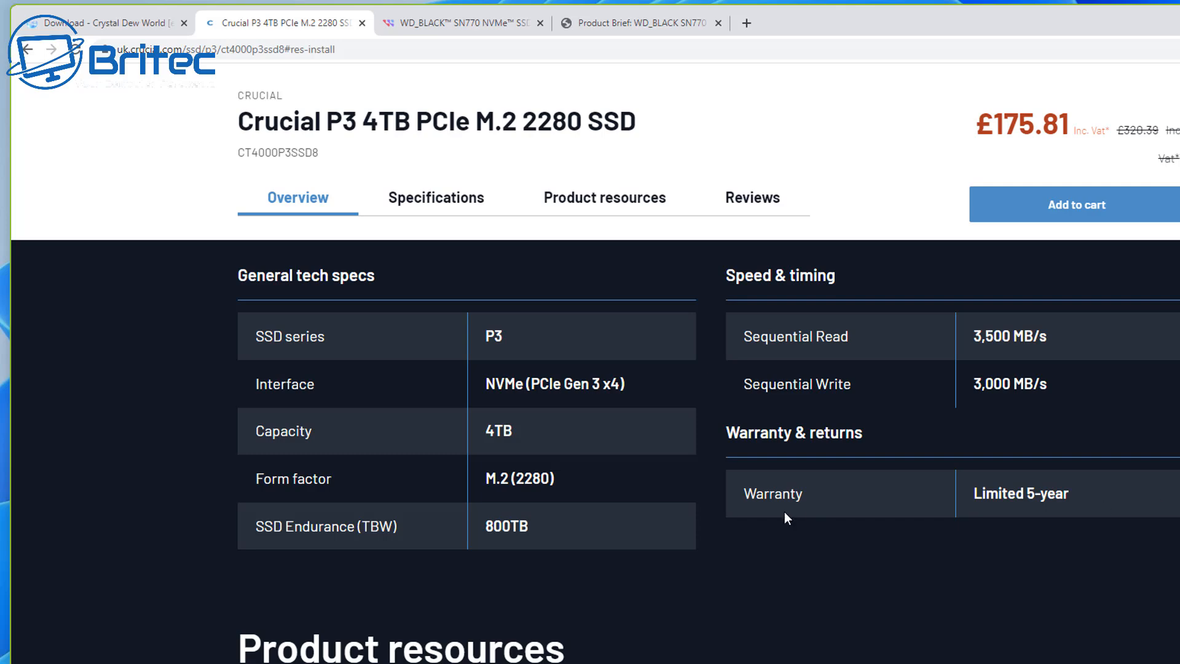
mouse_move(525, 542)
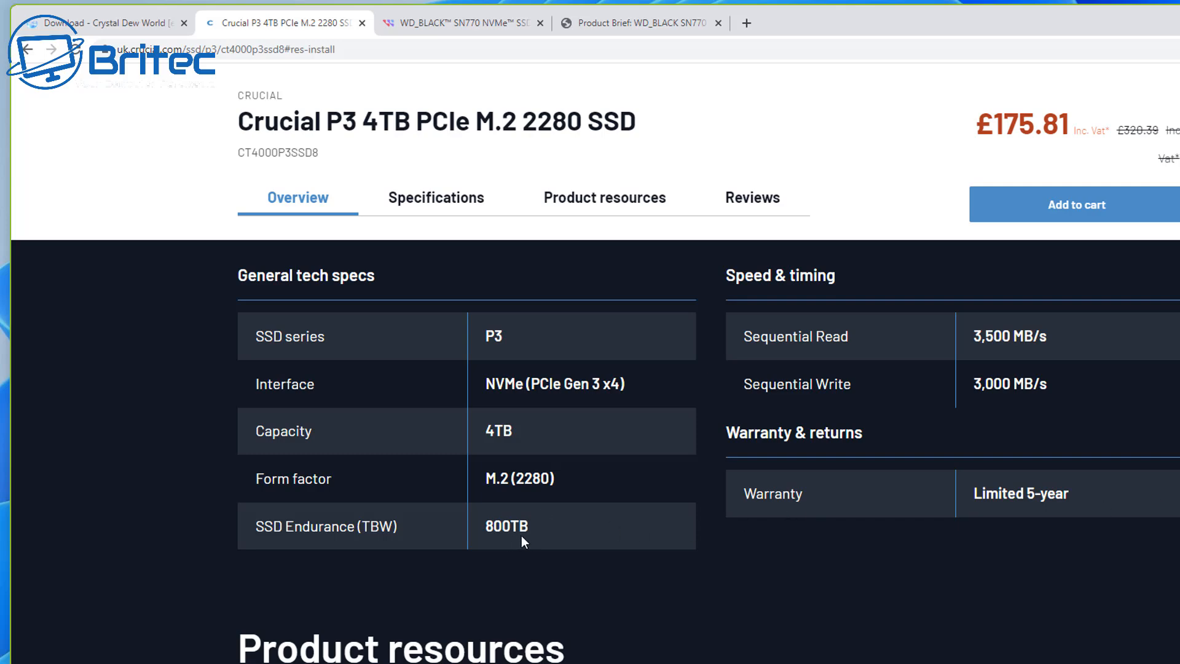
mouse_move(585, 573)
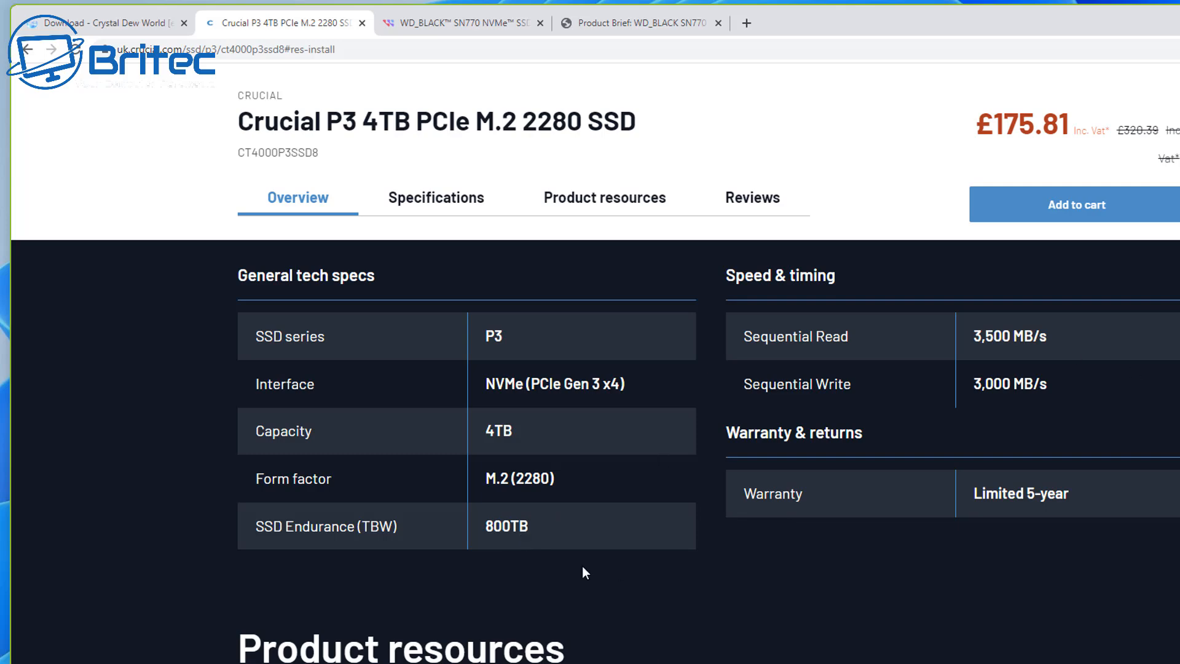
mouse_move(554, 546)
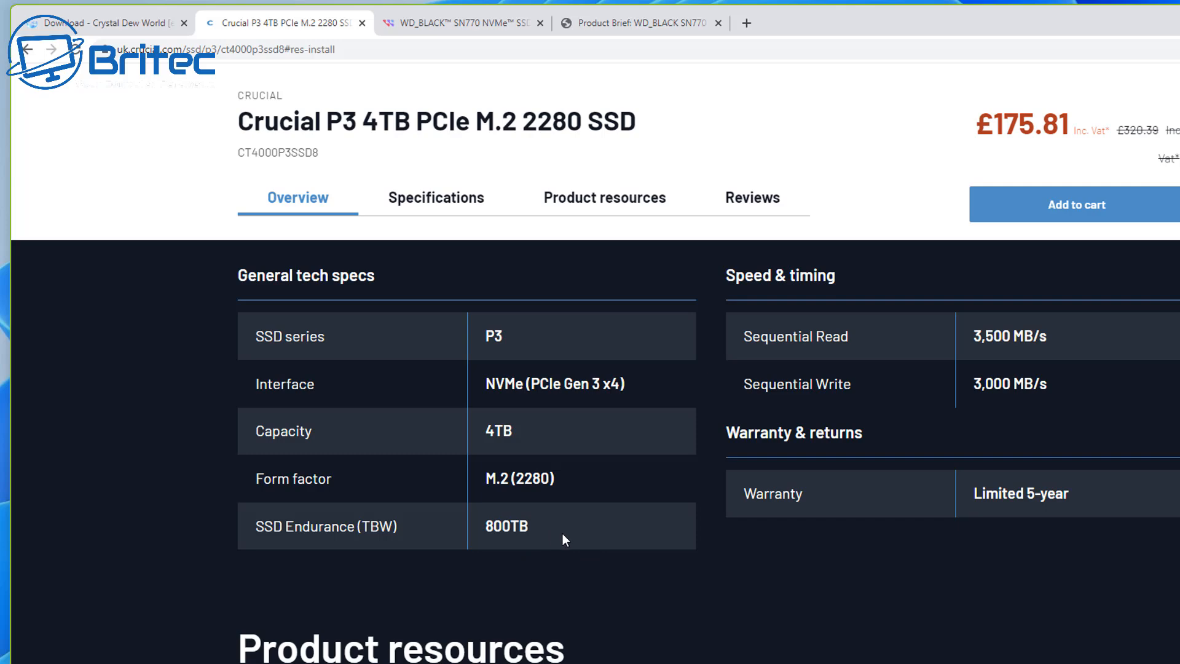
mouse_move(994, 524)
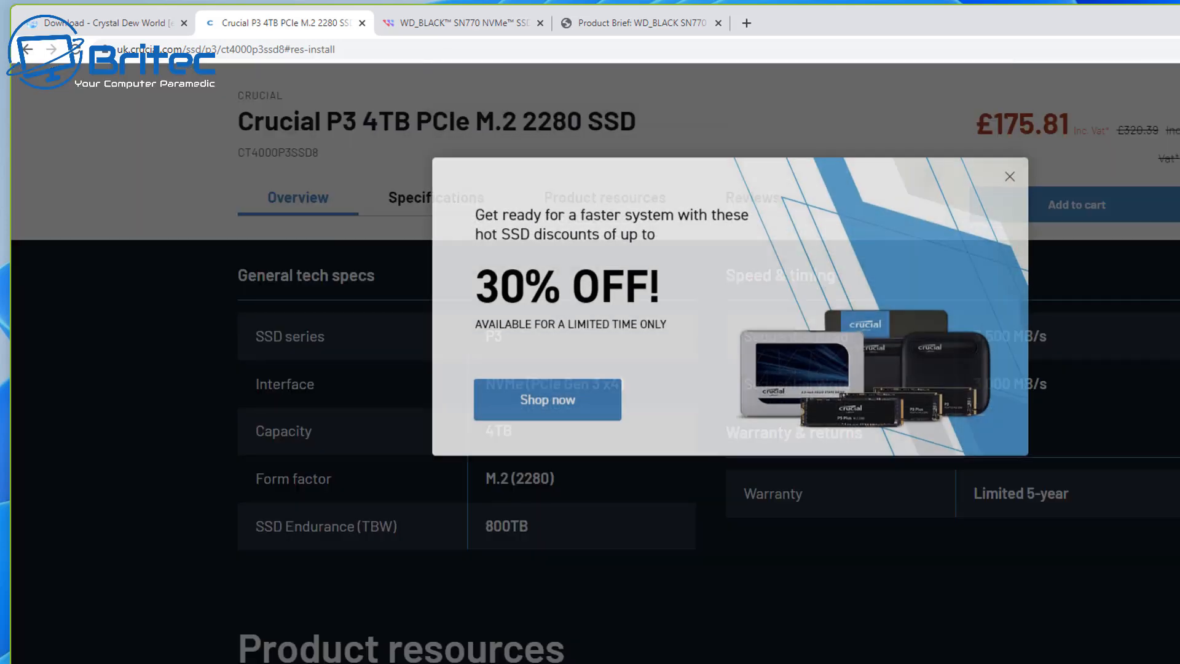
left_click(1009, 176)
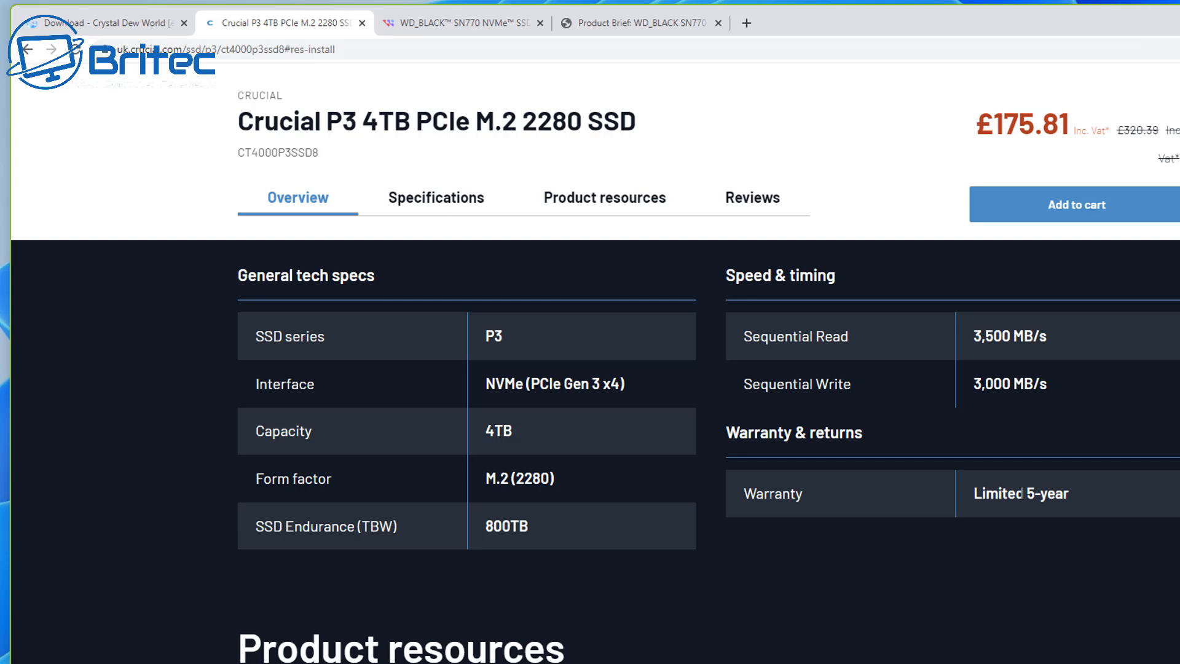
mouse_move(954, 543)
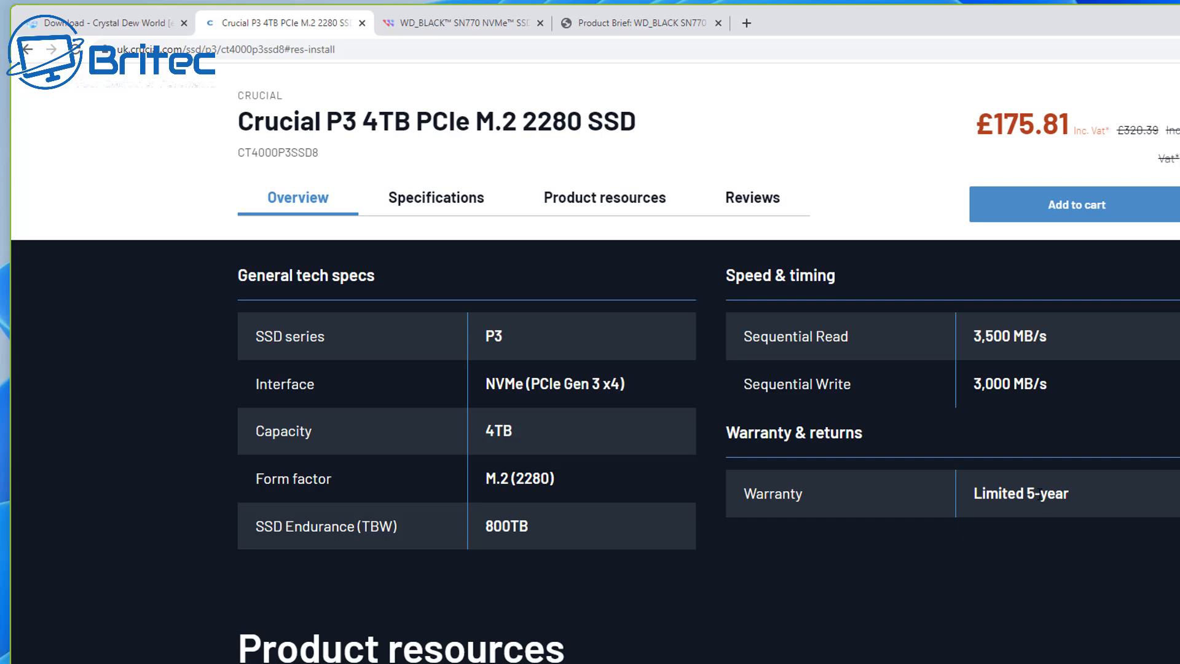
mouse_move(1033, 495)
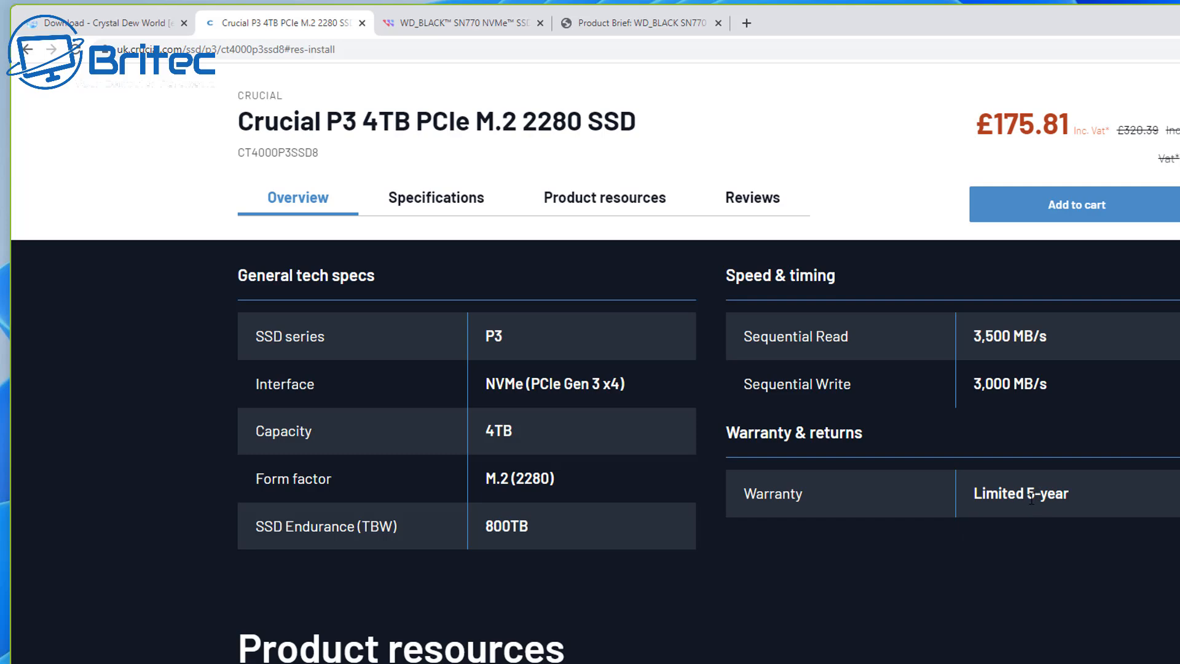
mouse_move(1030, 498)
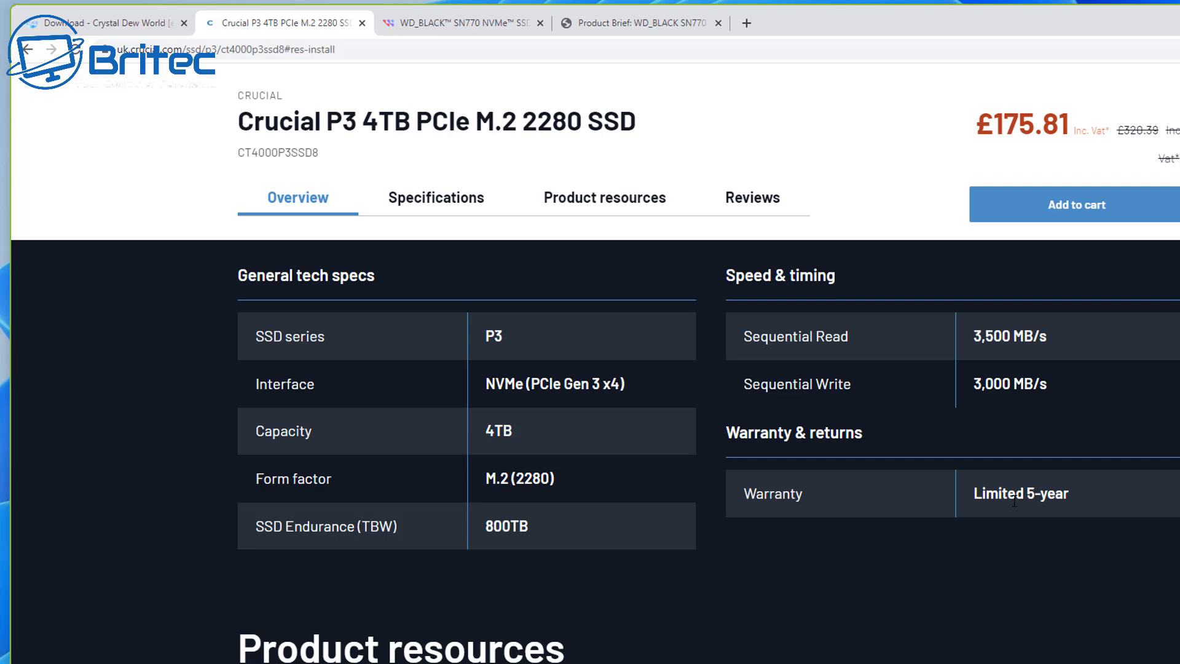
mouse_move(870, 267)
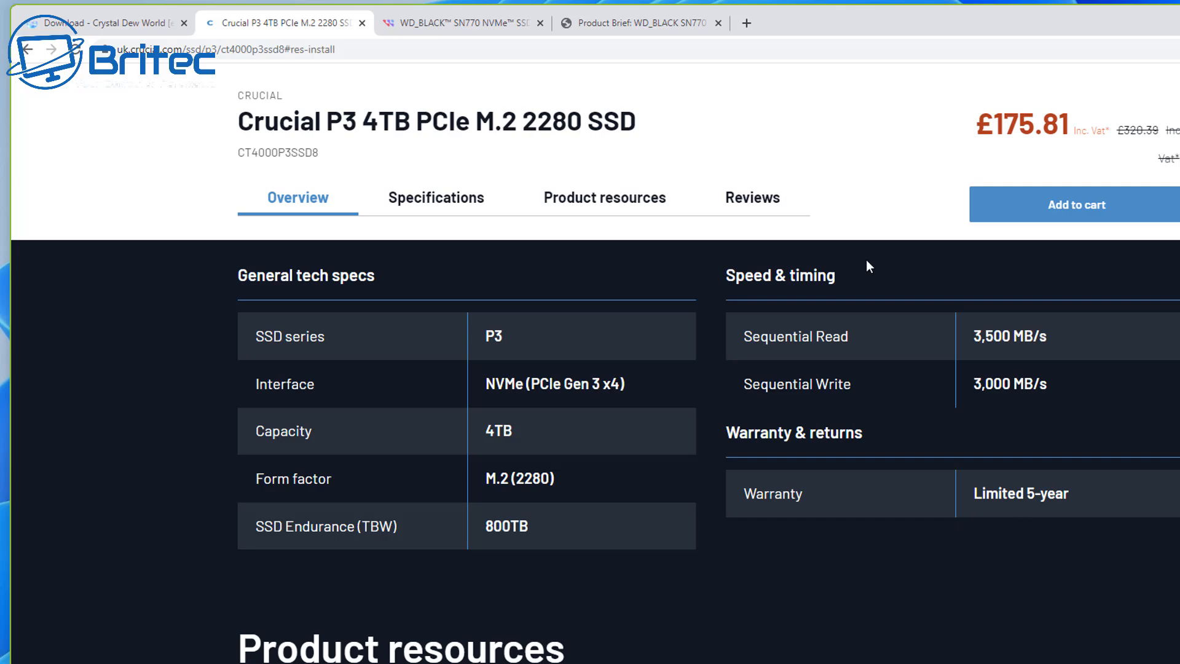
mouse_move(712, 578)
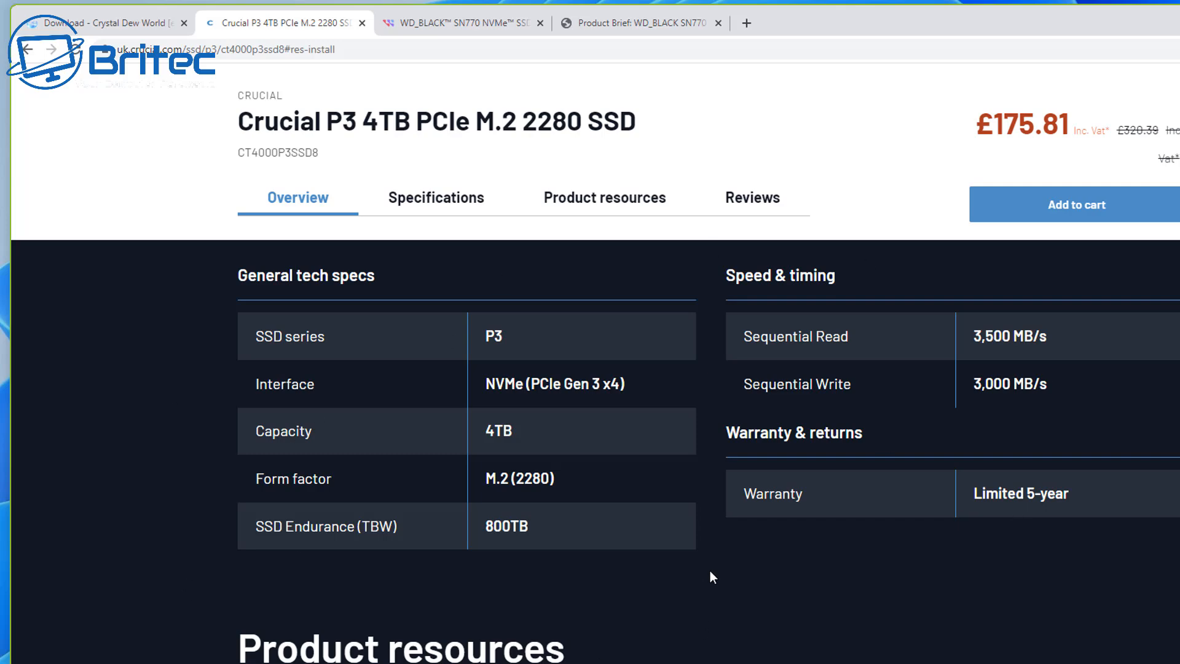
mouse_move(981, 563)
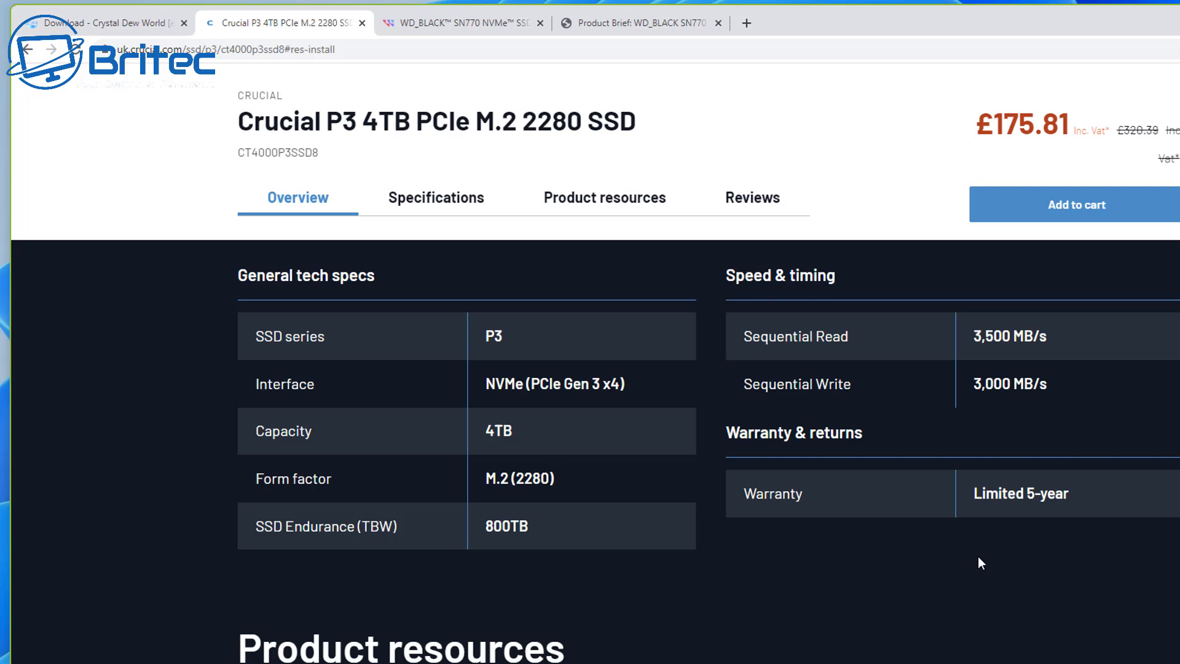
mouse_move(1157, 541)
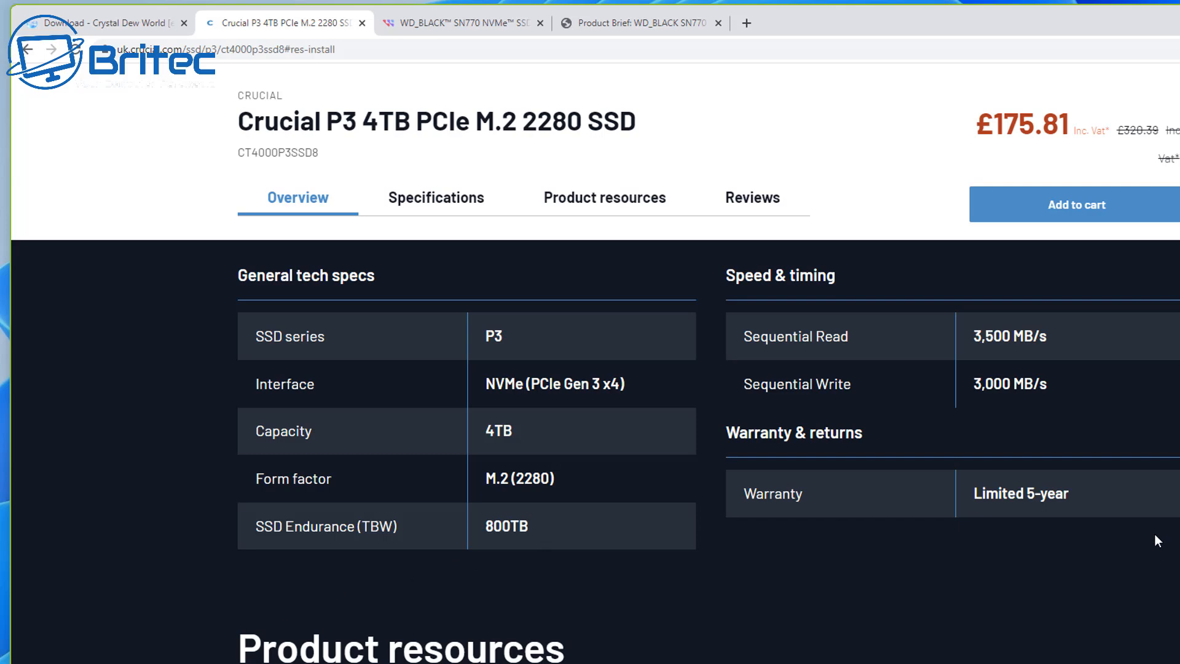
mouse_move(1015, 520)
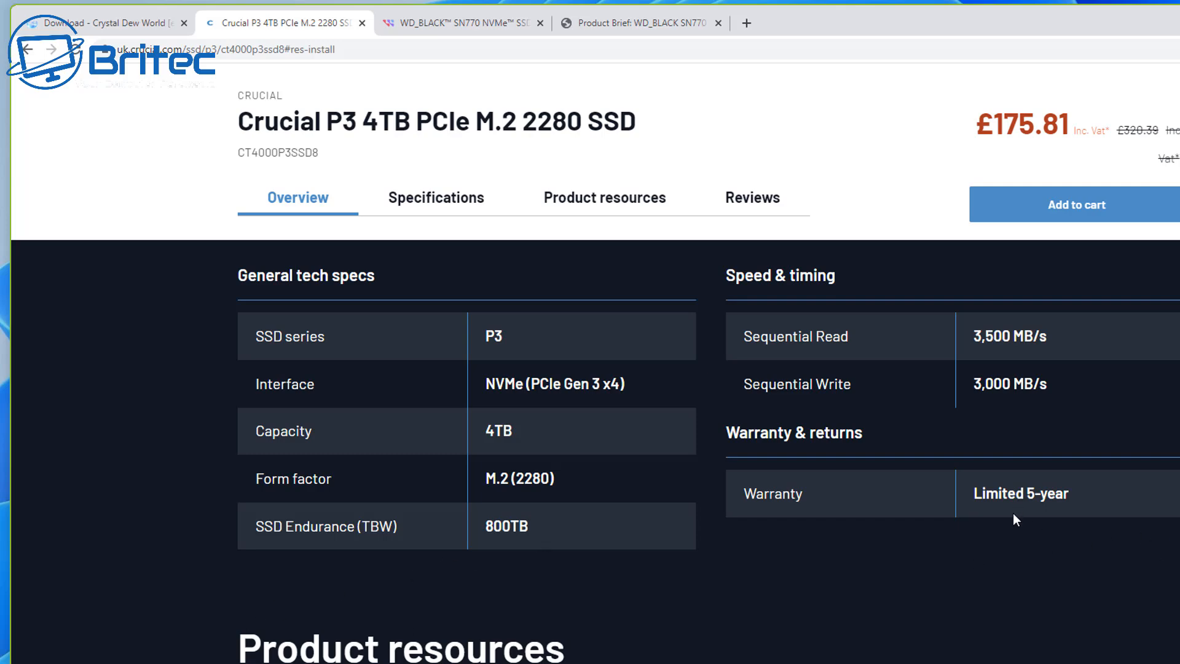
mouse_move(1069, 528)
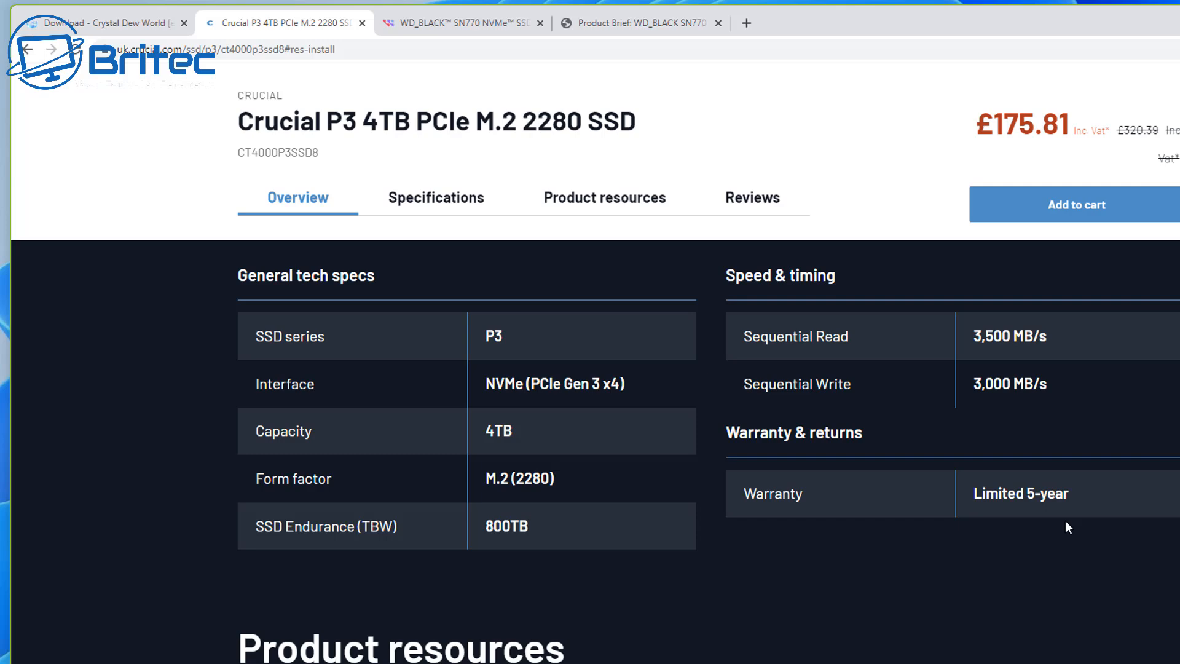
mouse_move(561, 88)
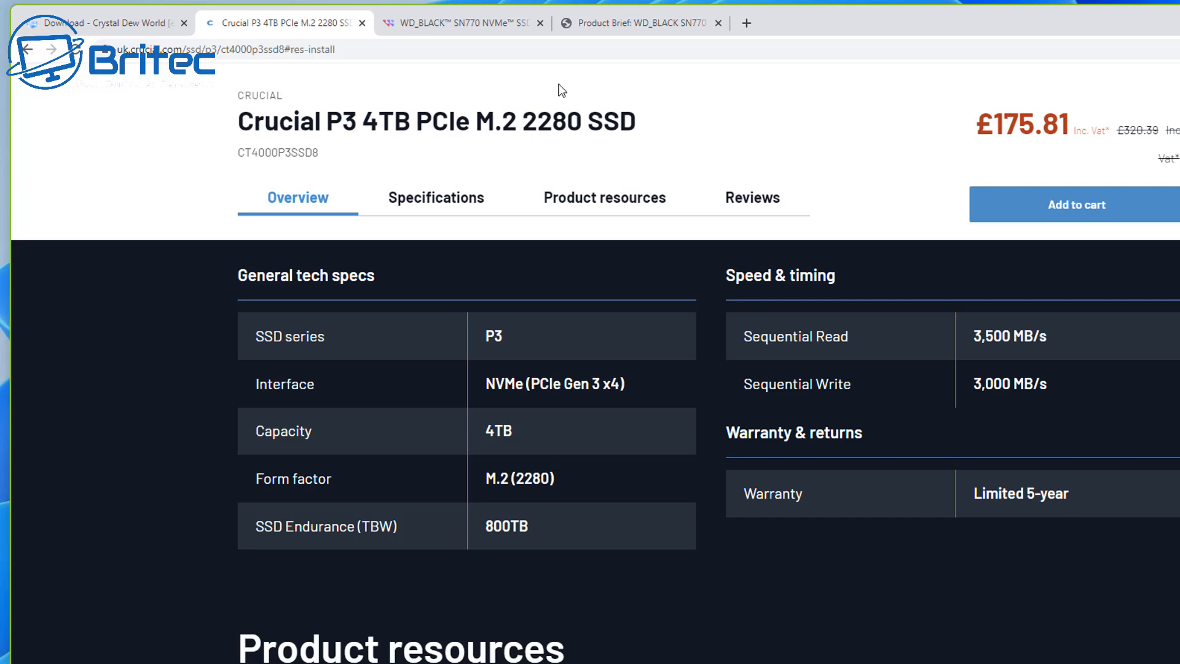
- Bring up the WD_BLACK SN770 product page and its product brief PDF
left_click(460, 22)
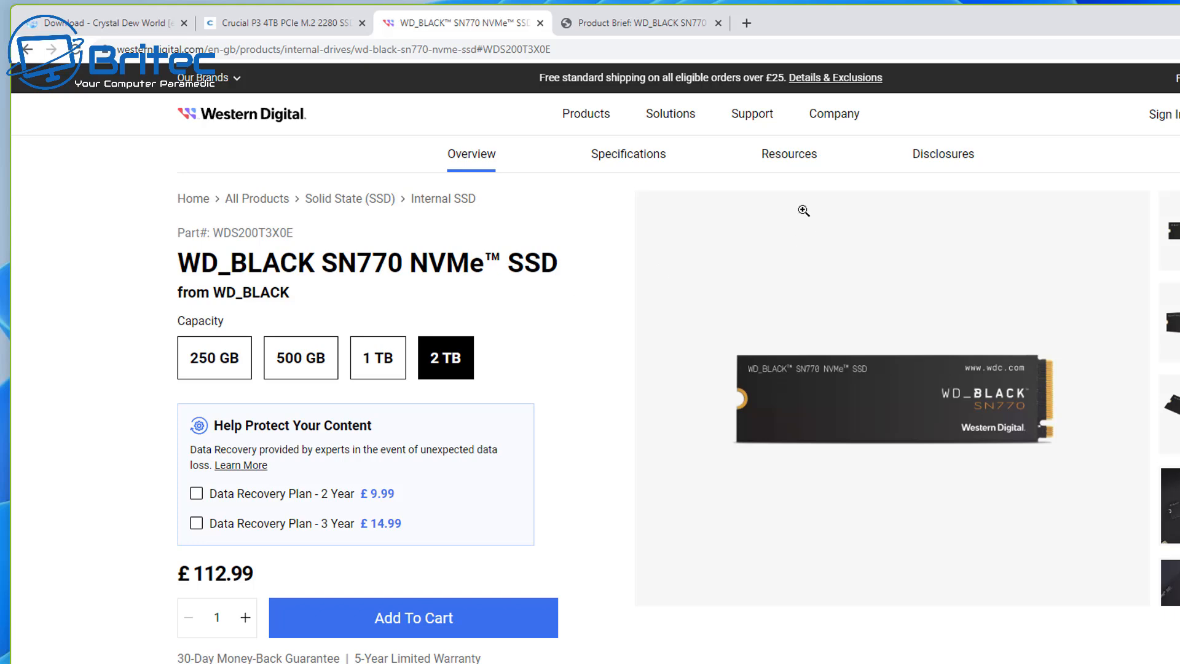
mouse_move(658, 601)
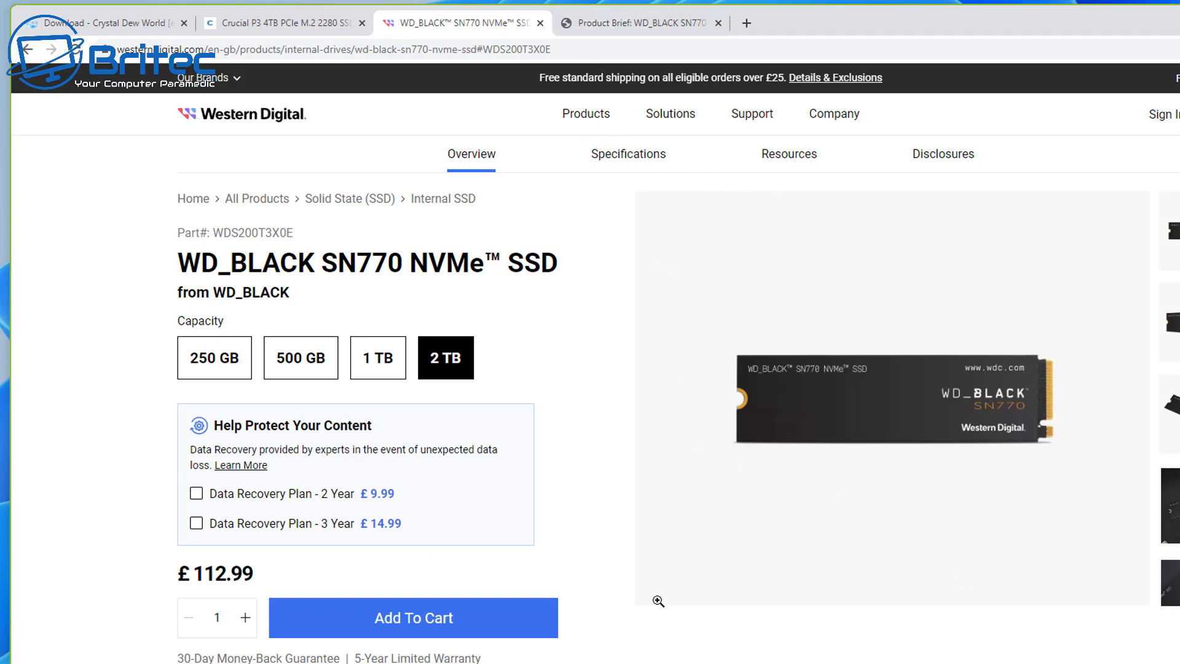
left_click(636, 22)
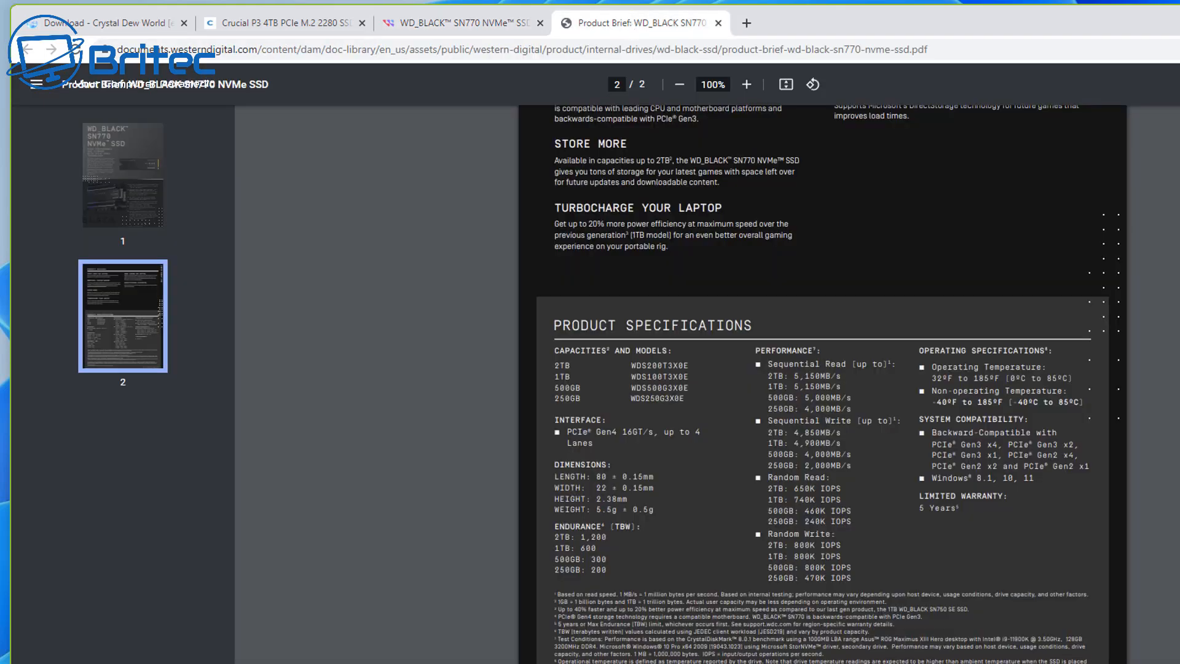
- Zoom the brief to 200% and highlight the 2TB endurance figure of 1,200 TBW
left_click(122, 174)
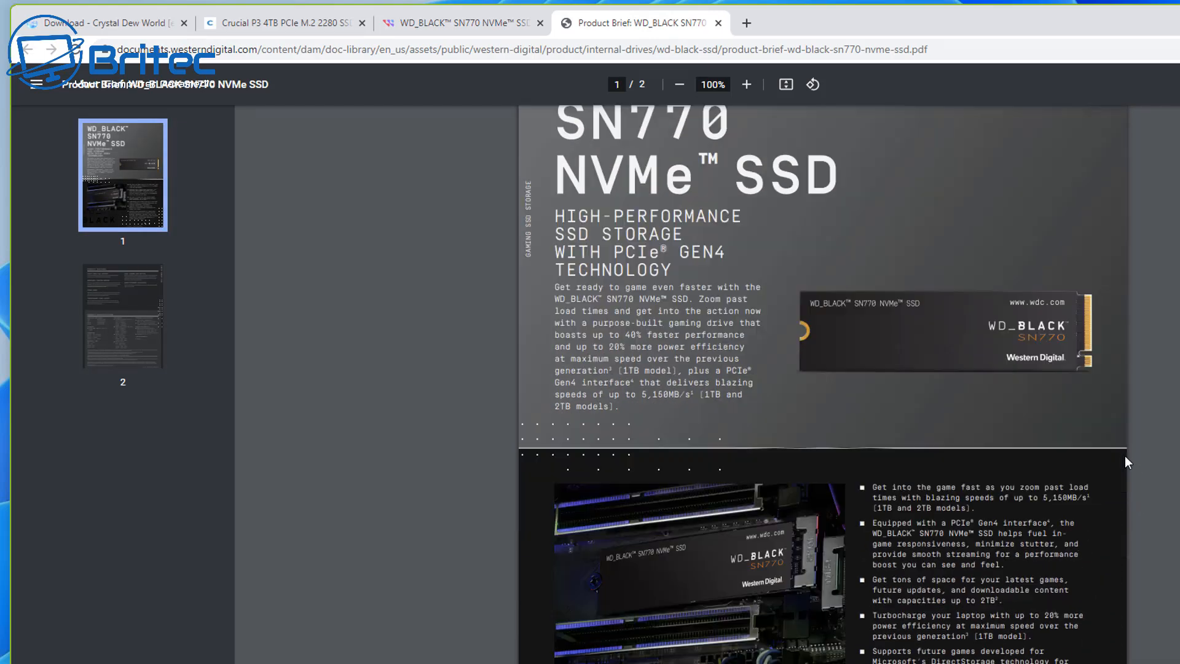
scroll("down", 3)
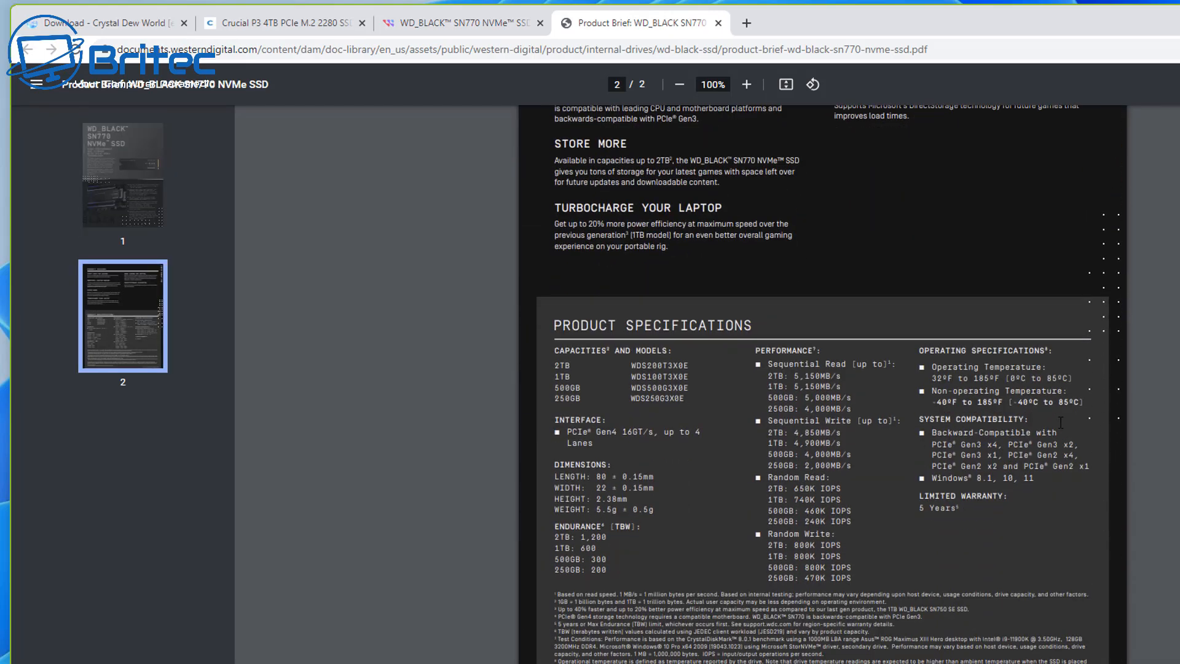
mouse_move(873, 454)
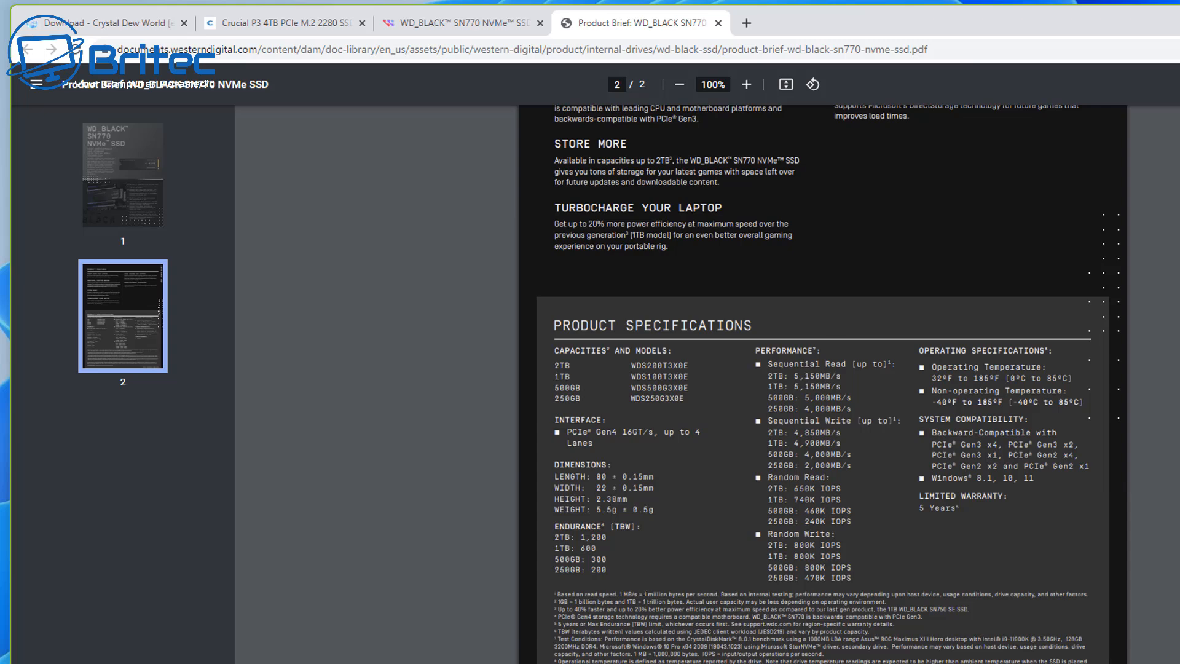
mouse_move(731, 99)
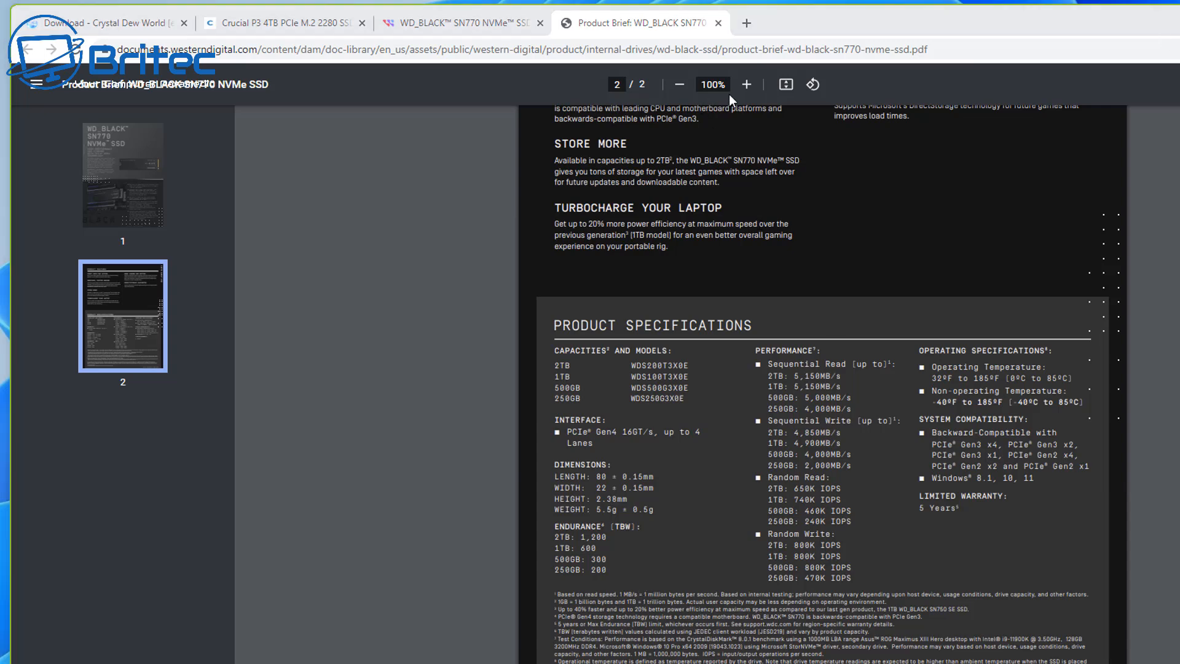
left_click(745, 84)
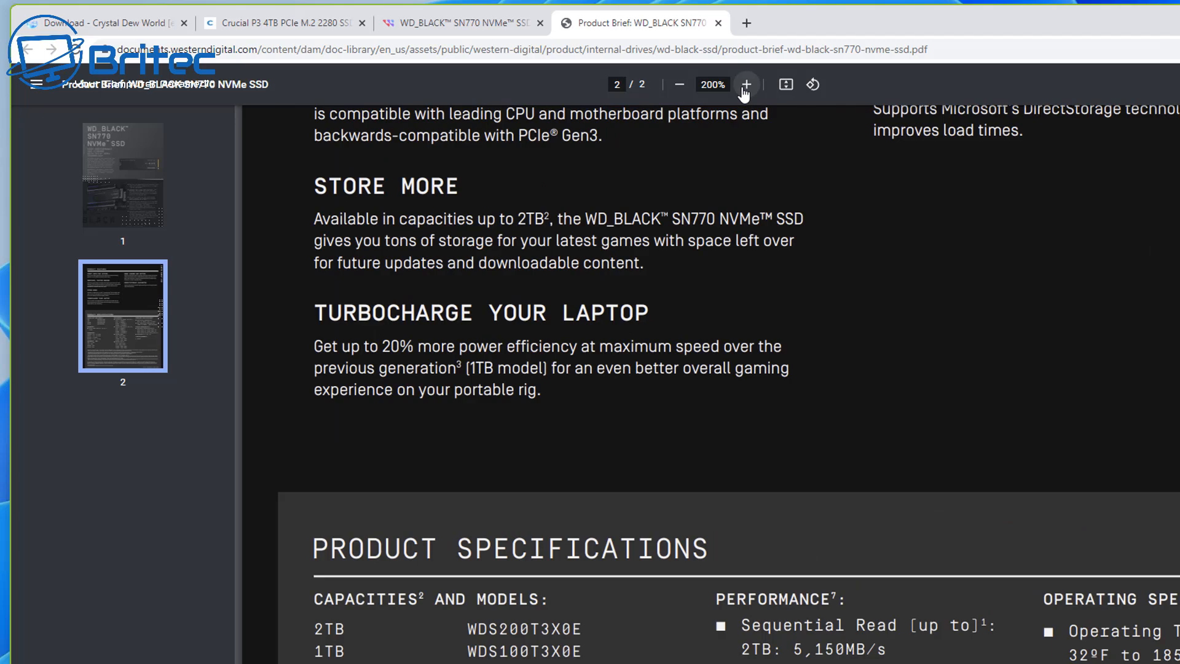
scroll("down", 3)
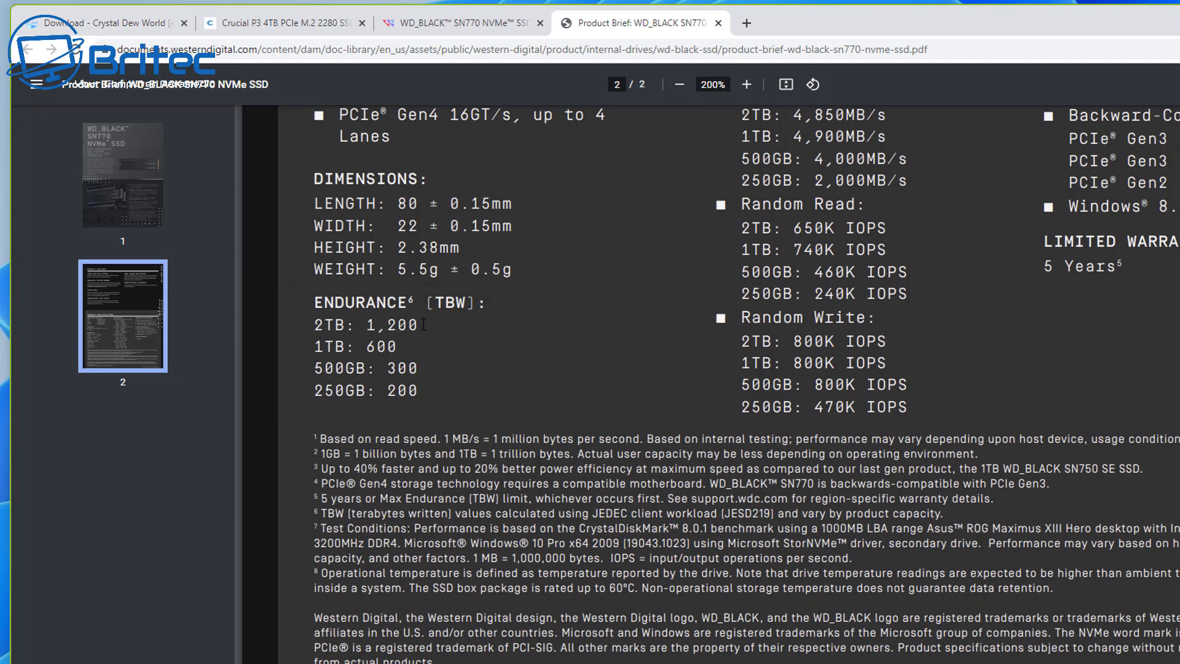
double_click(390, 324)
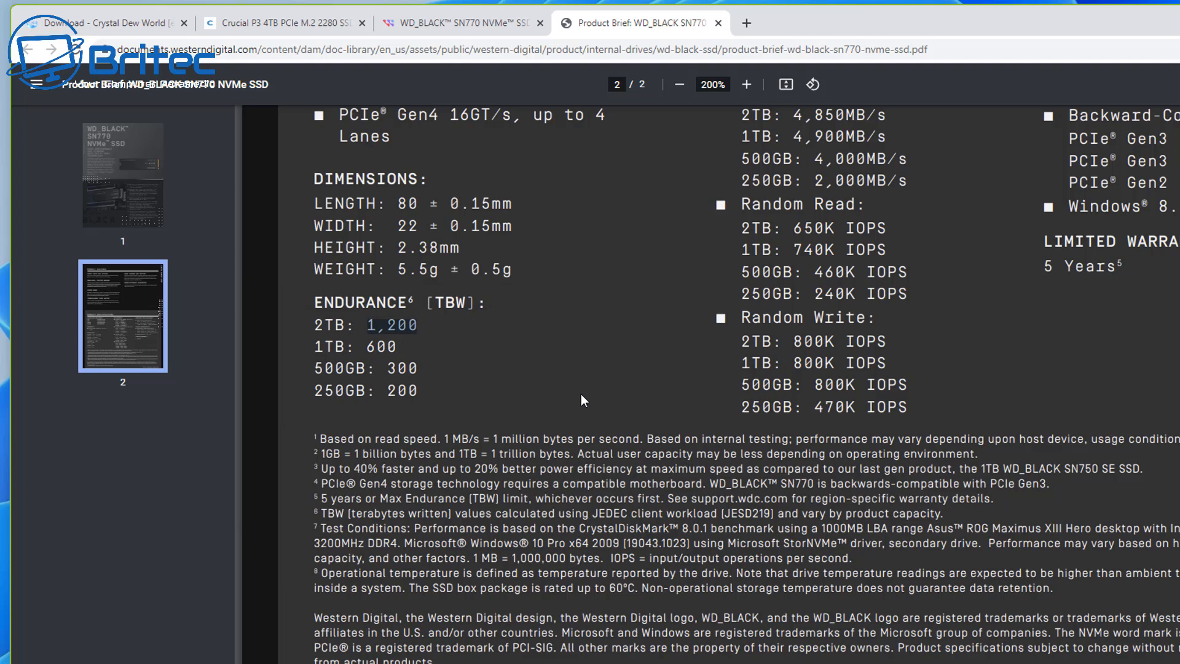
mouse_move(441, 348)
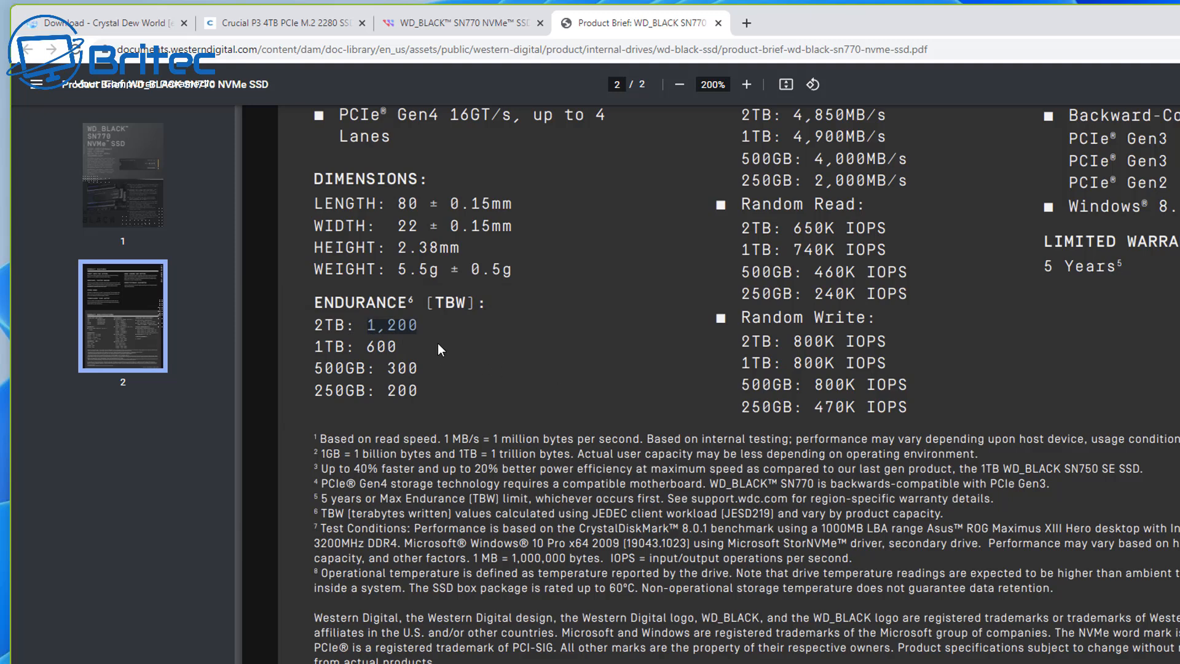
mouse_move(427, 331)
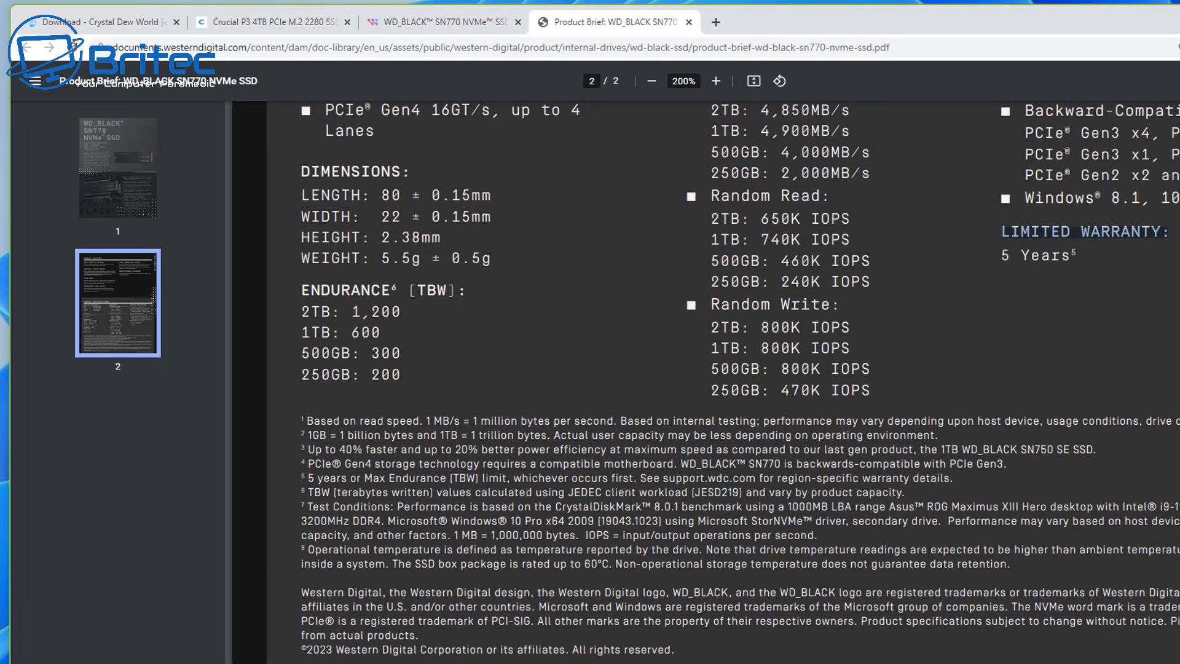
mouse_move(1121, 284)
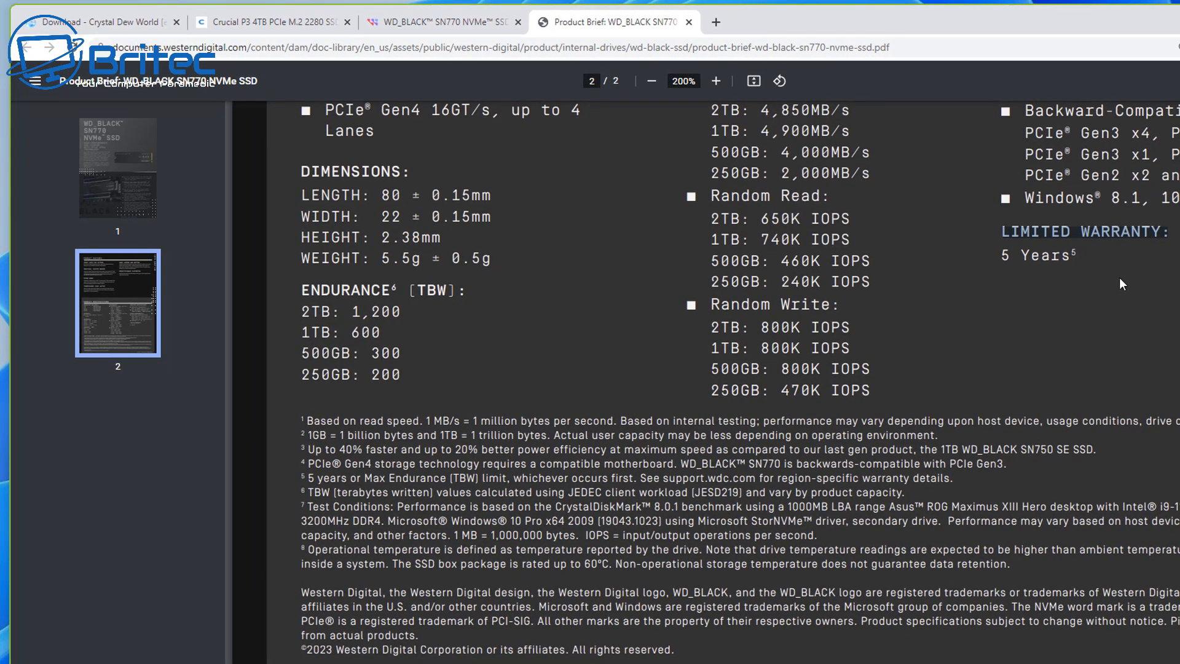
mouse_move(190, 524)
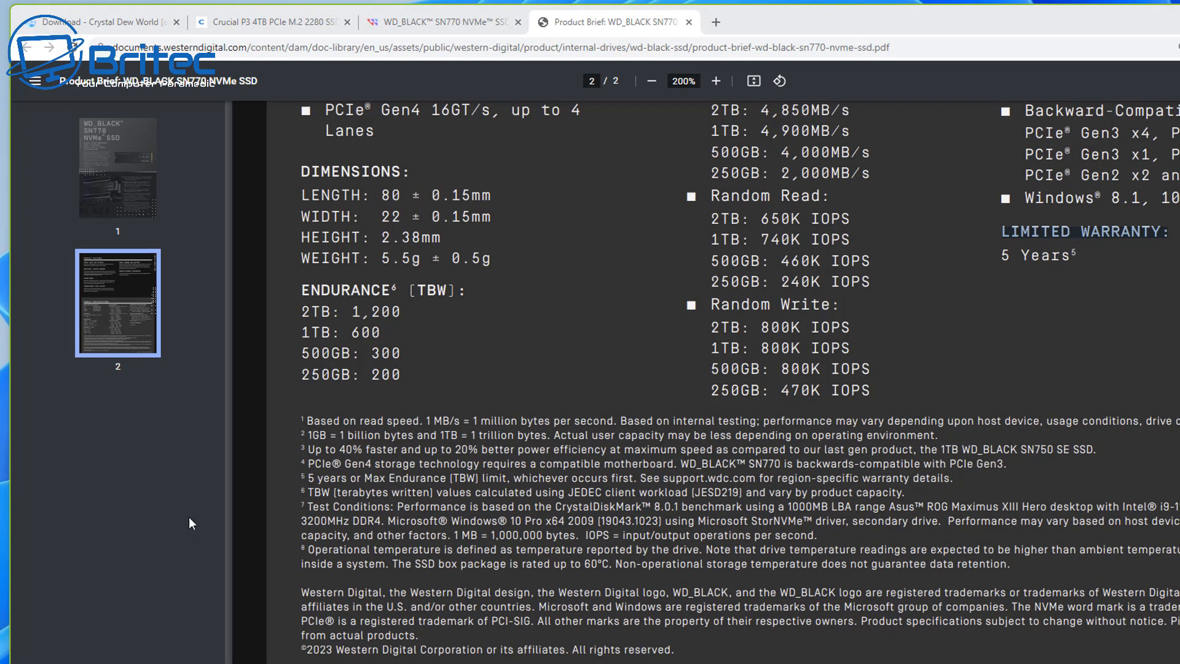
mouse_move(448, 337)
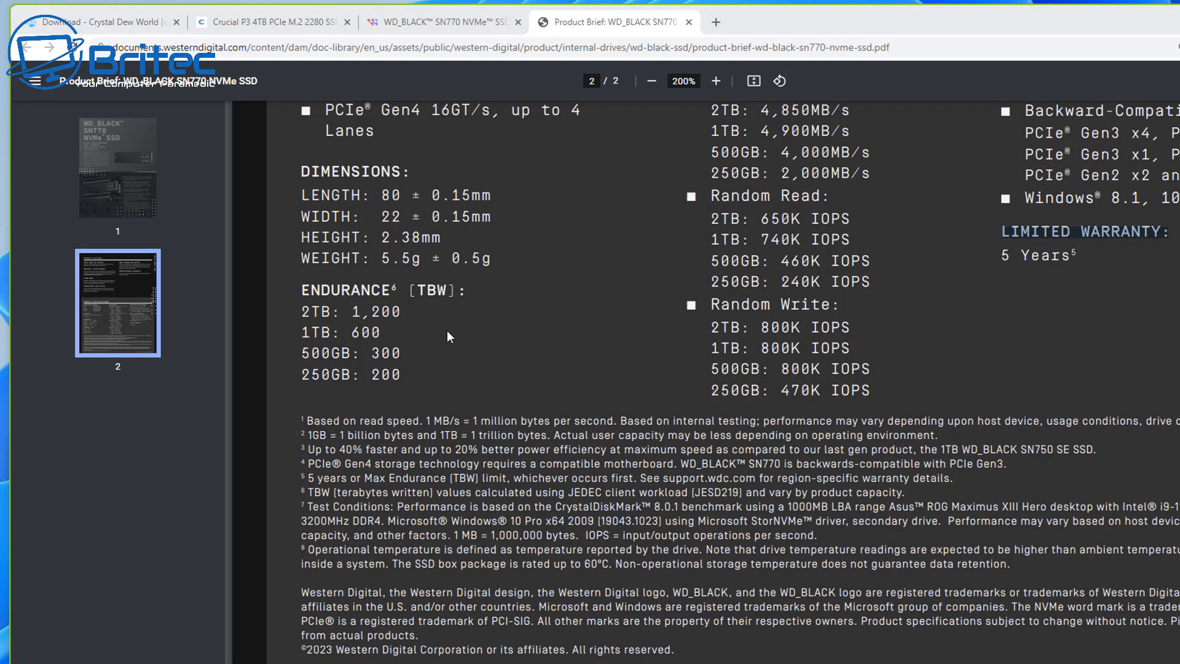
mouse_move(411, 315)
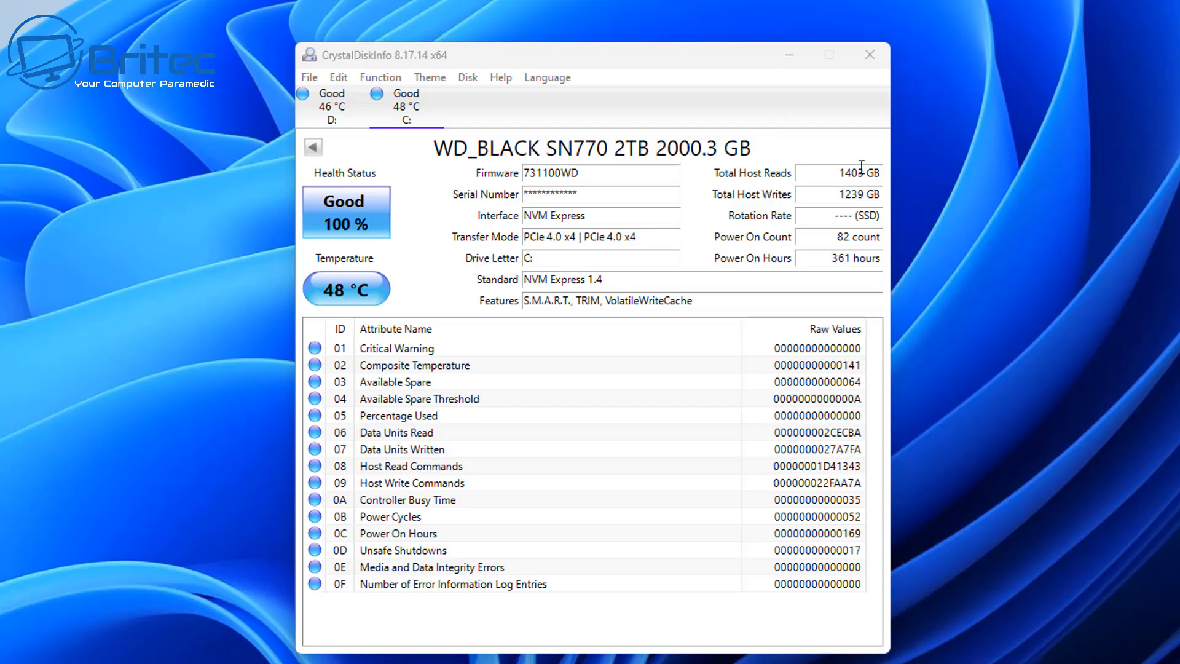
mouse_move(572, 200)
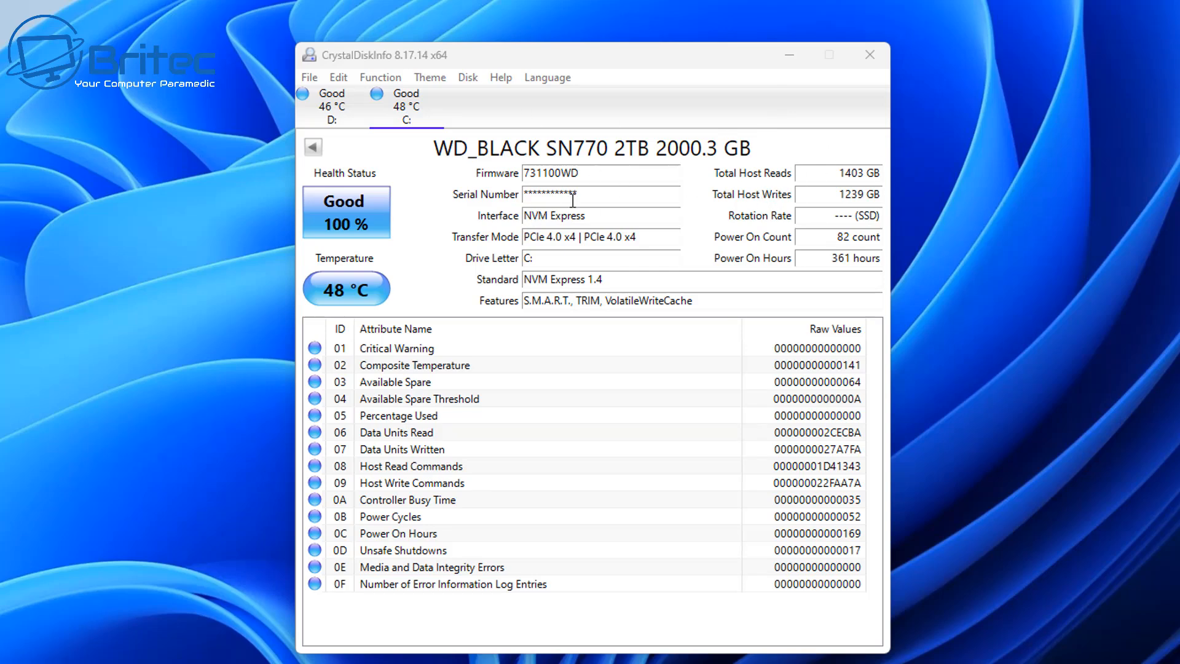
mouse_move(728, 207)
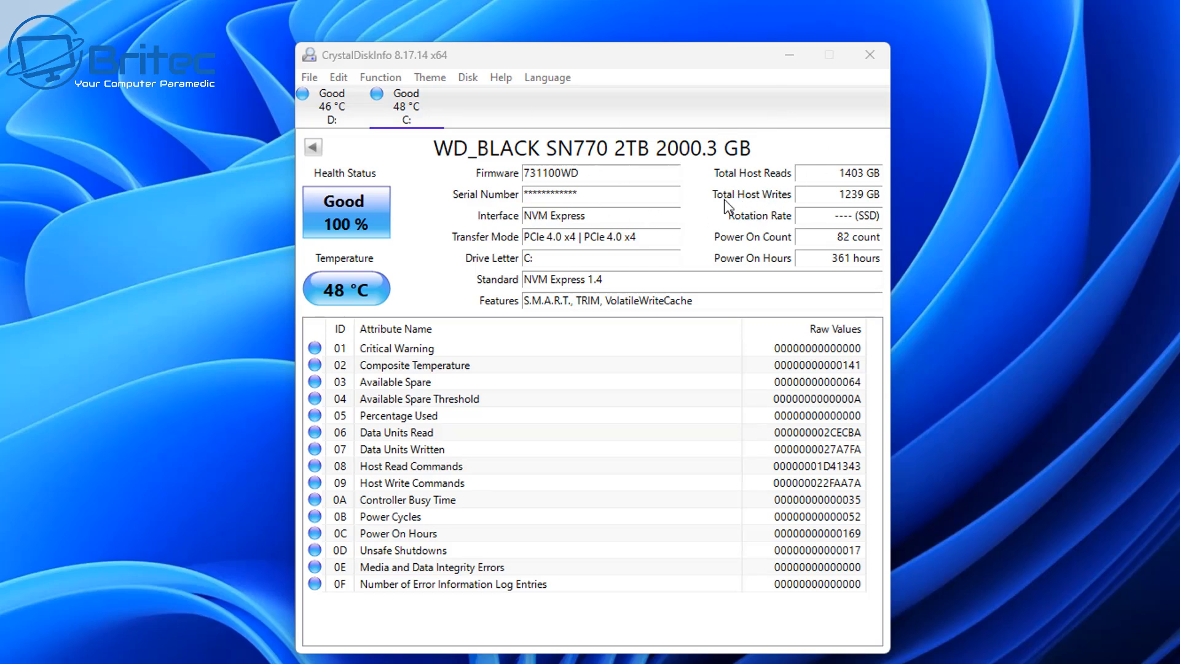
mouse_move(753, 195)
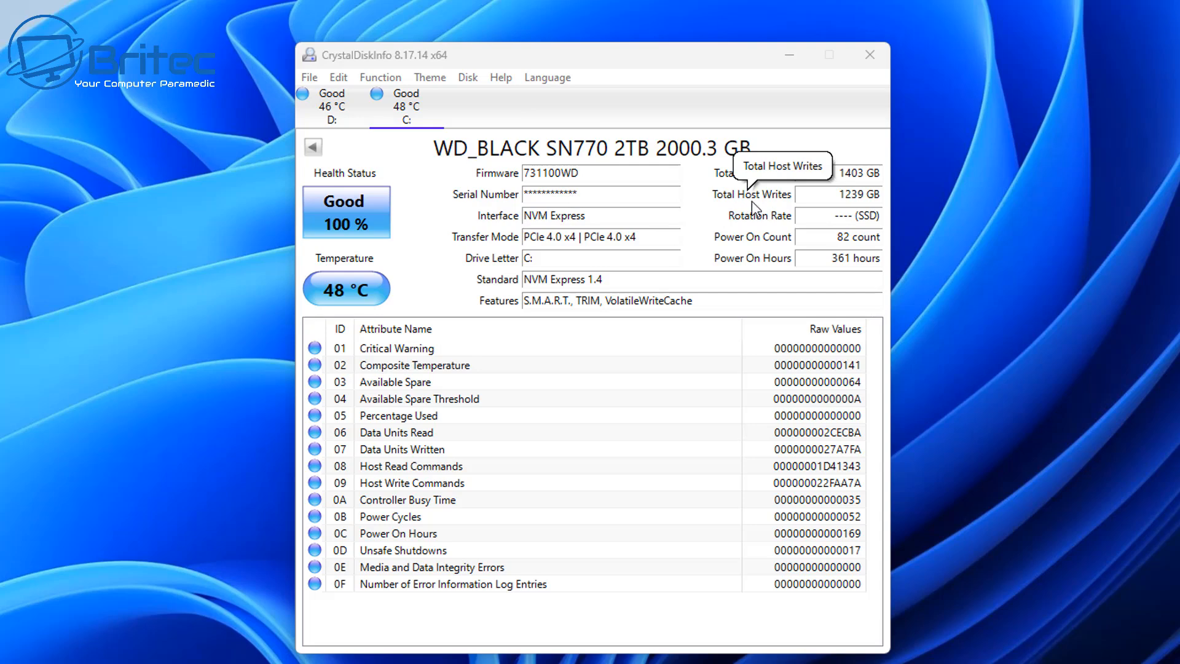
mouse_move(822, 213)
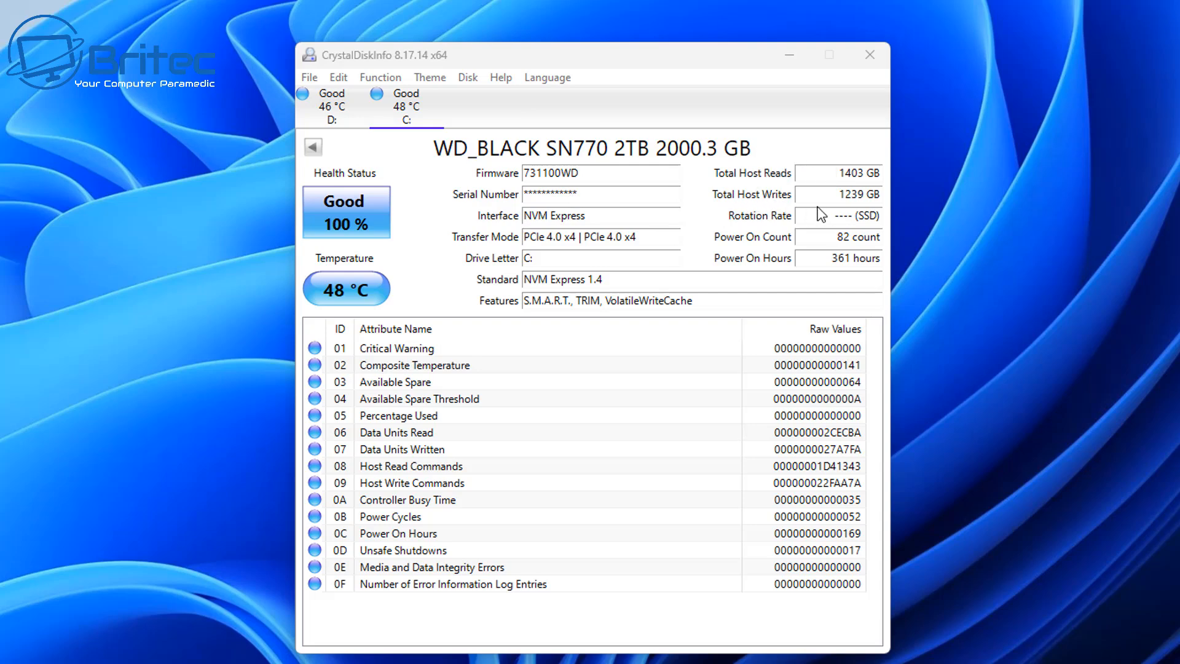
mouse_move(865, 214)
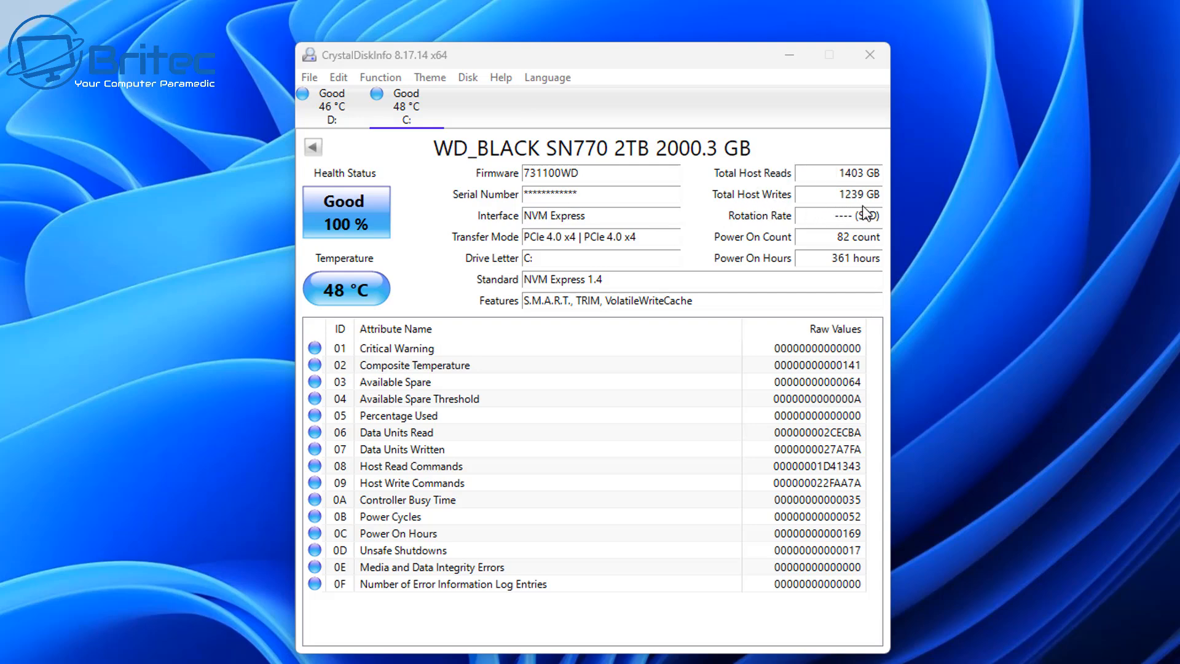
mouse_move(872, 204)
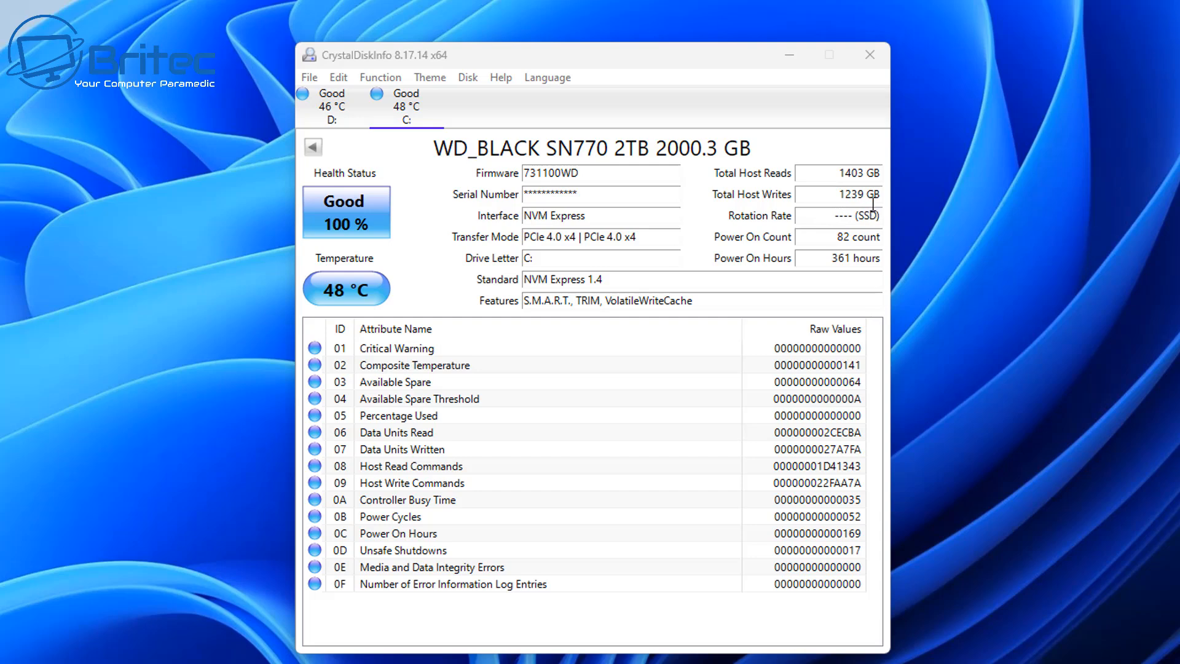
mouse_move(858, 194)
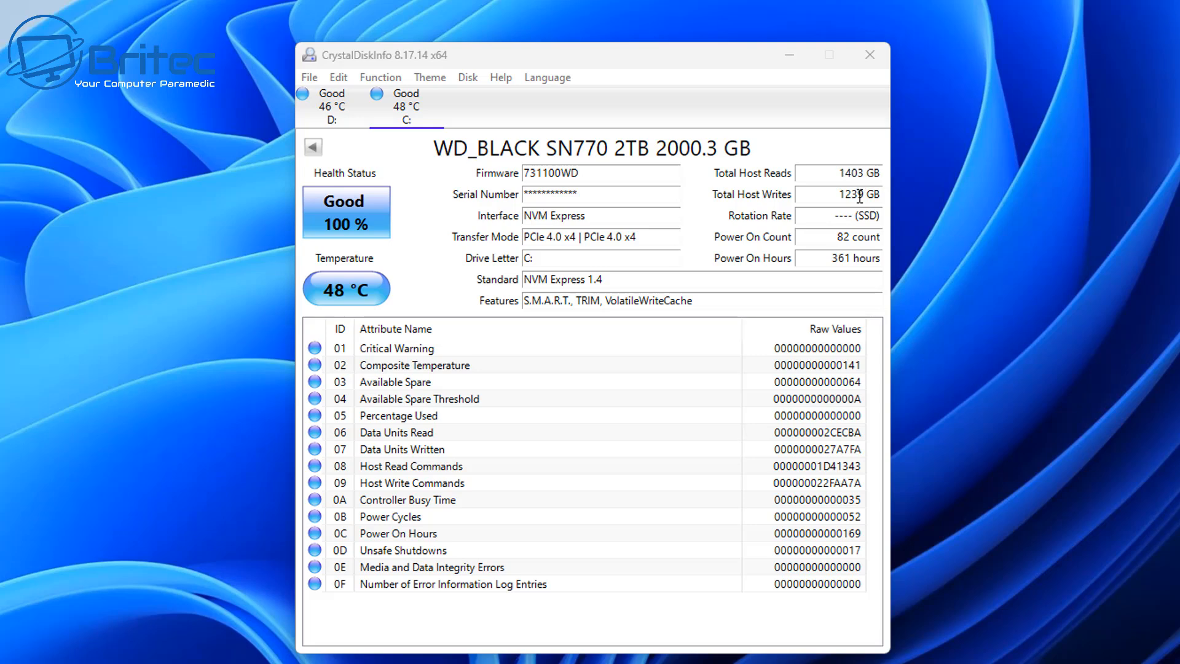
mouse_move(467, 315)
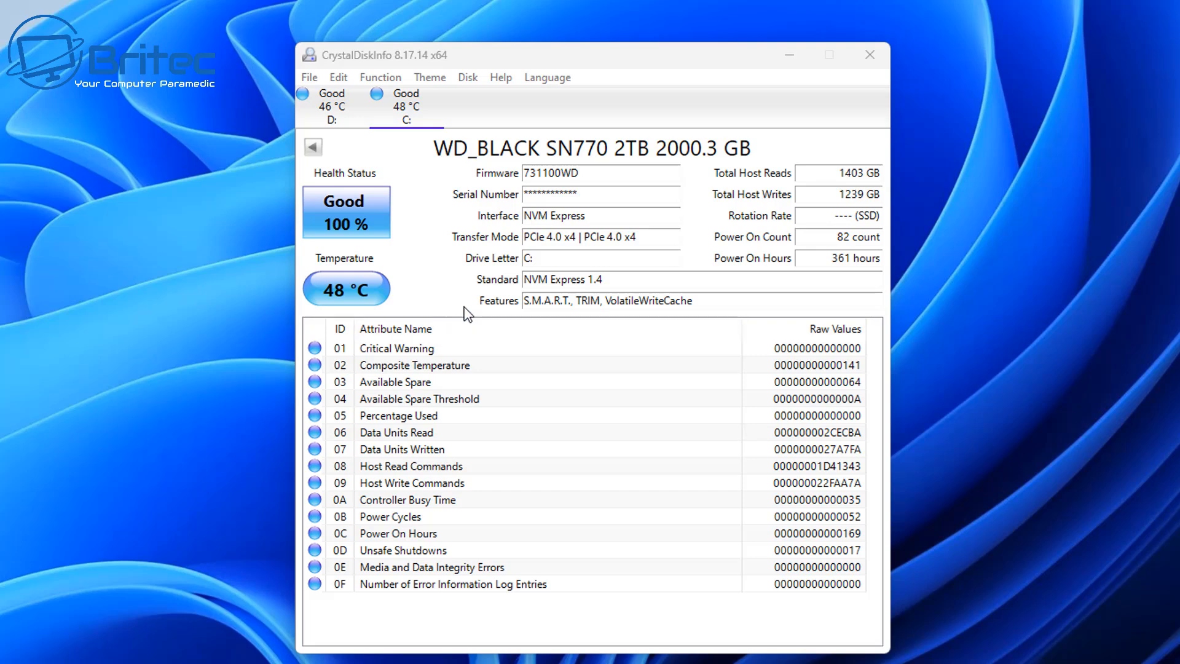
mouse_move(851, 194)
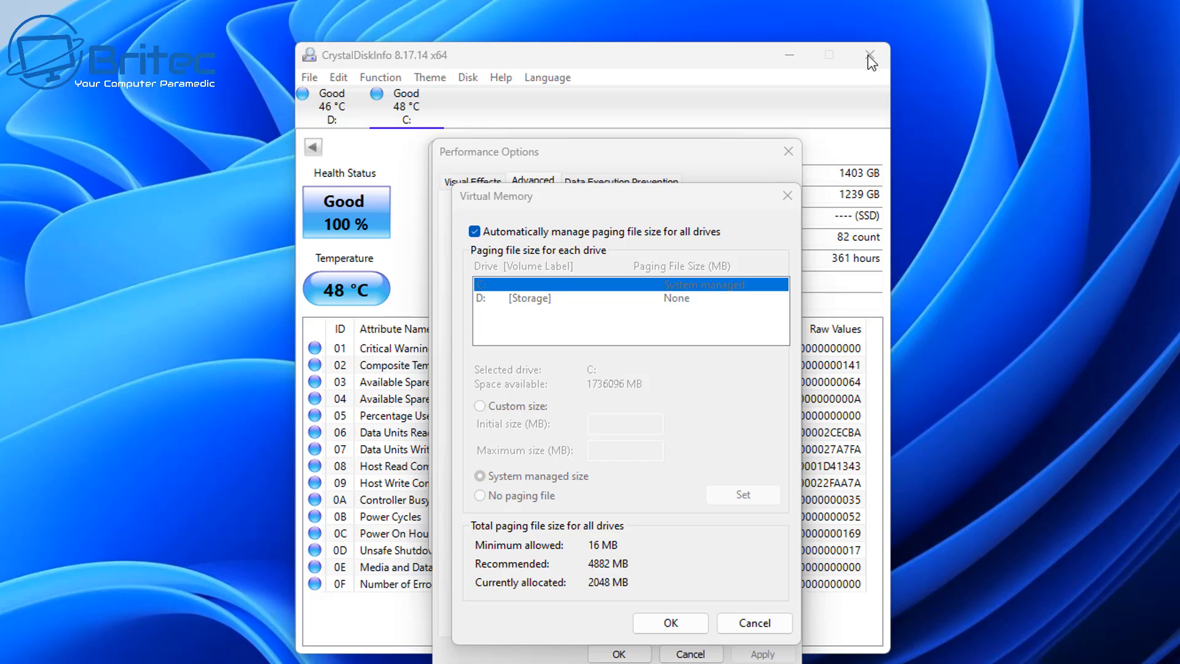
- Close CrystalDiskInfo, leaving the Virtual Memory dialog with C: system-managed paging
left_click(869, 55)
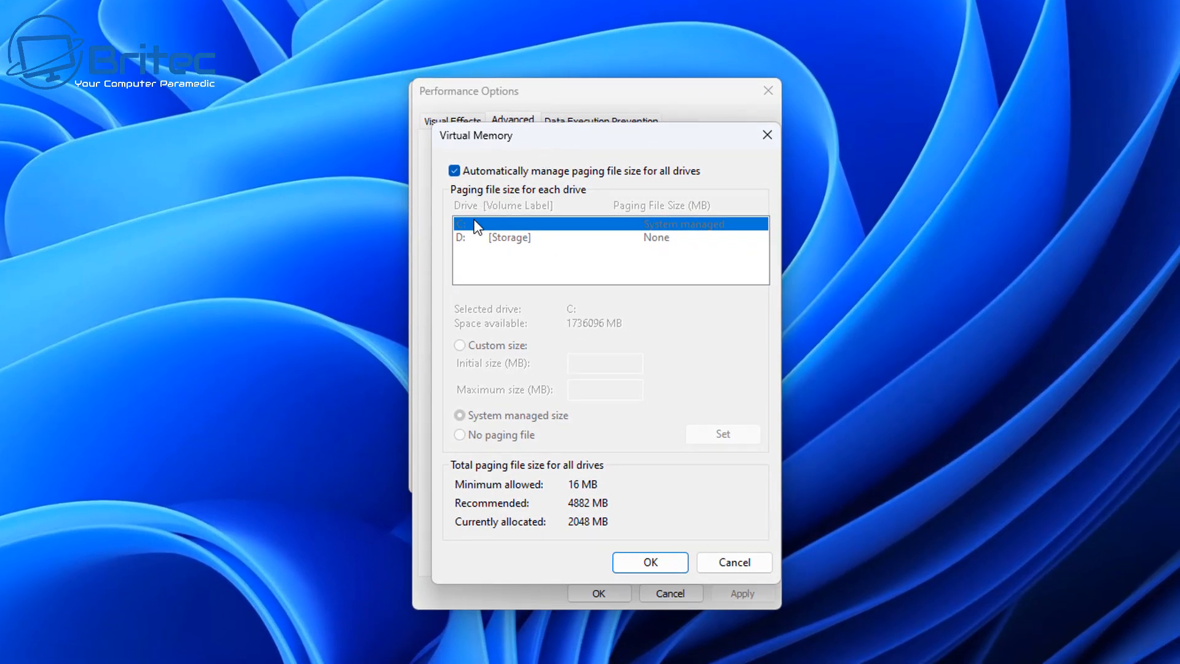
mouse_move(429, 459)
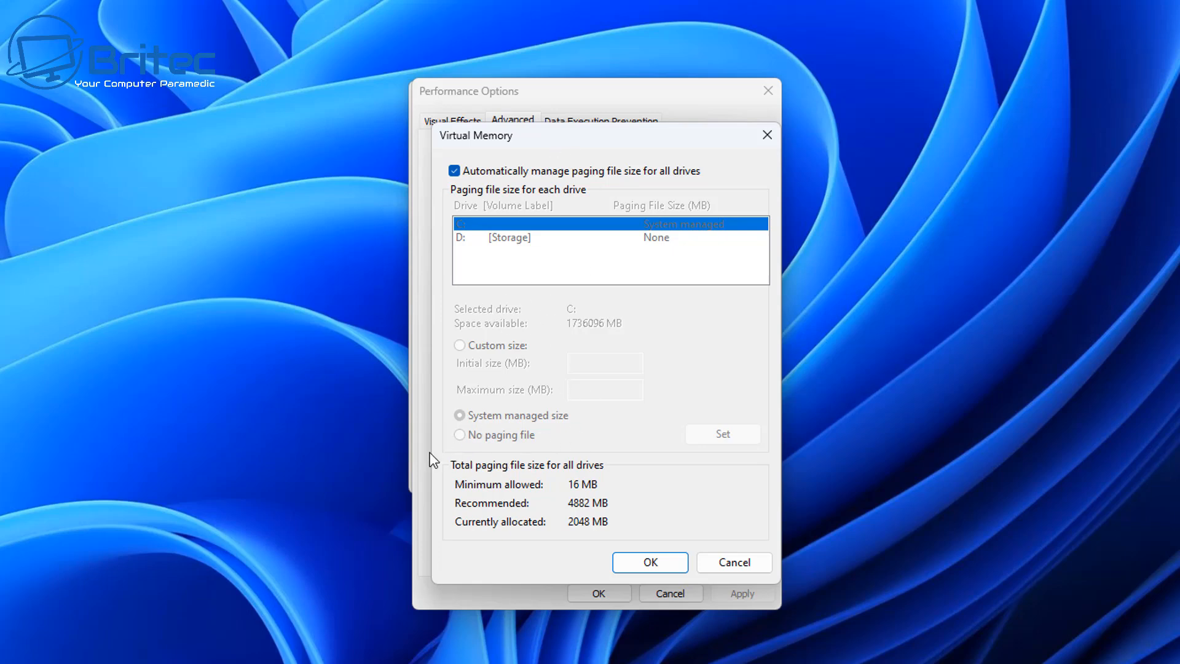
mouse_move(541, 447)
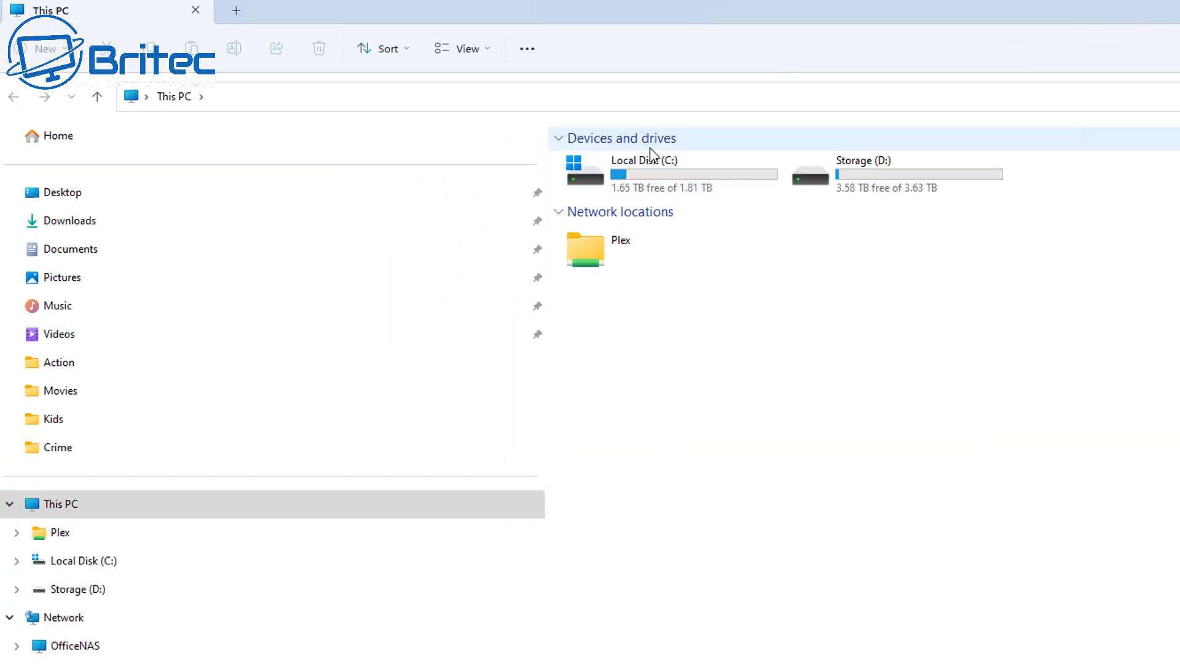
- Show Local Disk (C:) properties: 168 GB used, 1.65 TB free of 1.81 TB
right_click(643, 173)
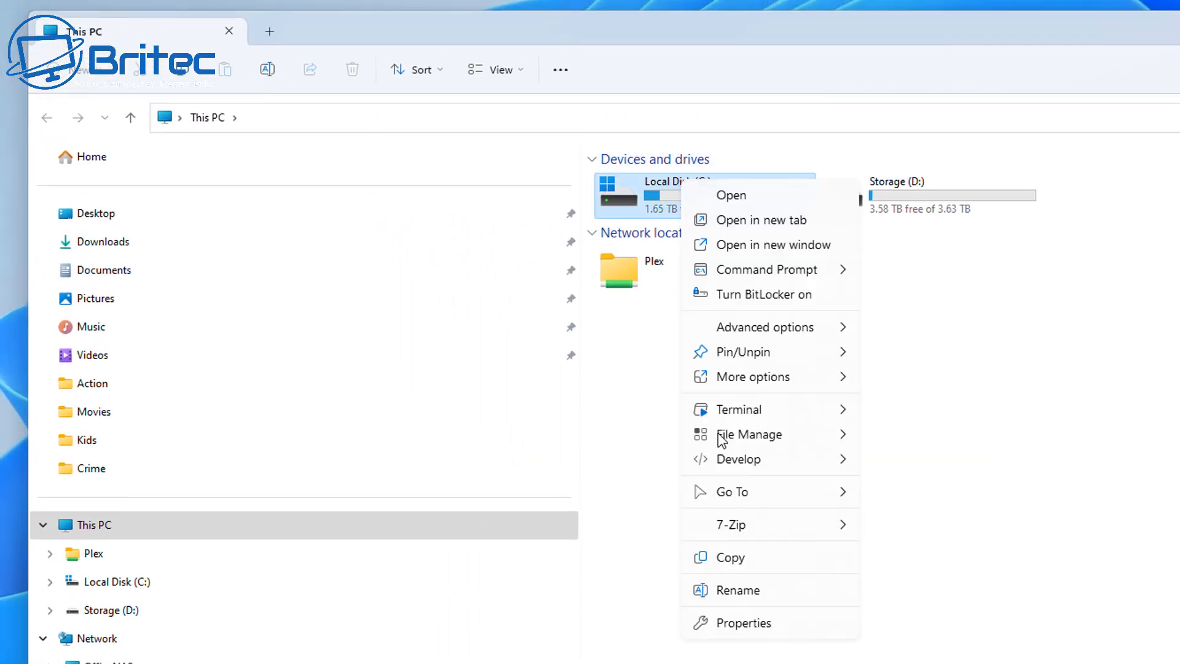
left_click(742, 623)
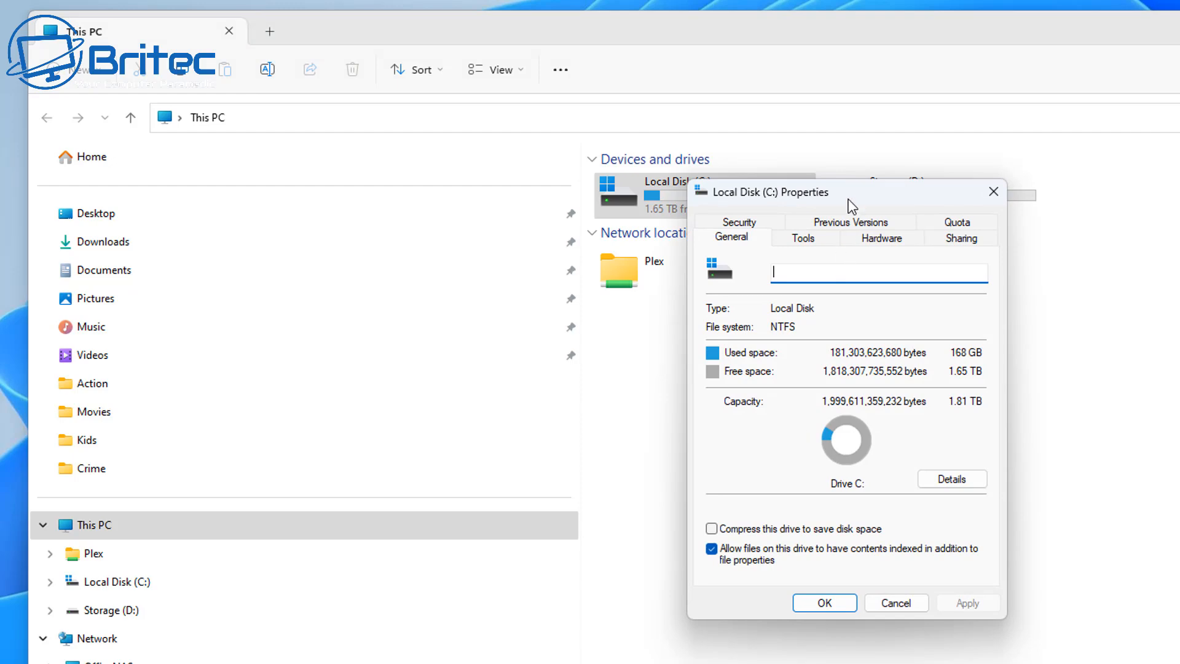
left_click_drag(764, 192, 754, 253)
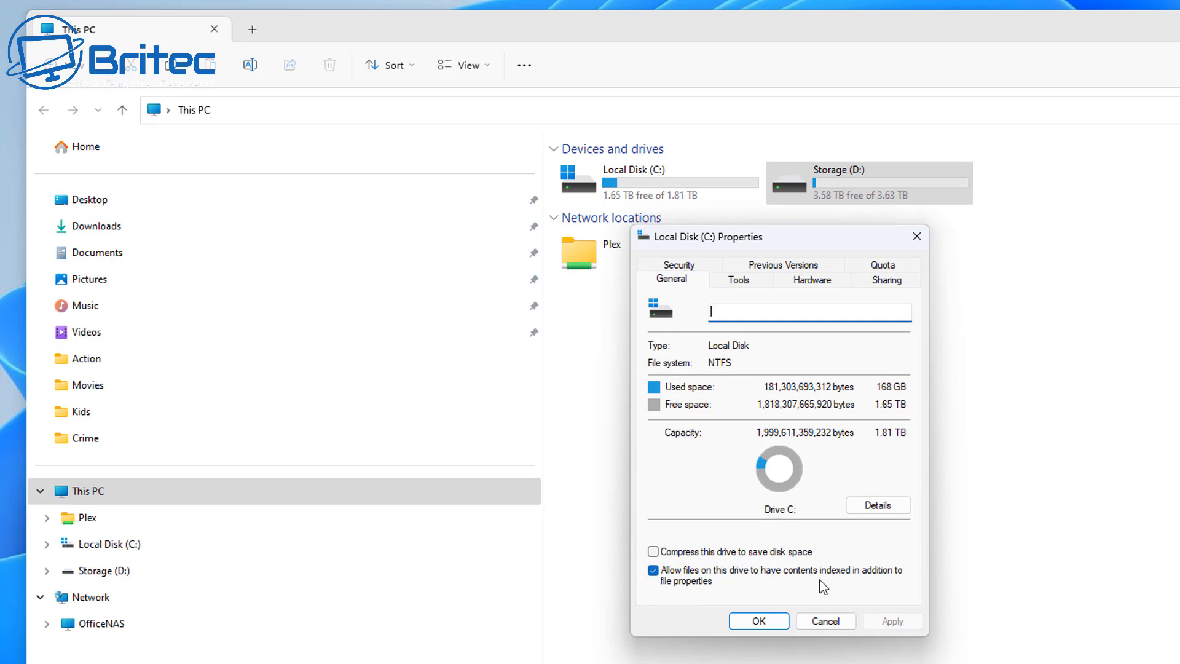
mouse_move(894, 366)
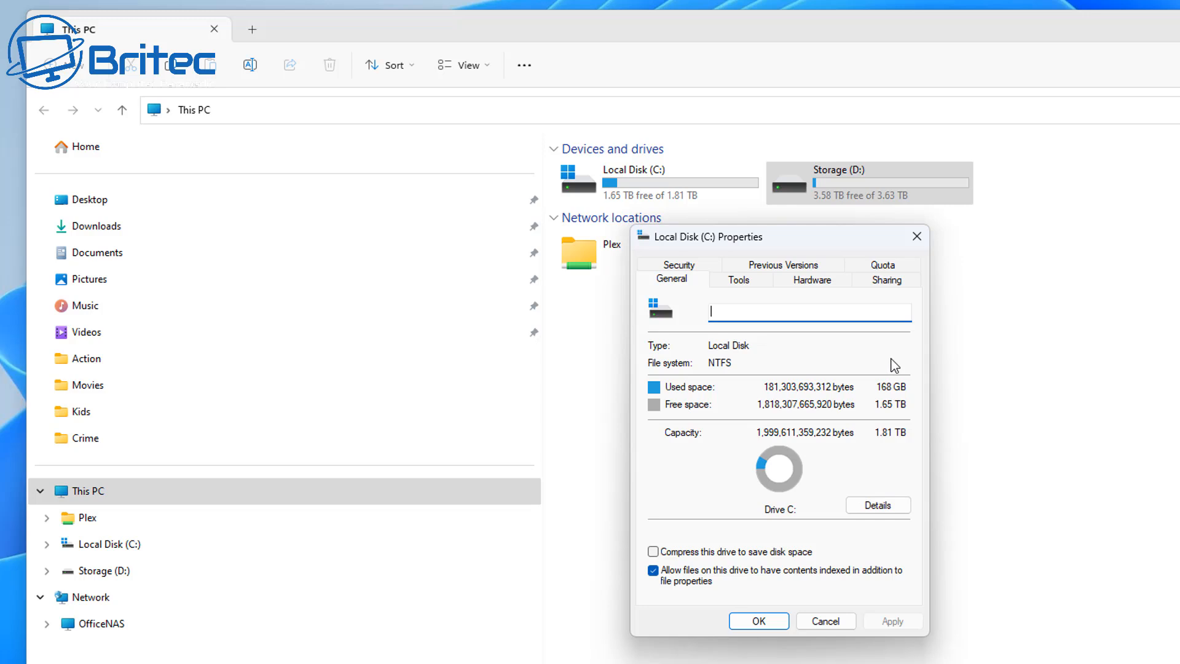
mouse_move(886, 290)
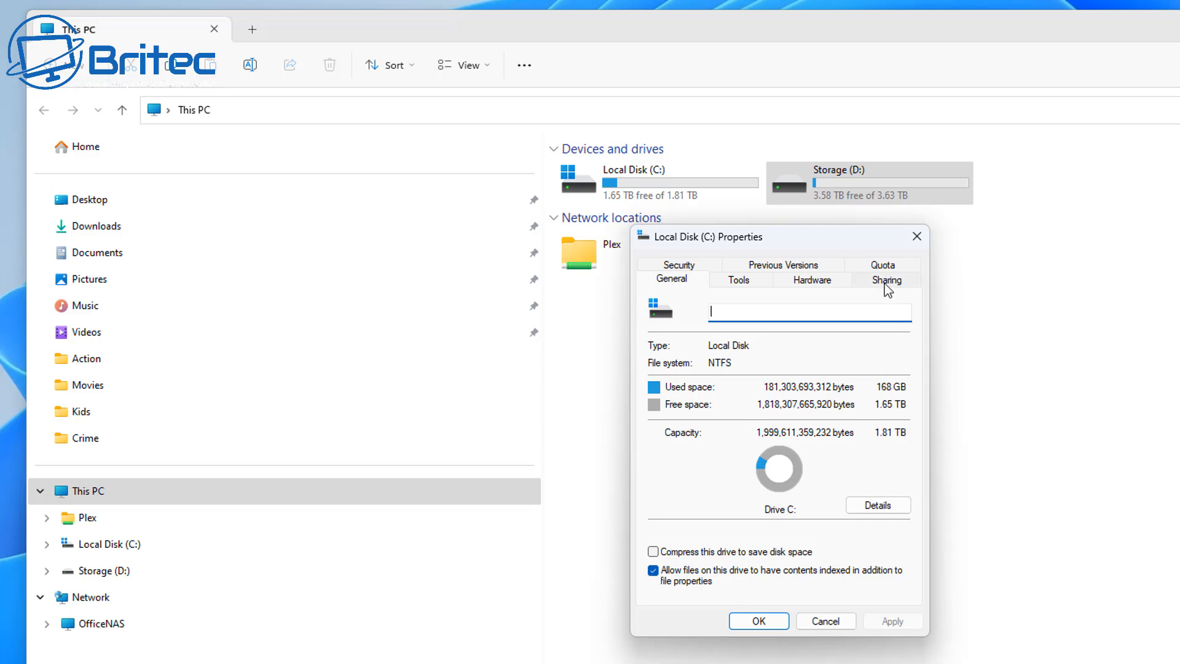
mouse_move(779, 251)
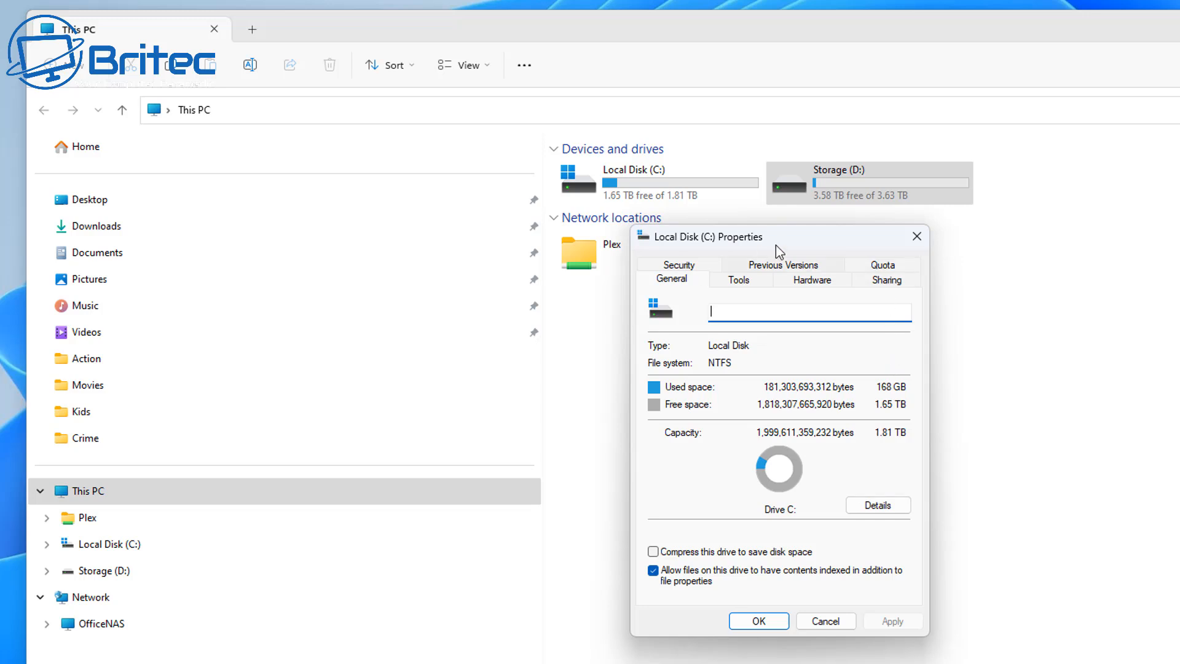
mouse_move(917, 236)
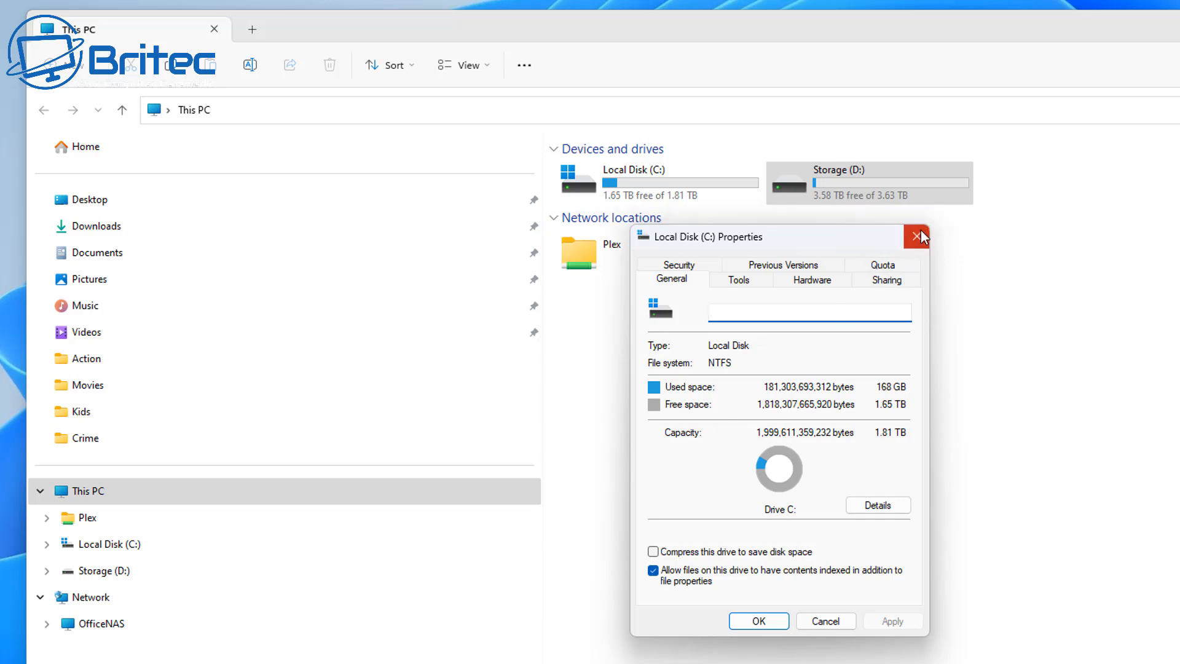
mouse_move(750, 287)
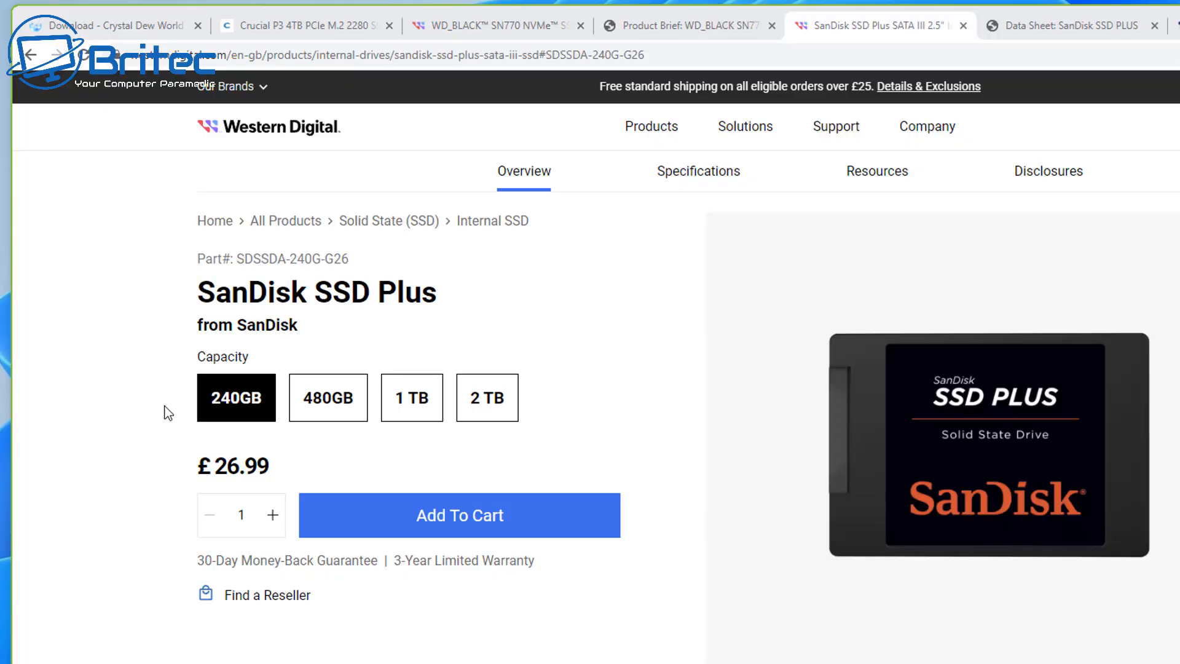
mouse_move(260, 317)
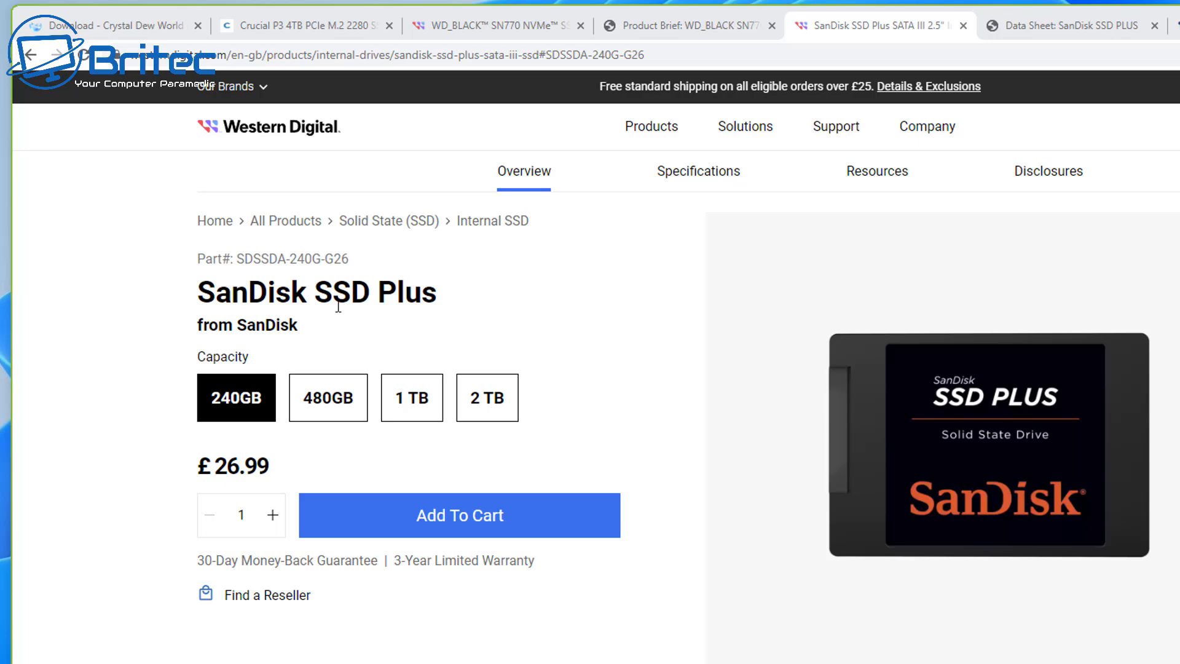
mouse_move(495, 328)
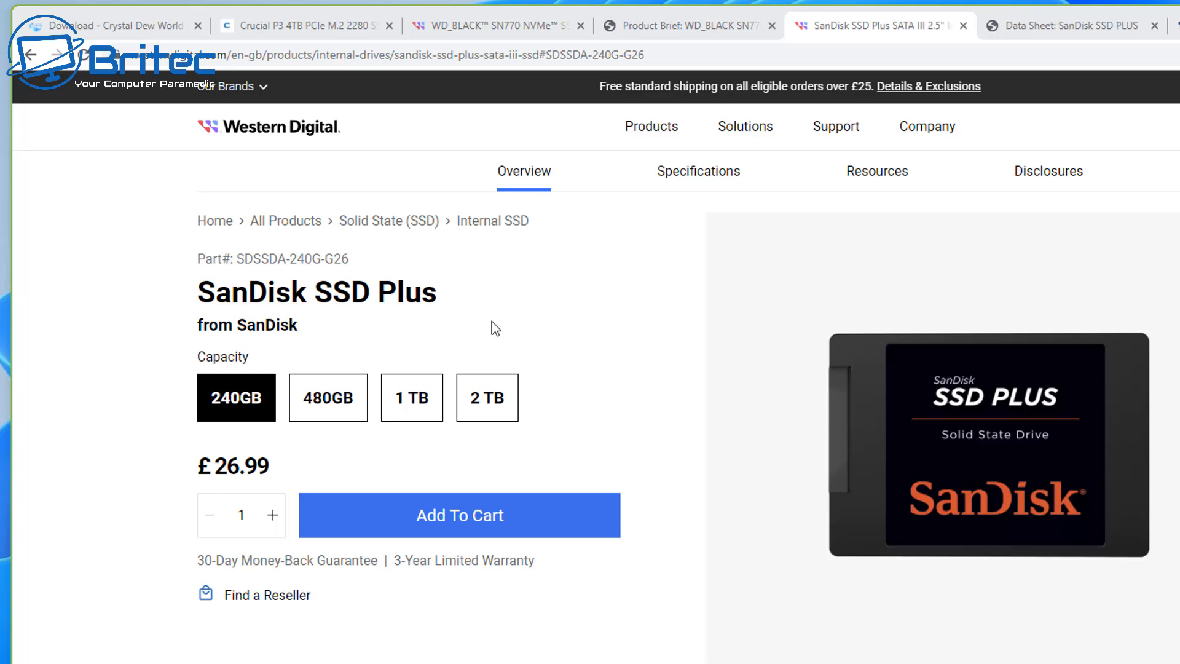
mouse_move(871, 427)
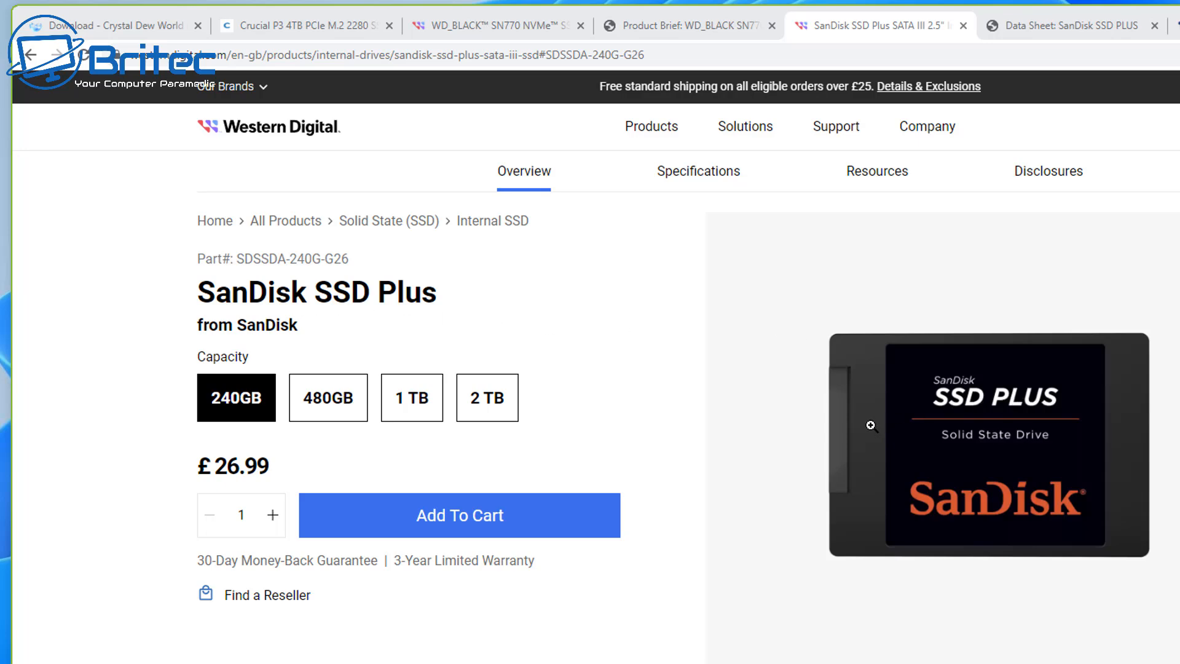
mouse_move(541, 463)
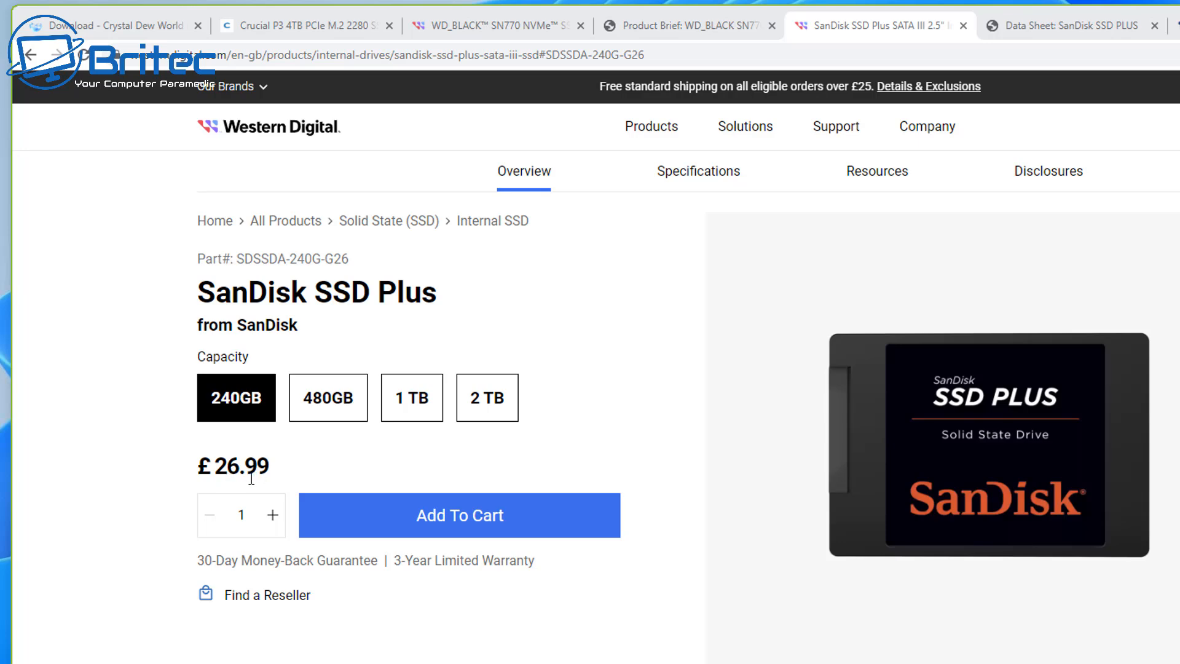
mouse_move(242, 495)
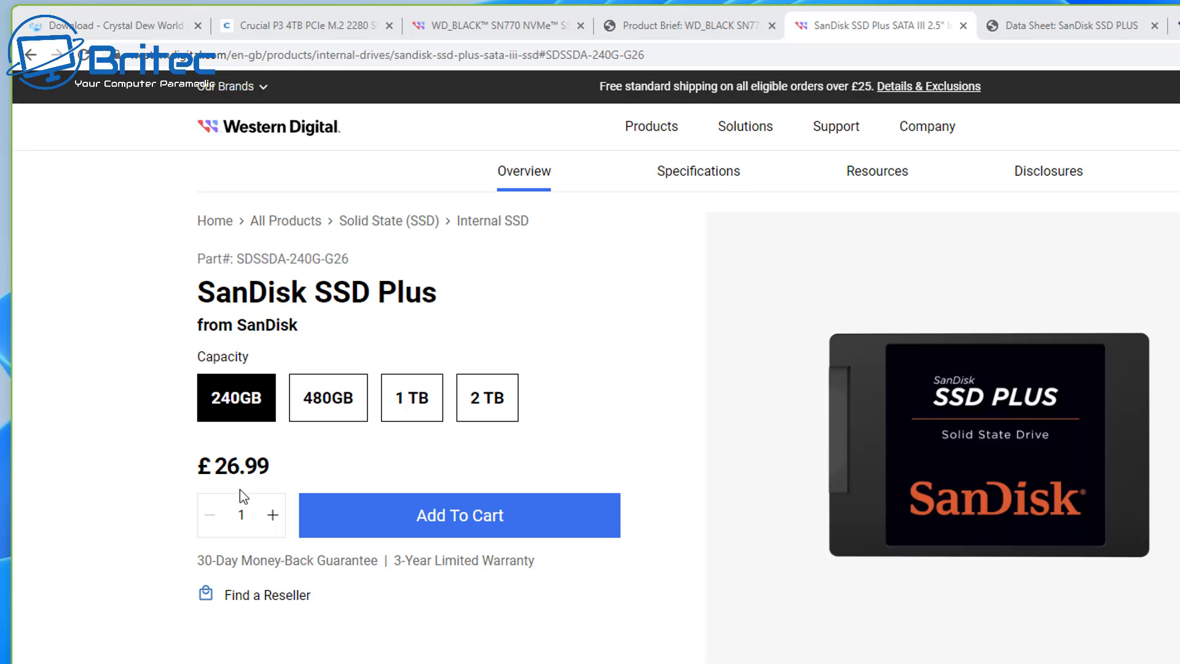
mouse_move(238, 495)
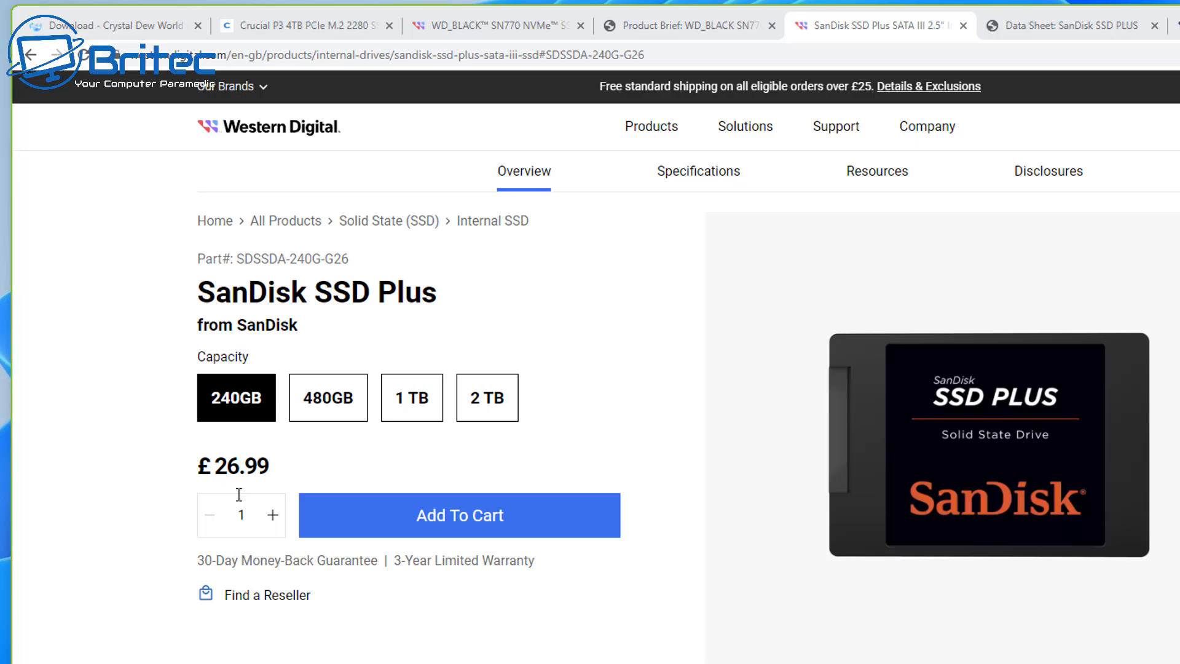
mouse_move(227, 496)
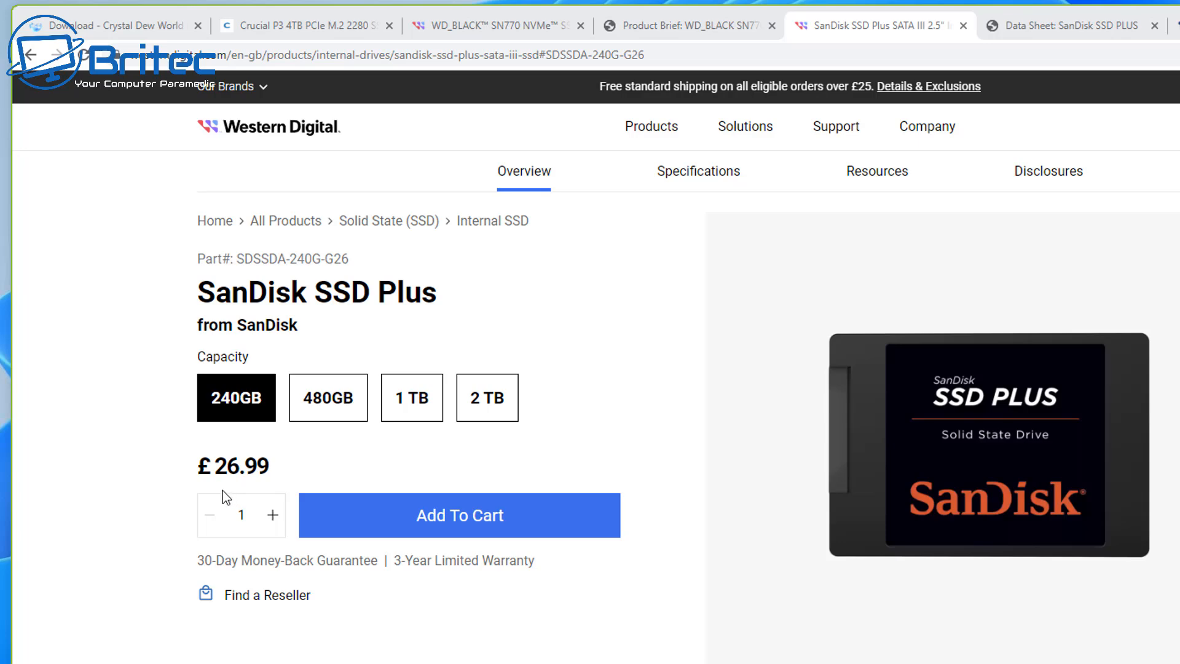
mouse_move(226, 492)
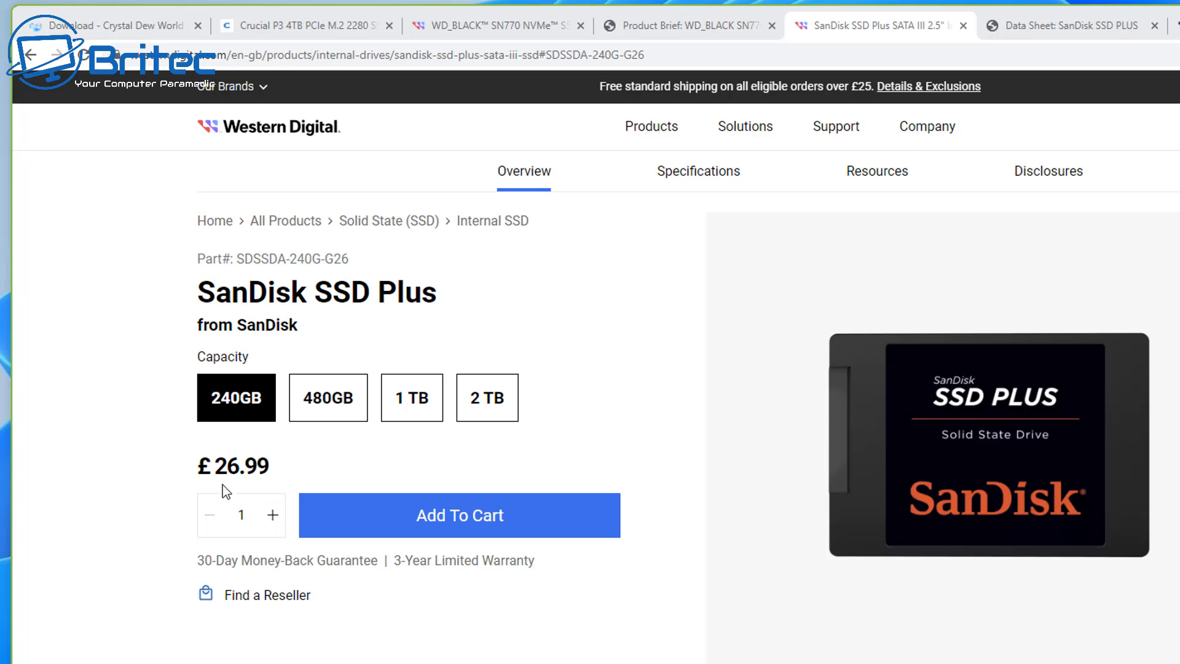
mouse_move(187, 470)
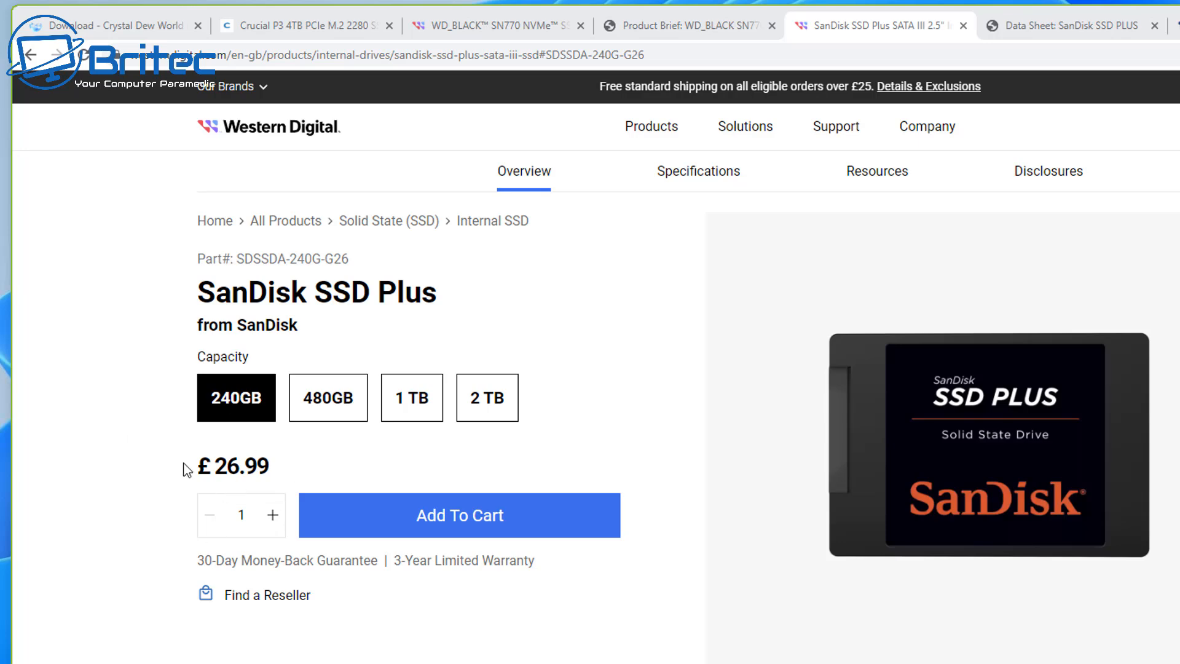
mouse_move(282, 414)
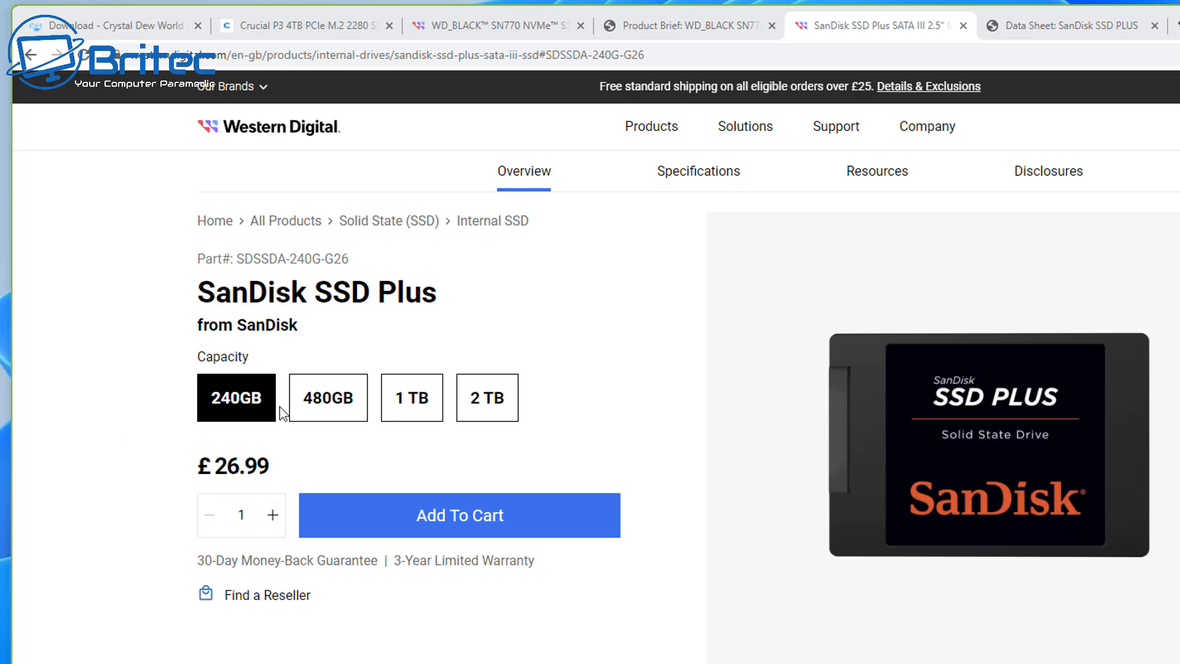
mouse_move(214, 556)
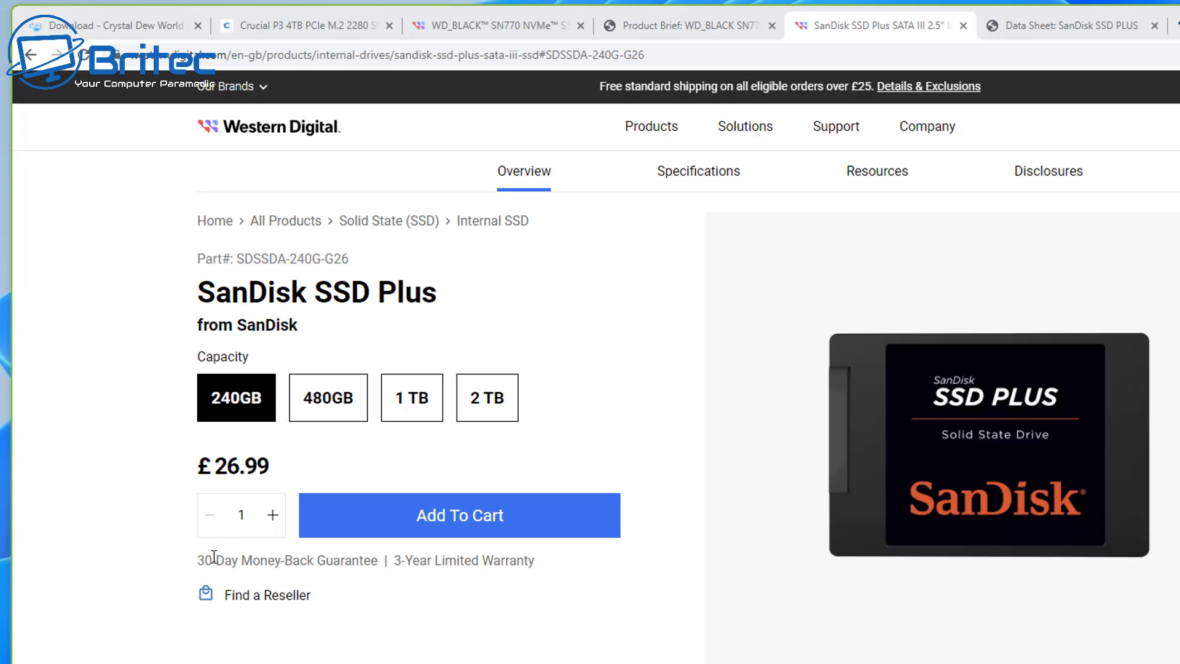
scroll("down", 3)
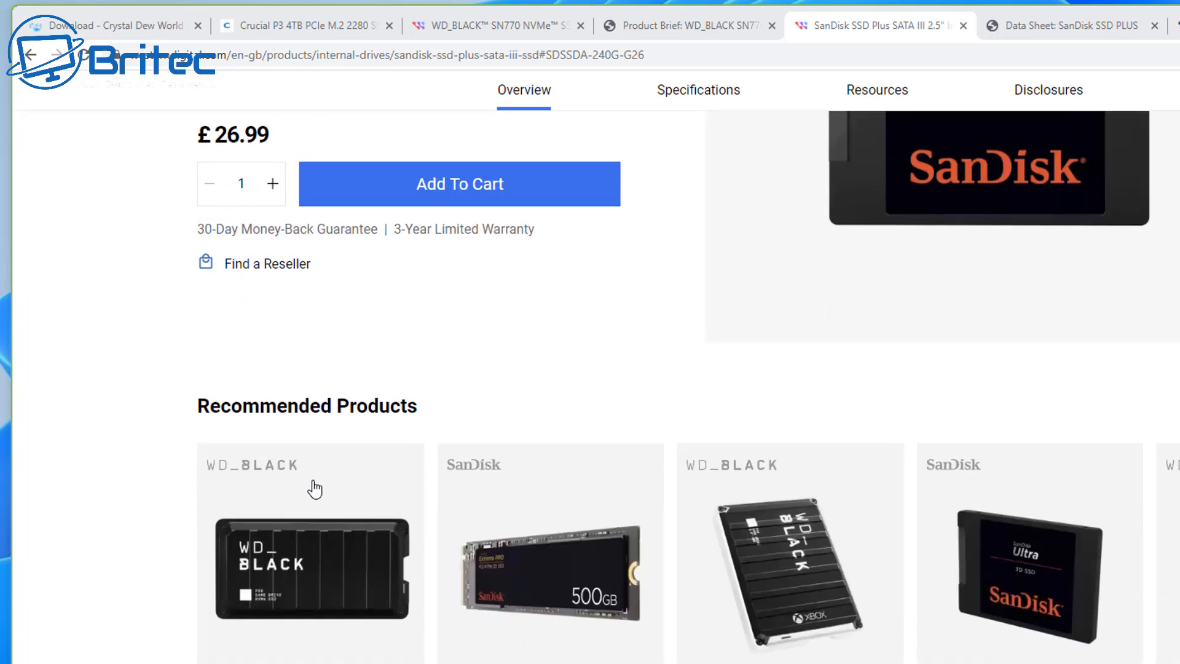
scroll("down", 3)
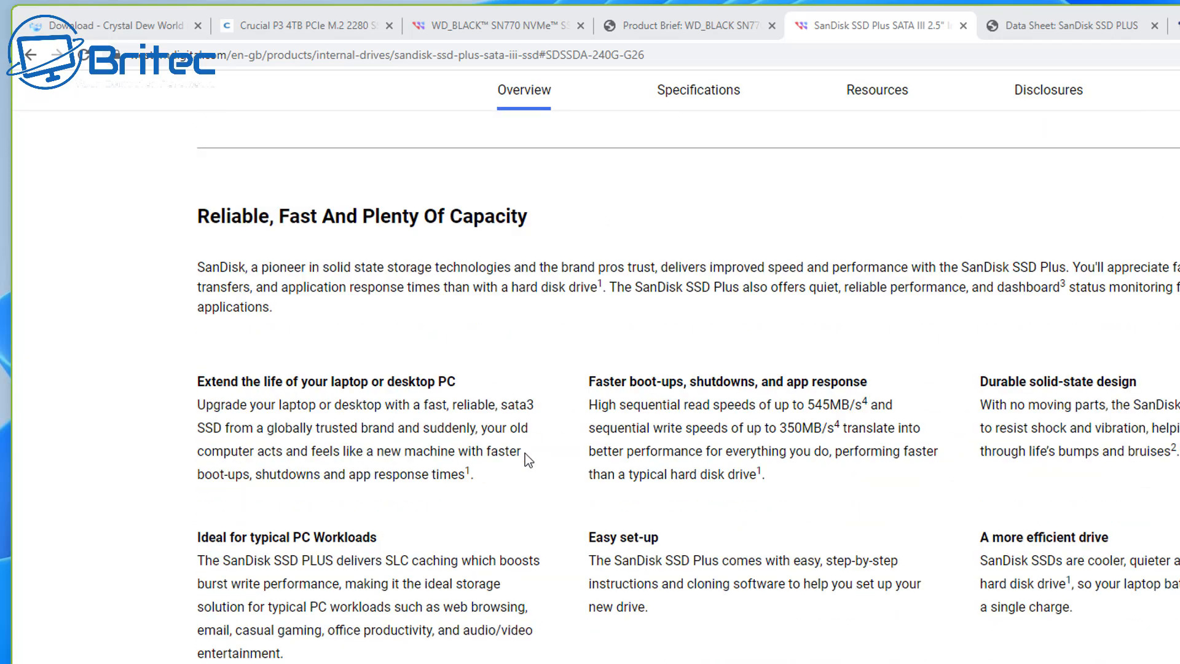
scroll("down", 3)
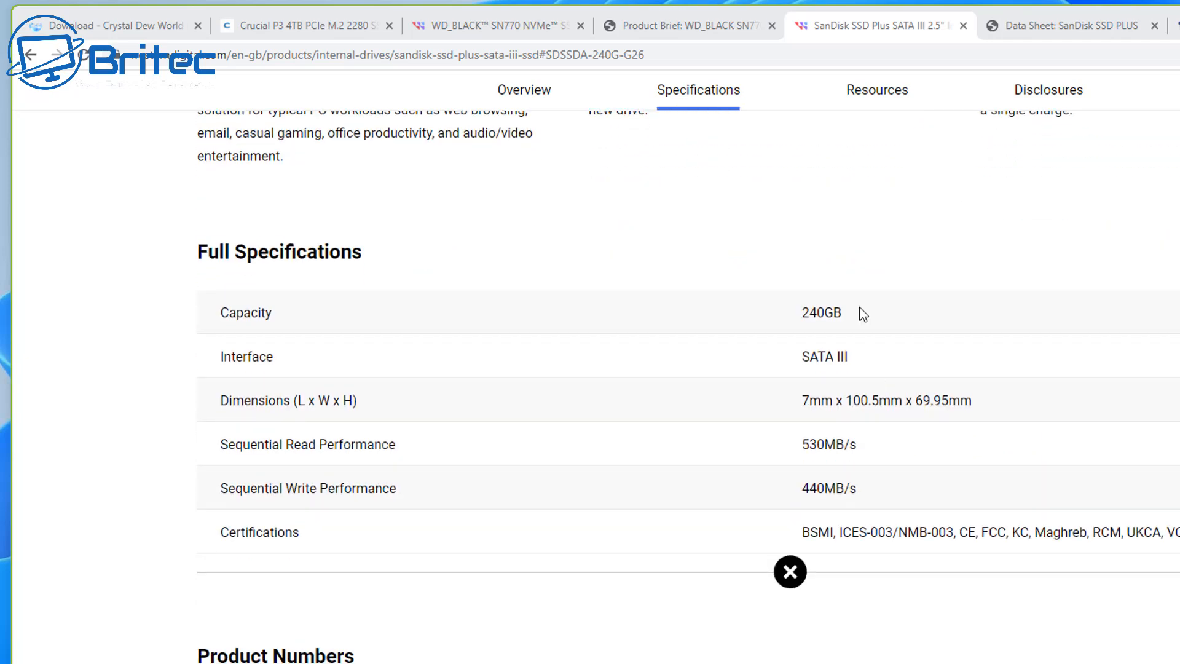
mouse_move(787, 502)
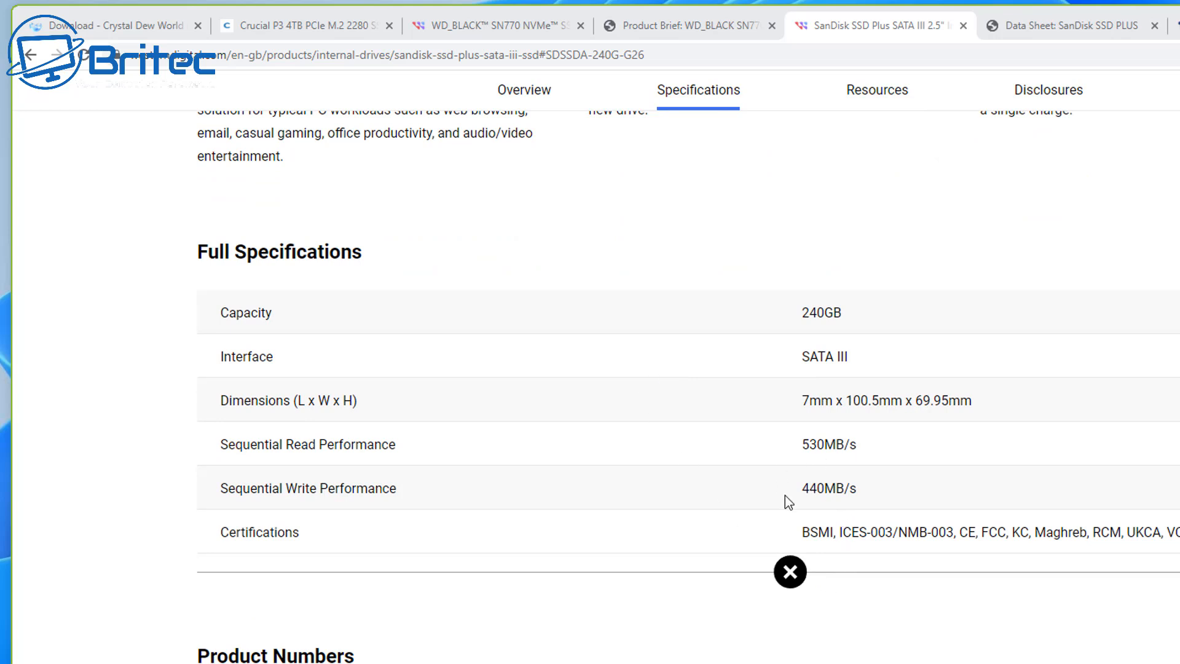
mouse_move(756, 588)
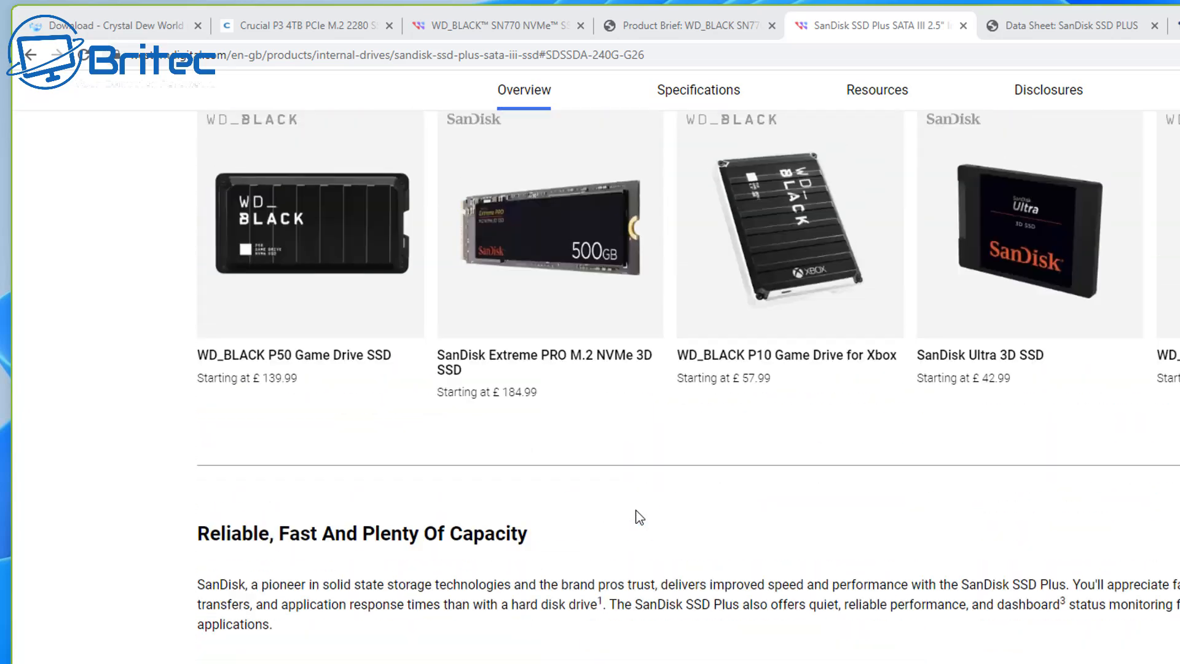
scroll("up", 3)
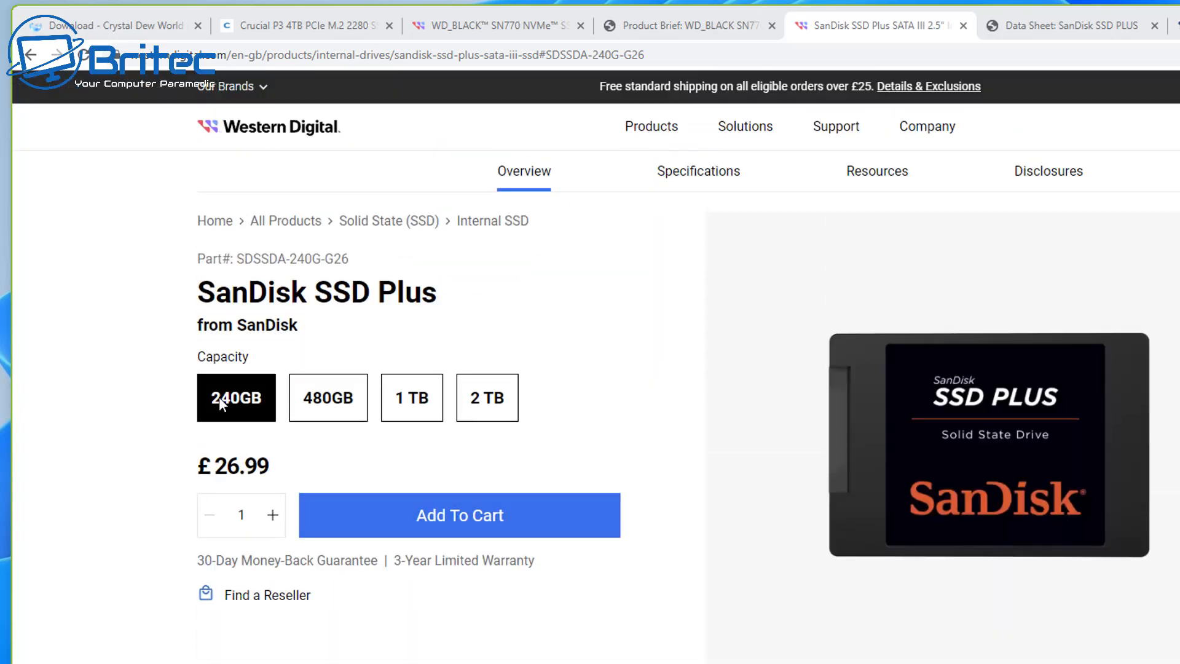
mouse_move(229, 409)
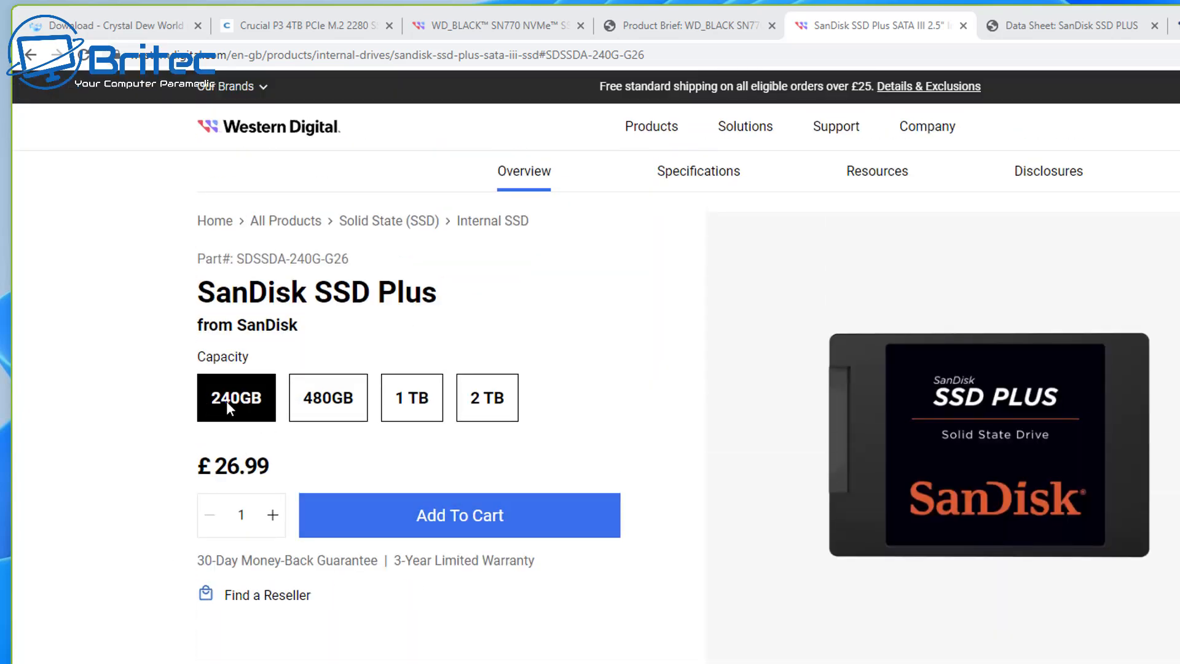
mouse_move(234, 400)
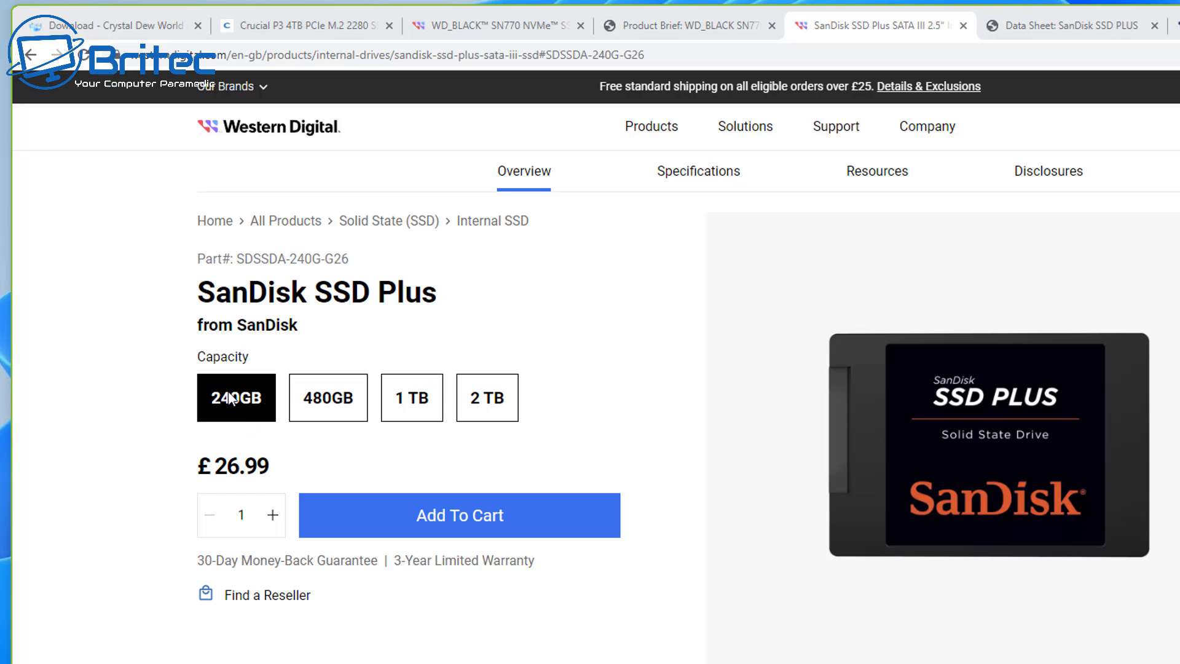
mouse_move(348, 408)
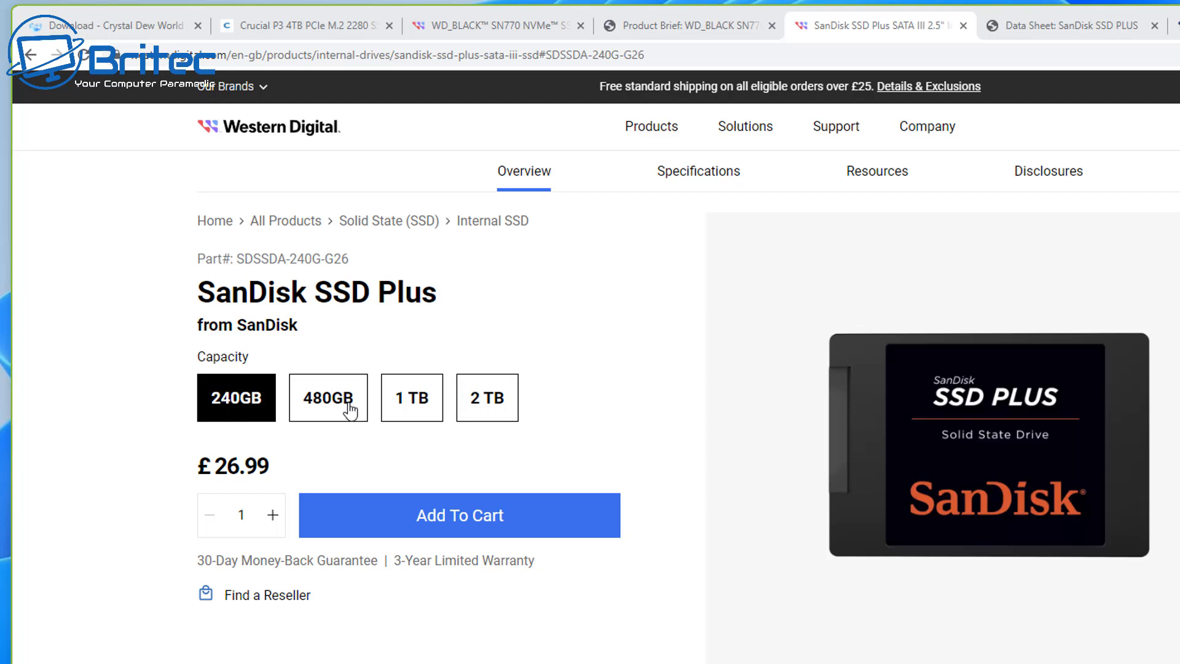
- Select the 480GB SanDisk SSD Plus capacity, priced at £44.99
left_click(327, 397)
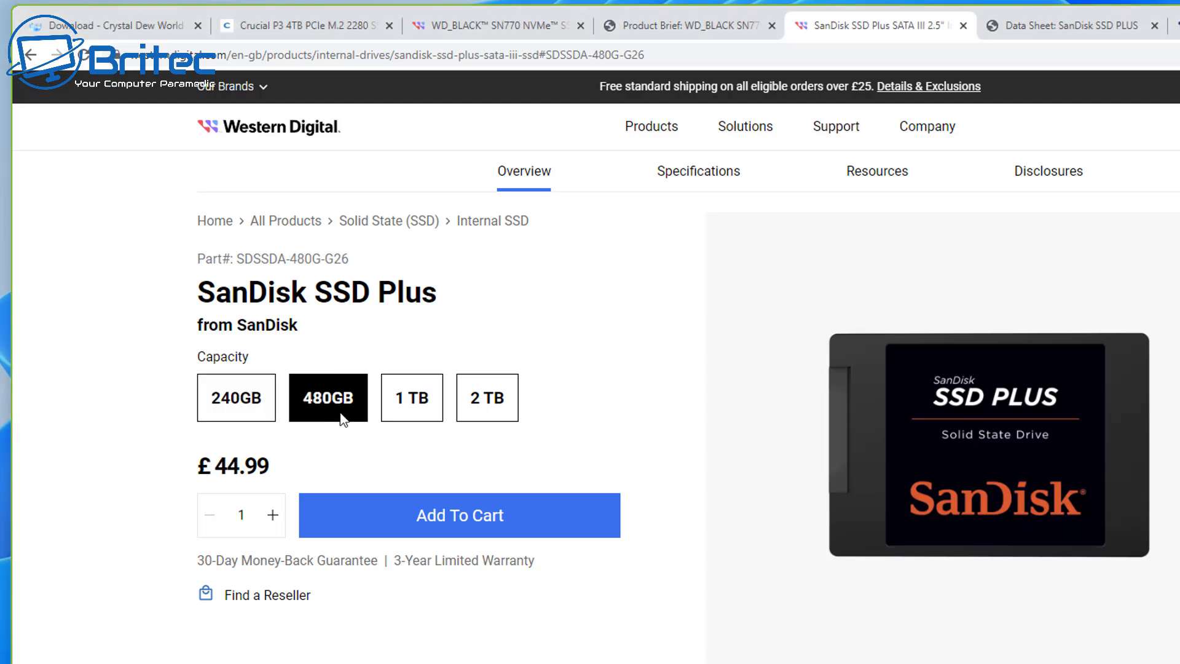
mouse_move(305, 414)
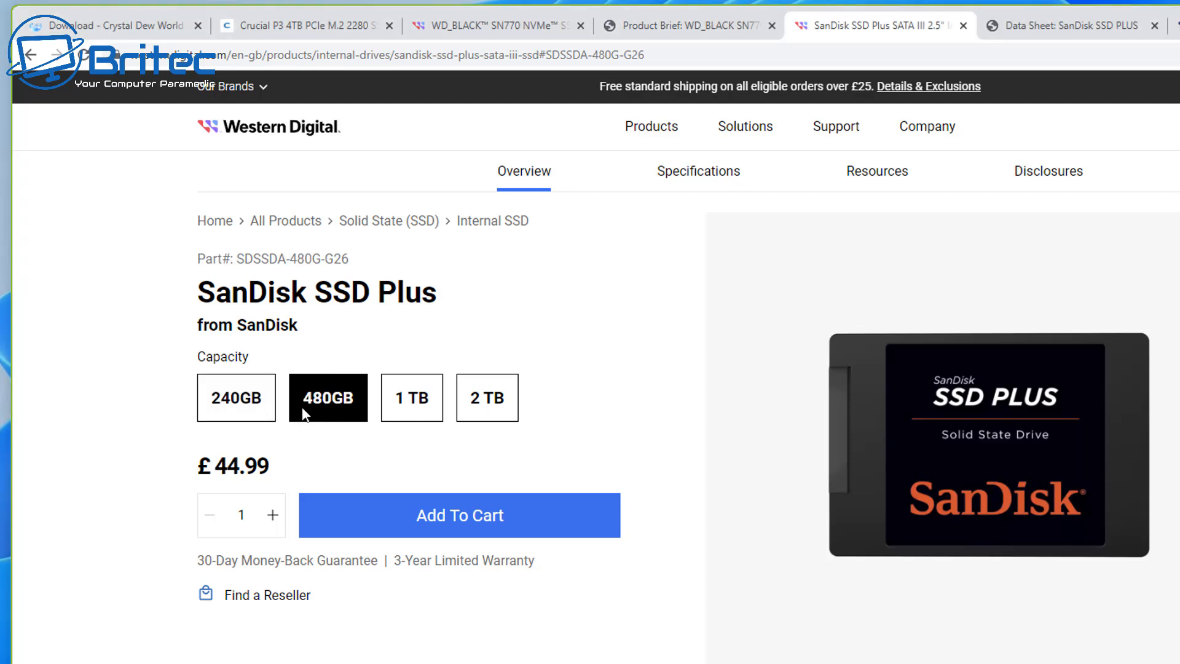
mouse_move(204, 363)
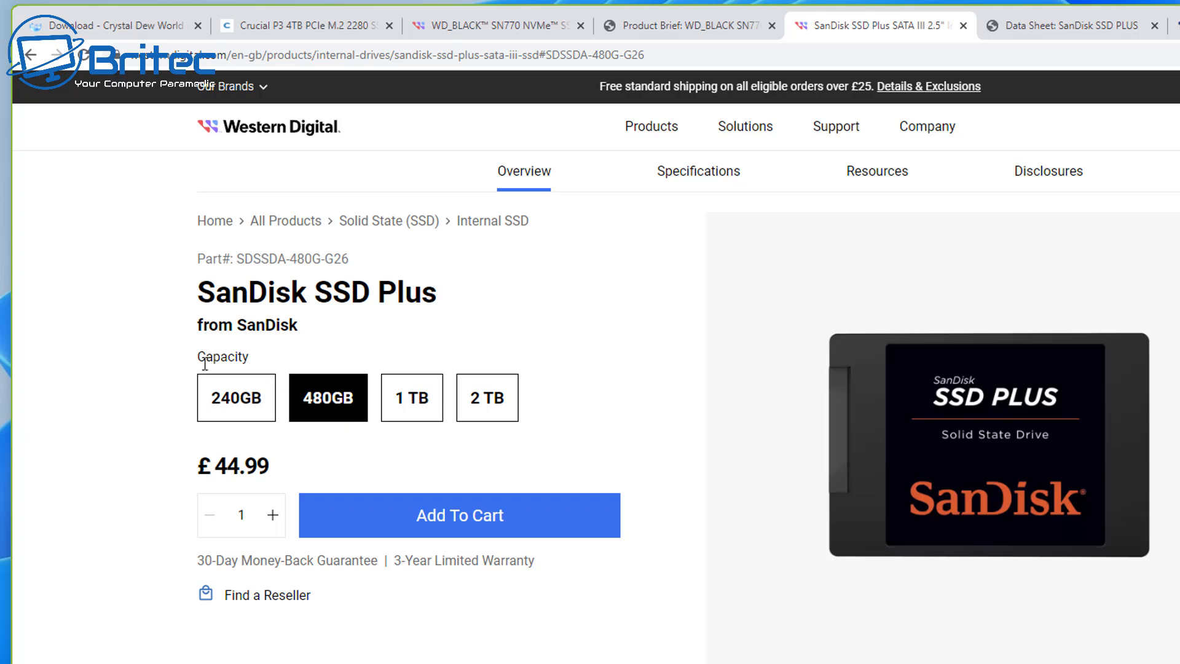
mouse_move(320, 414)
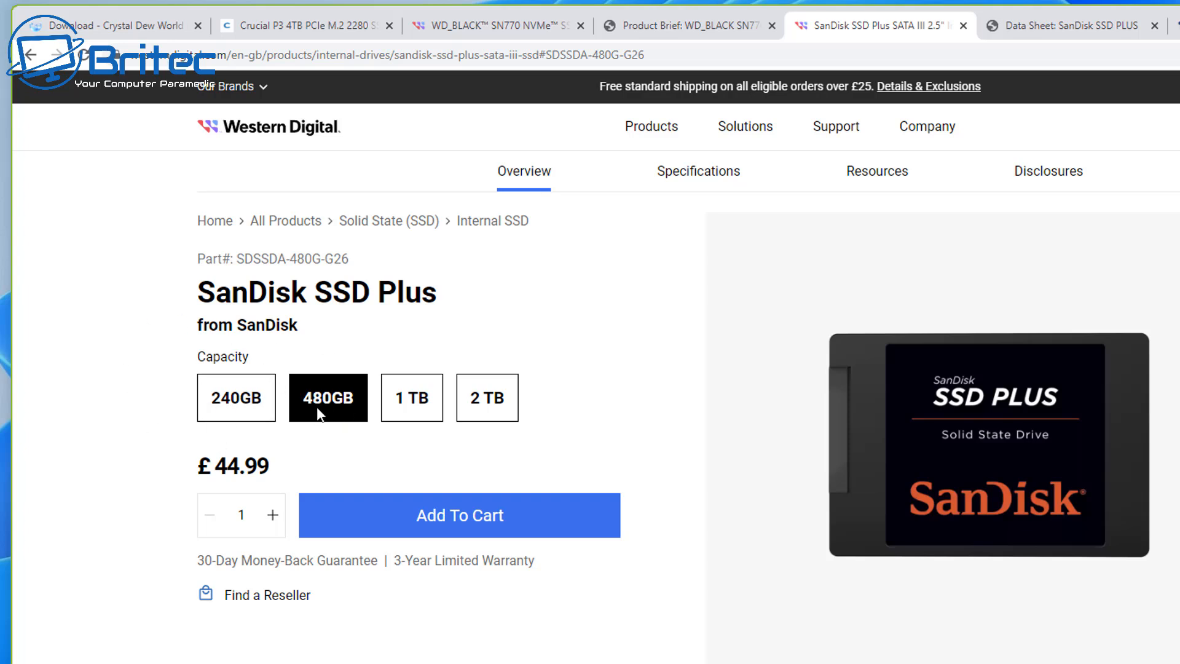
mouse_move(314, 409)
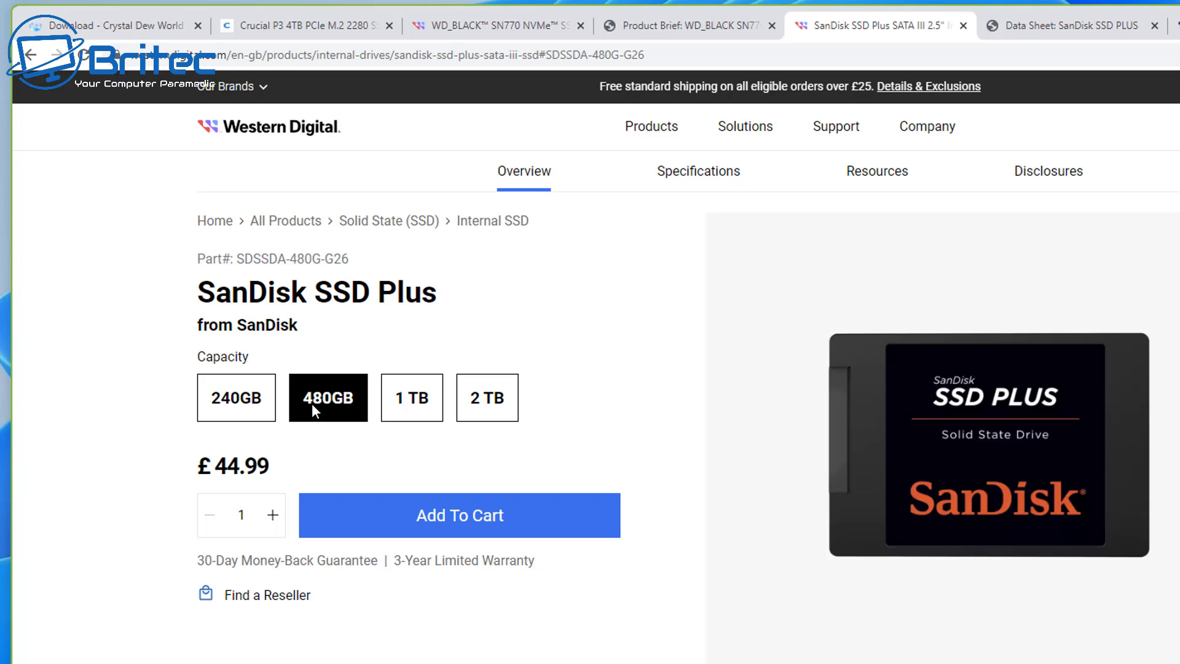
mouse_move(830, 428)
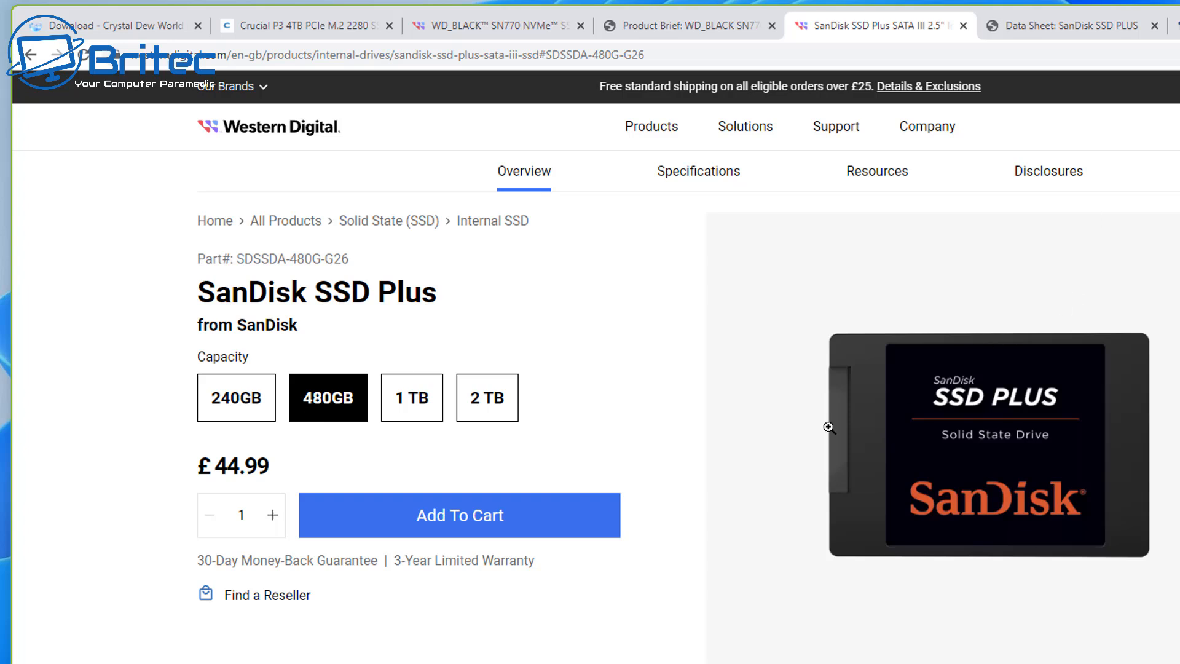
mouse_move(656, 347)
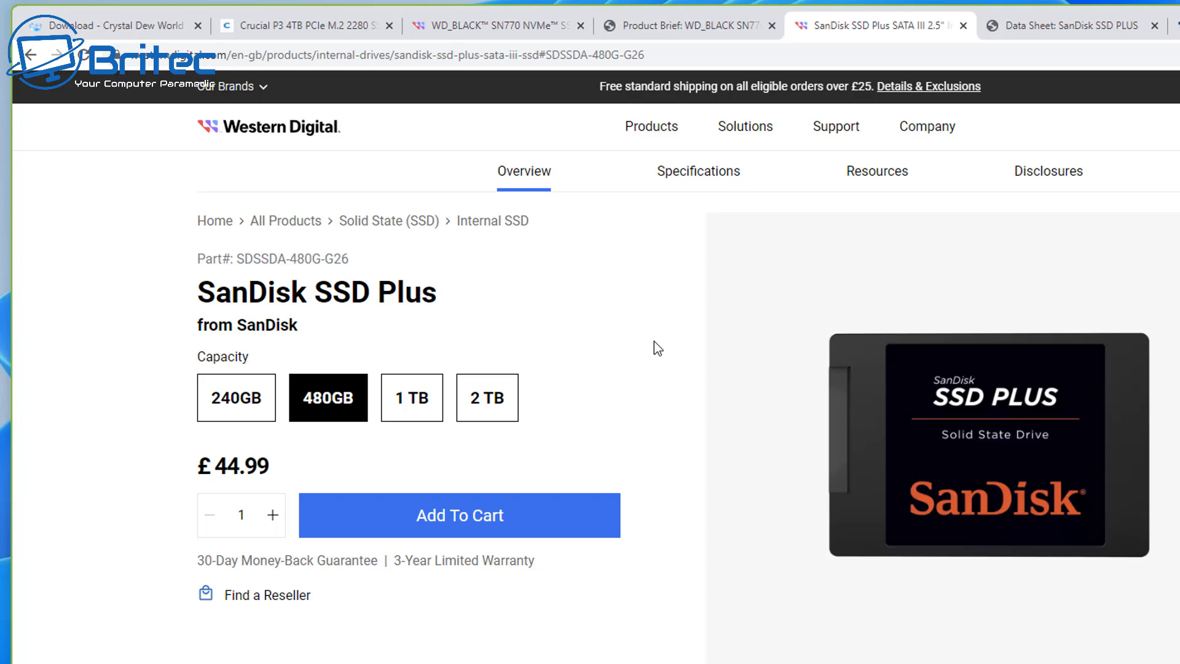
mouse_move(679, 319)
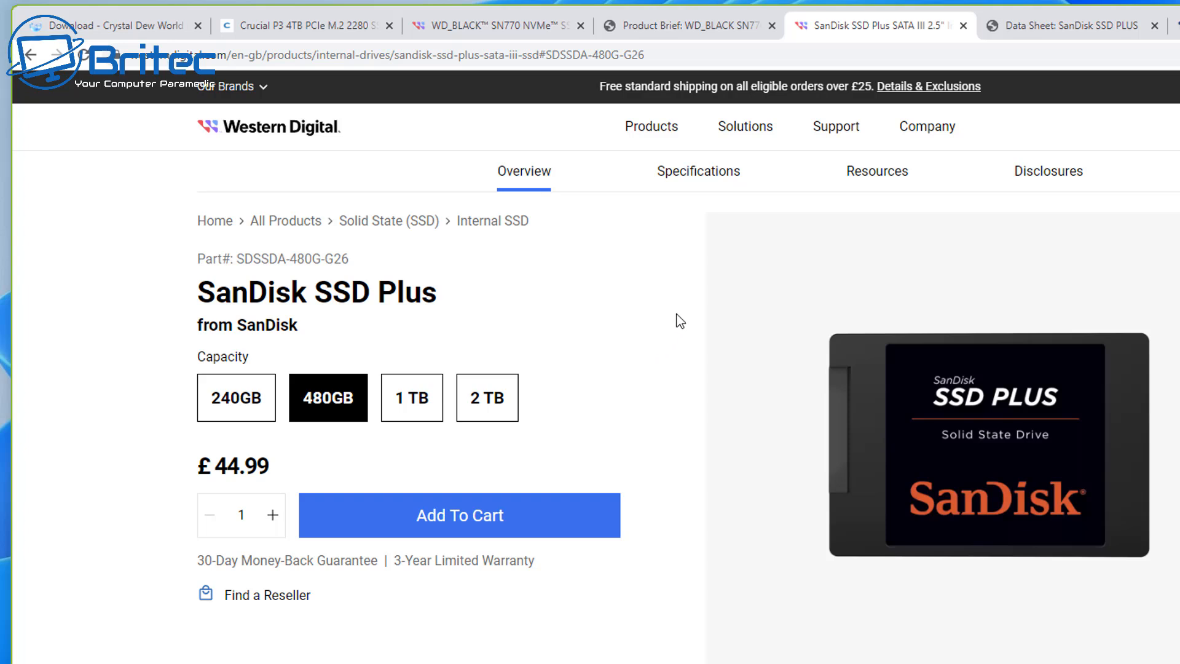
mouse_move(641, 307)
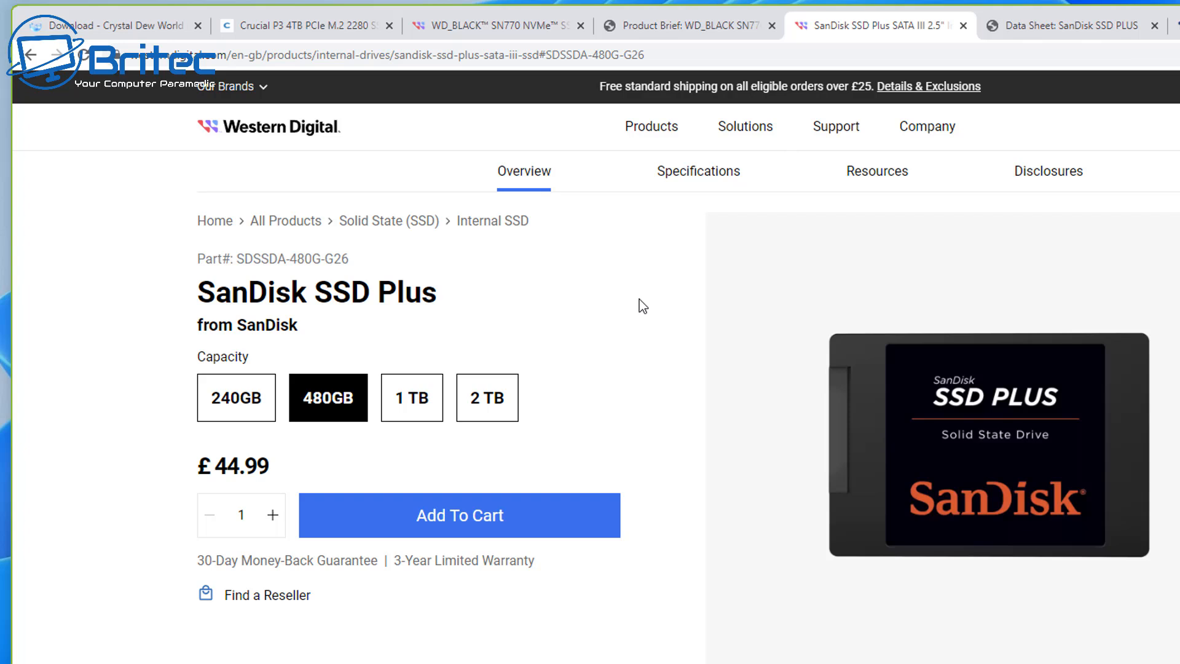
mouse_move(636, 299)
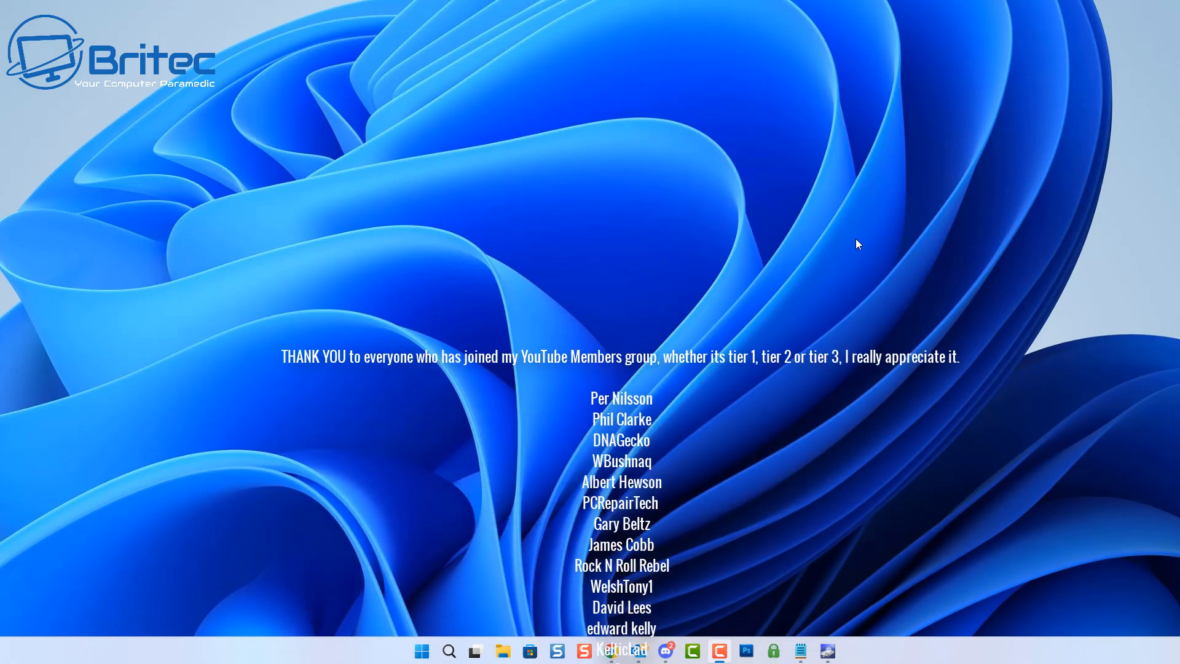
scroll("up", 3)
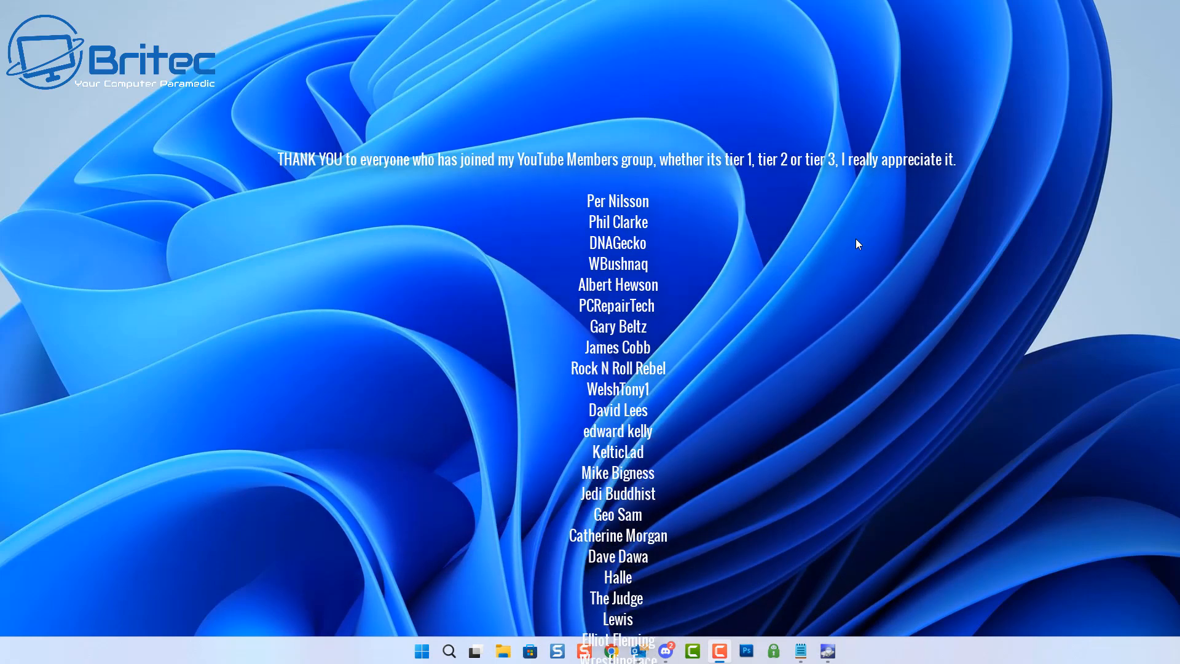